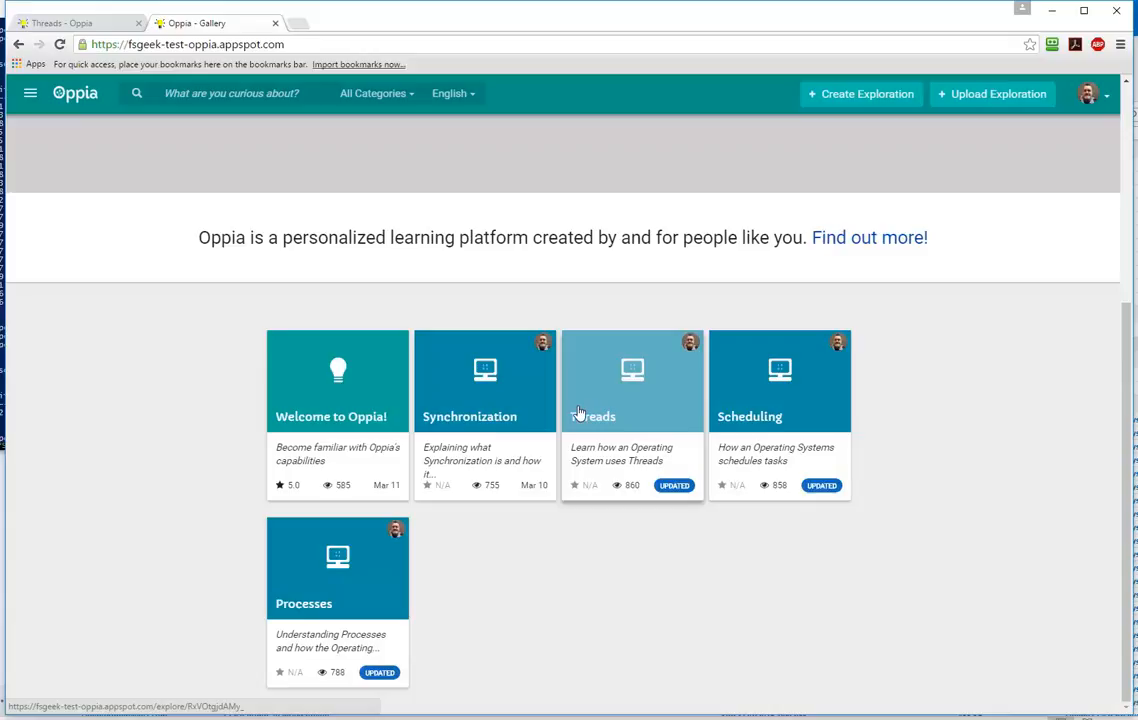
mouse_move(624, 392)
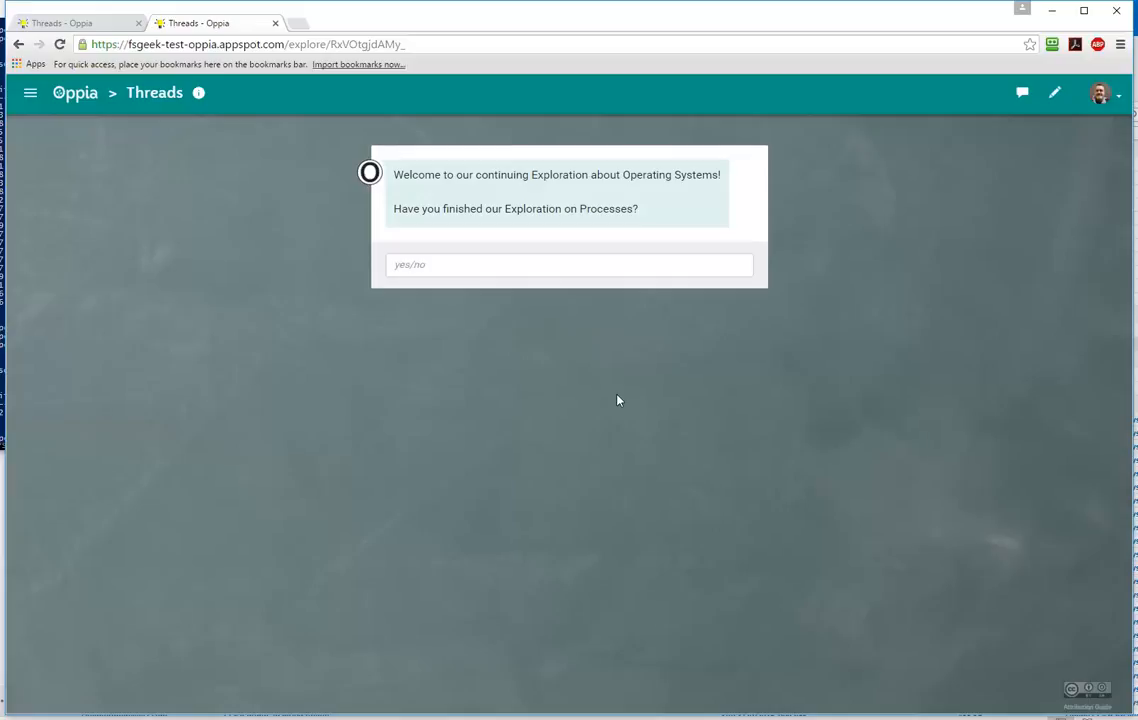
mouse_move(600, 396)
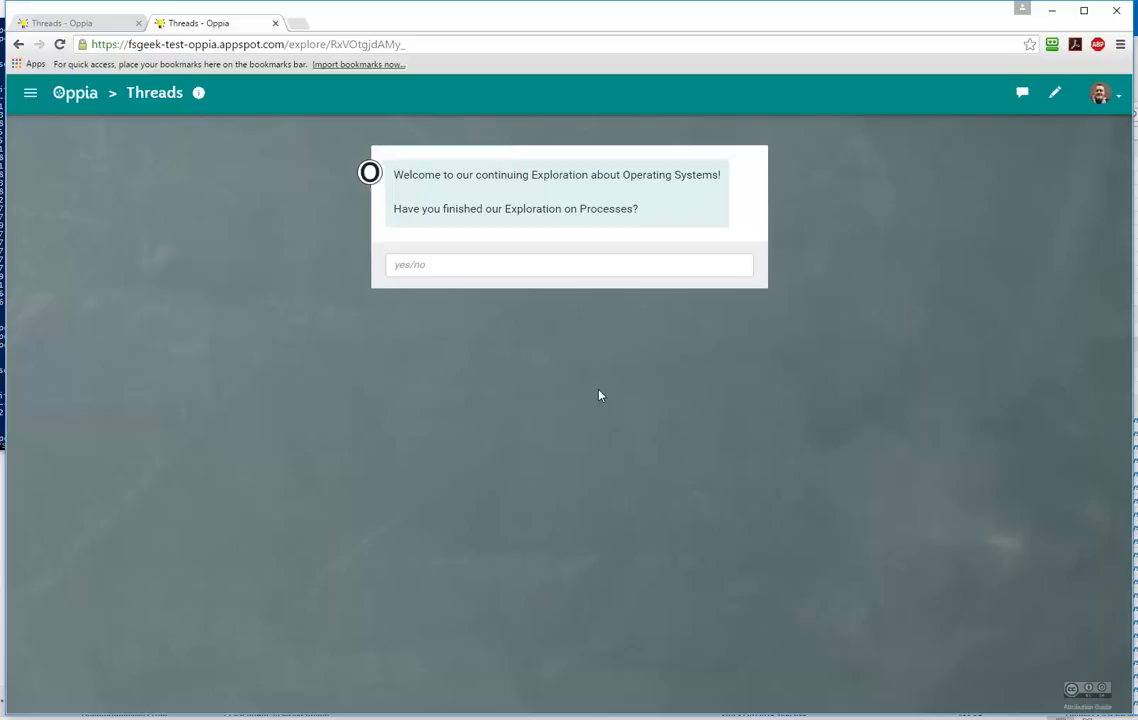
mouse_move(594, 368)
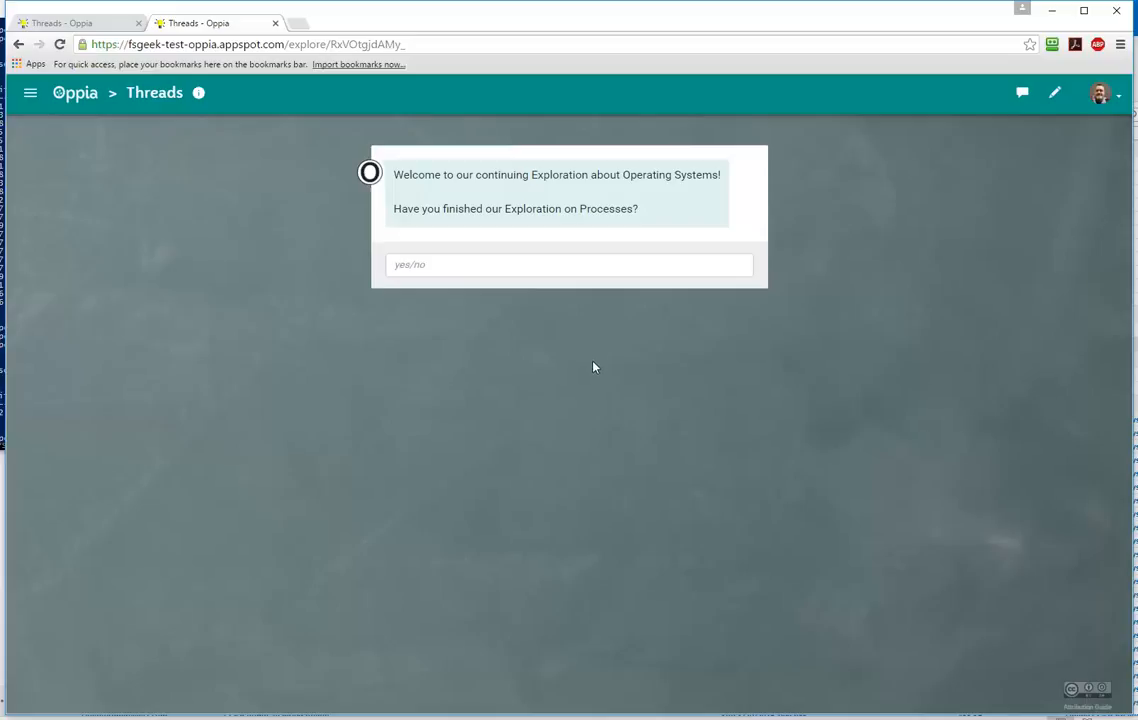
mouse_move(582, 330)
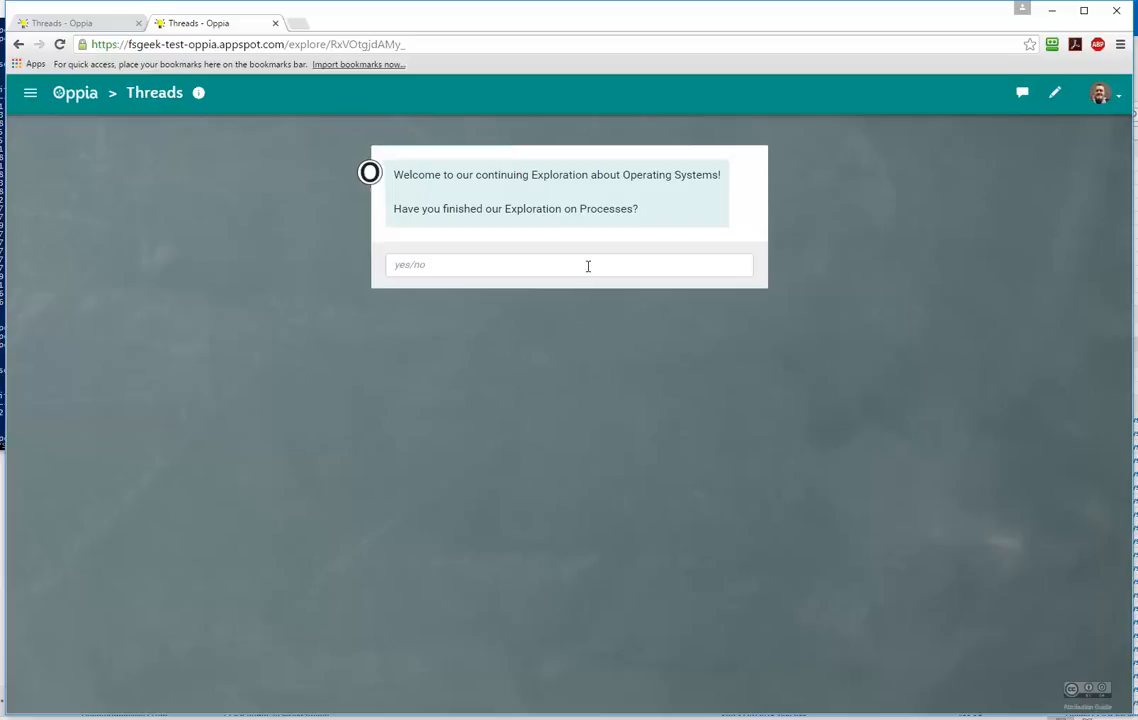
Answer 'yes' to having finished the Processes exploration and receive the 'look further at threads' reply.
click(568, 264)
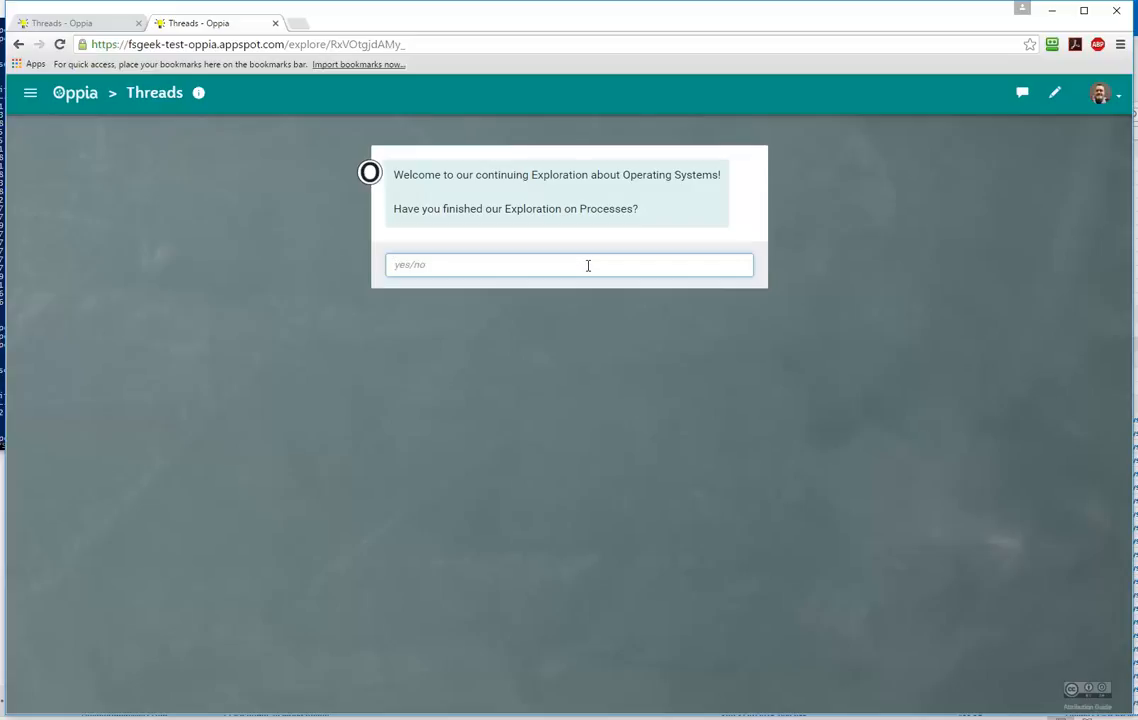
click(570, 264)
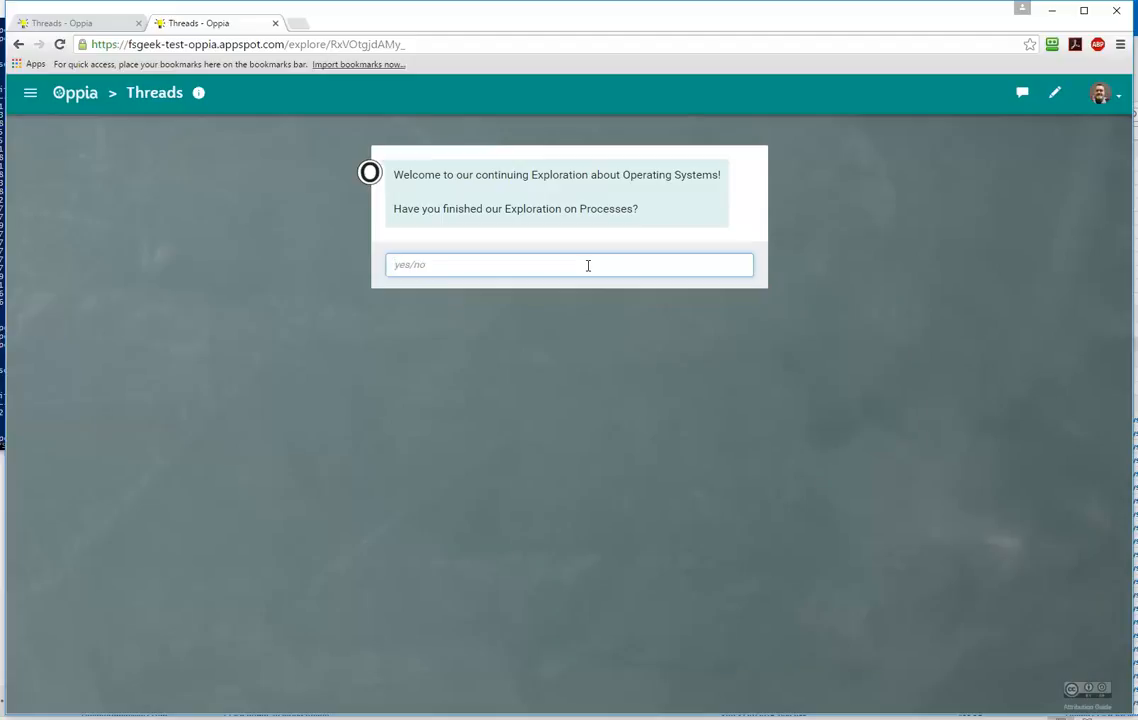
key(Return)
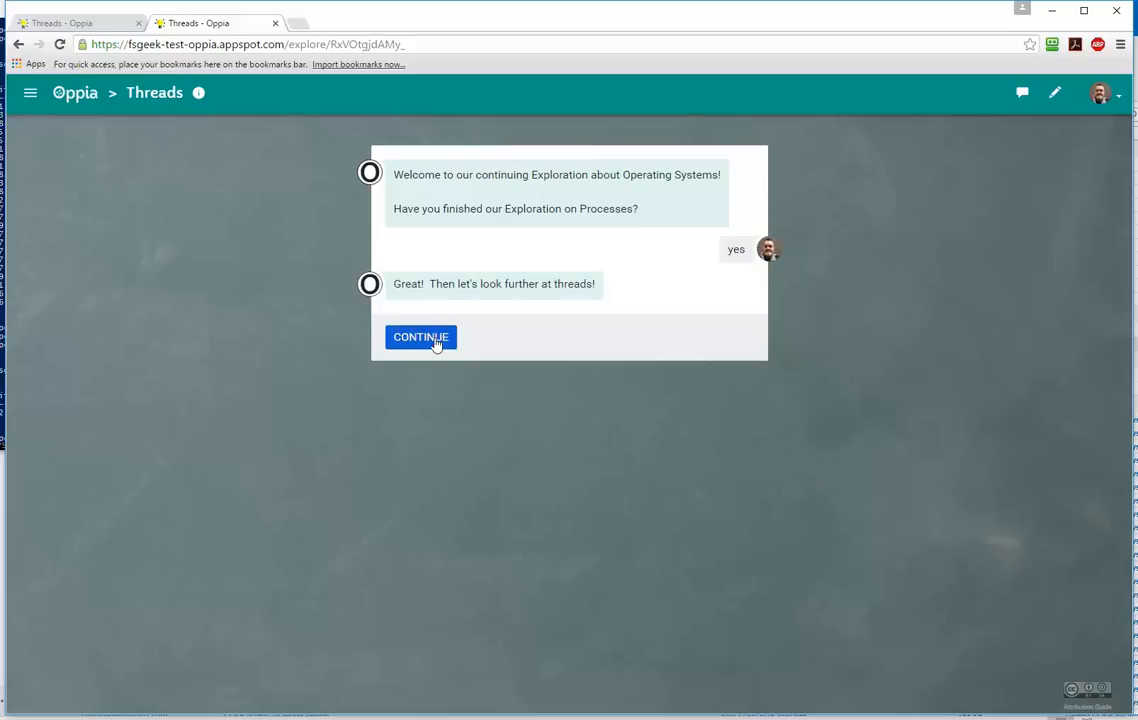
Continue to the card describing a thread as the fundamental unit of execution.
click(420, 336)
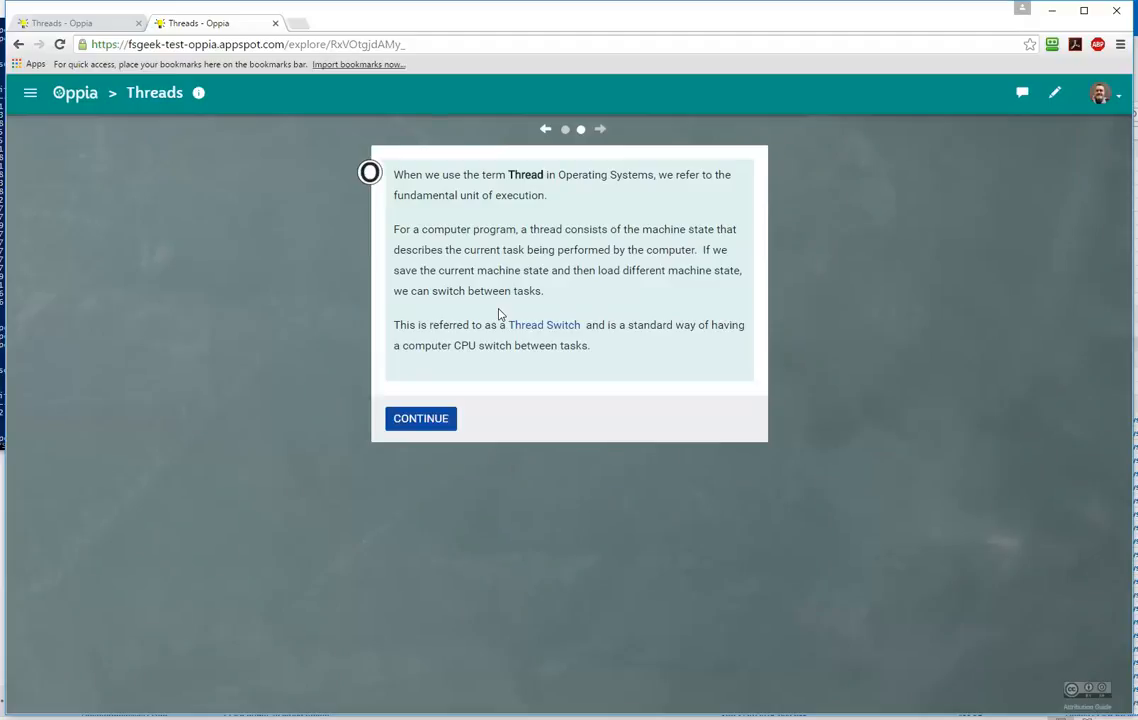
mouse_move(524, 234)
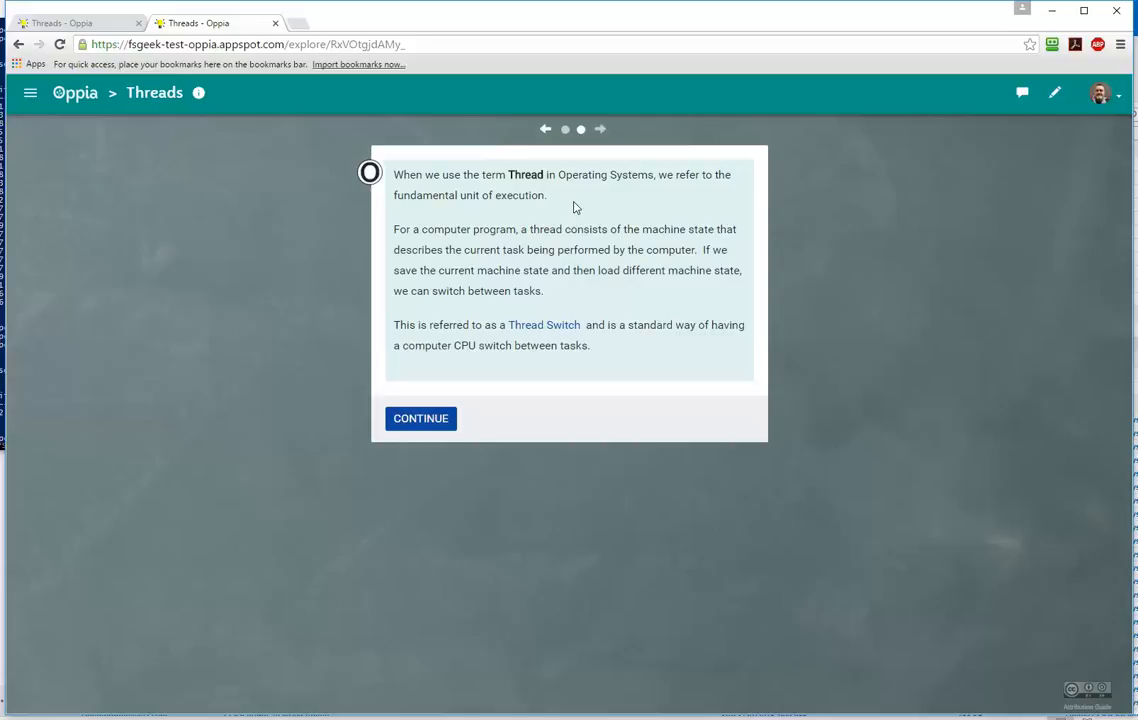
mouse_move(502, 250)
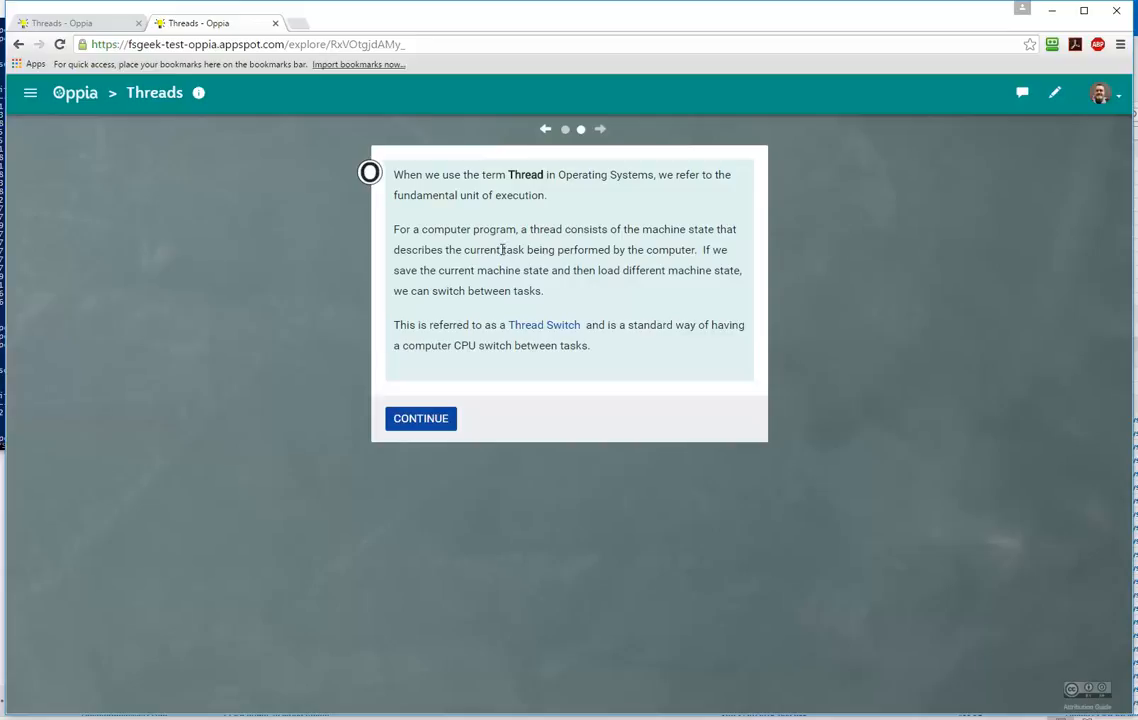
mouse_move(542, 246)
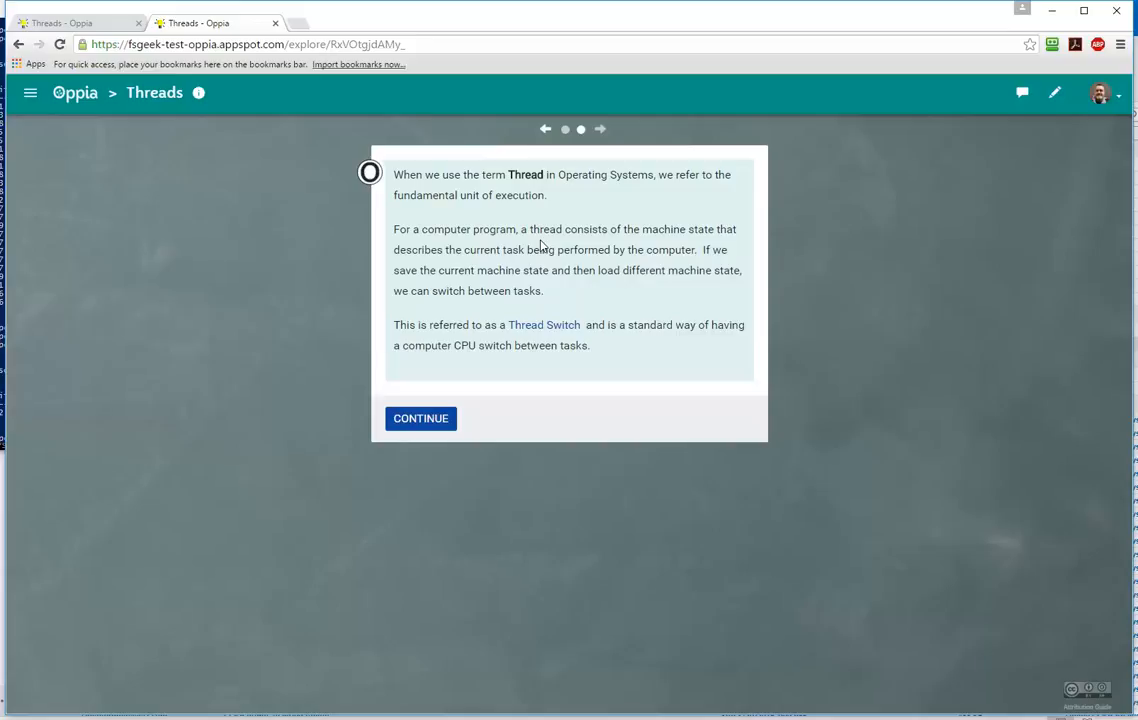
mouse_move(544, 272)
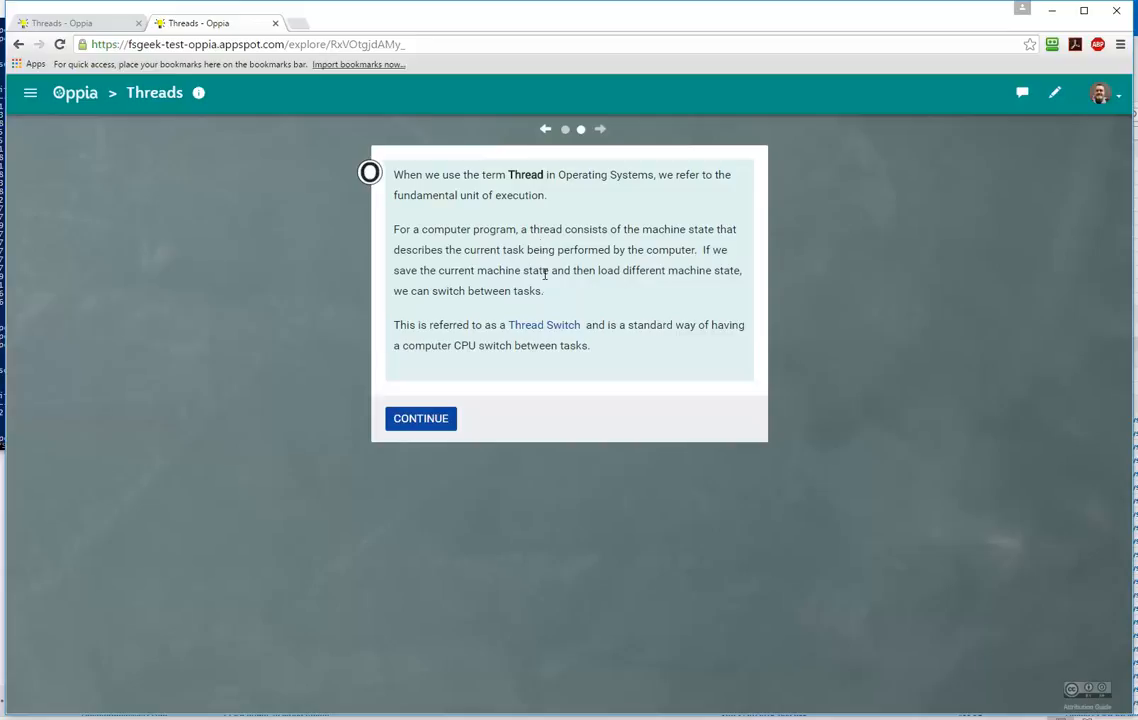
mouse_move(544, 324)
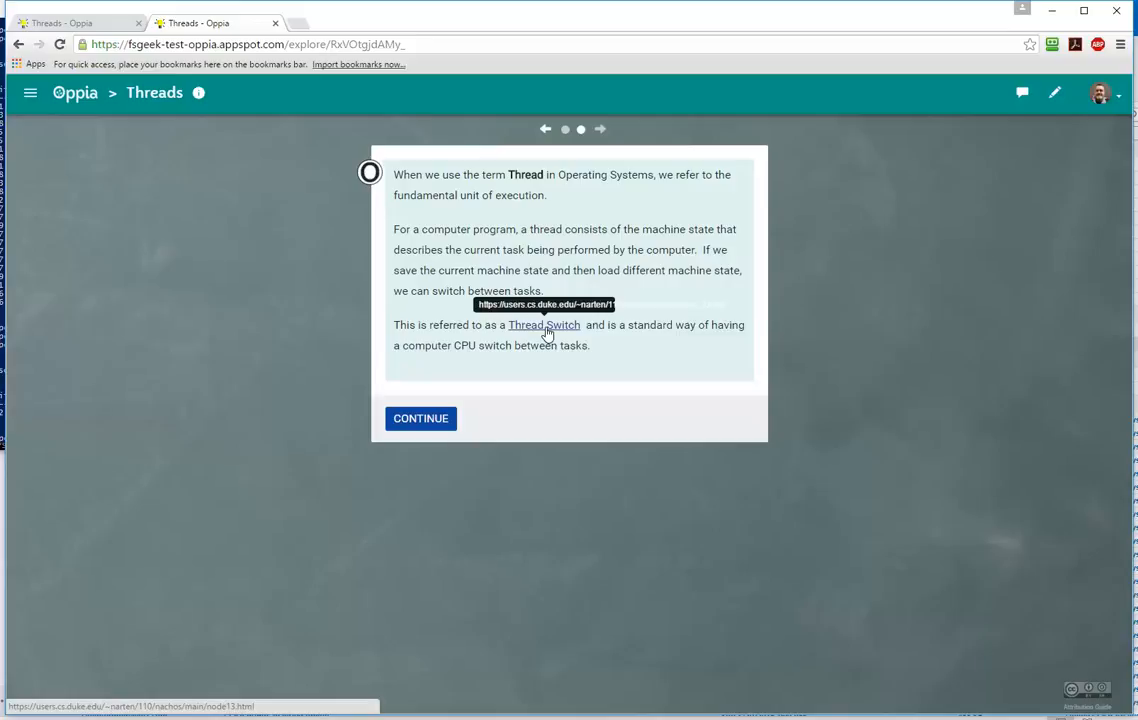
mouse_move(564, 302)
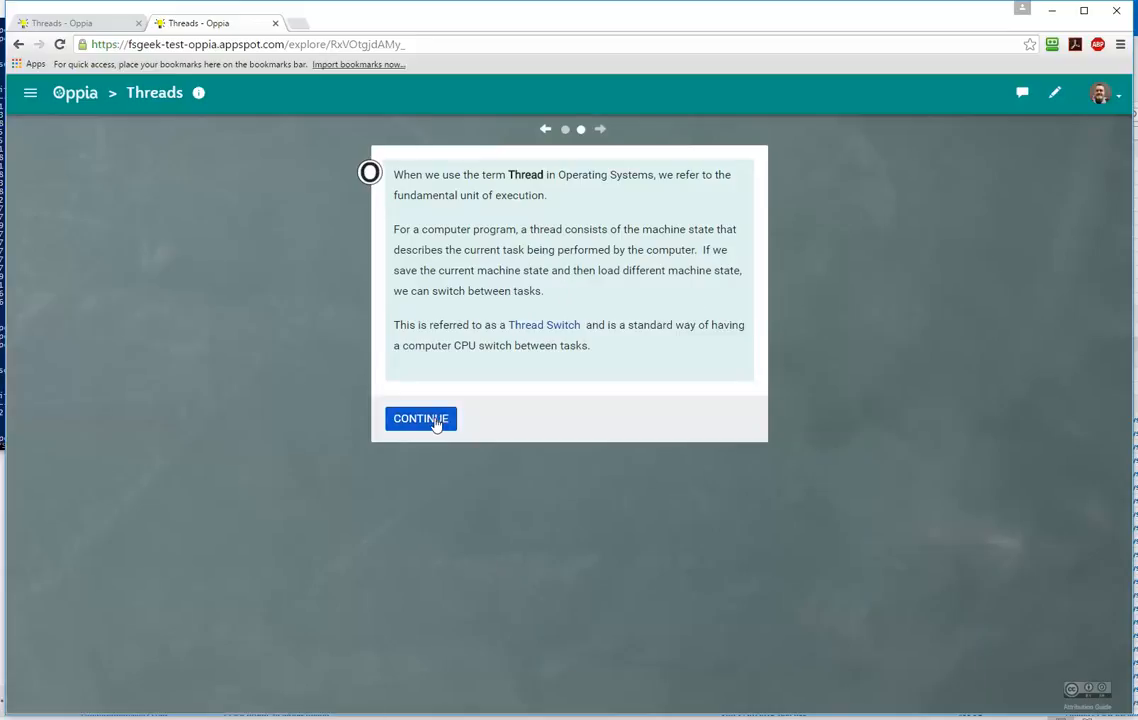
Continue to the card on suspending and resuming tasks and scroll through its Gmail and Facebook examples.
click(420, 418)
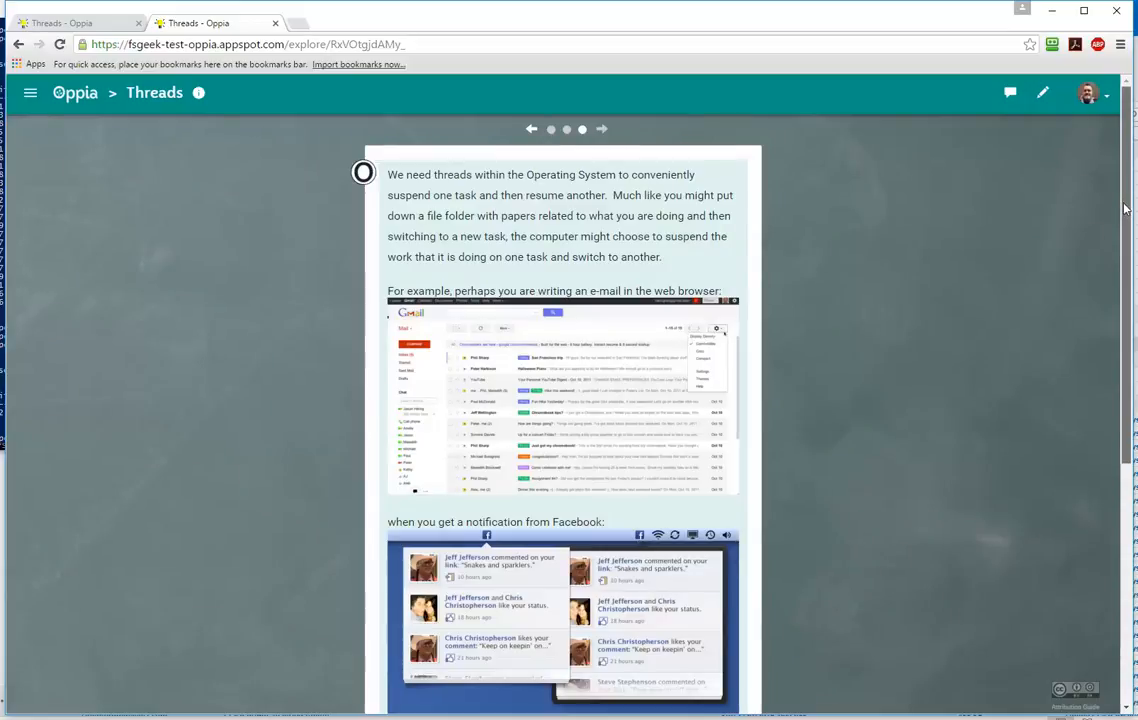
scroll(down, 3)
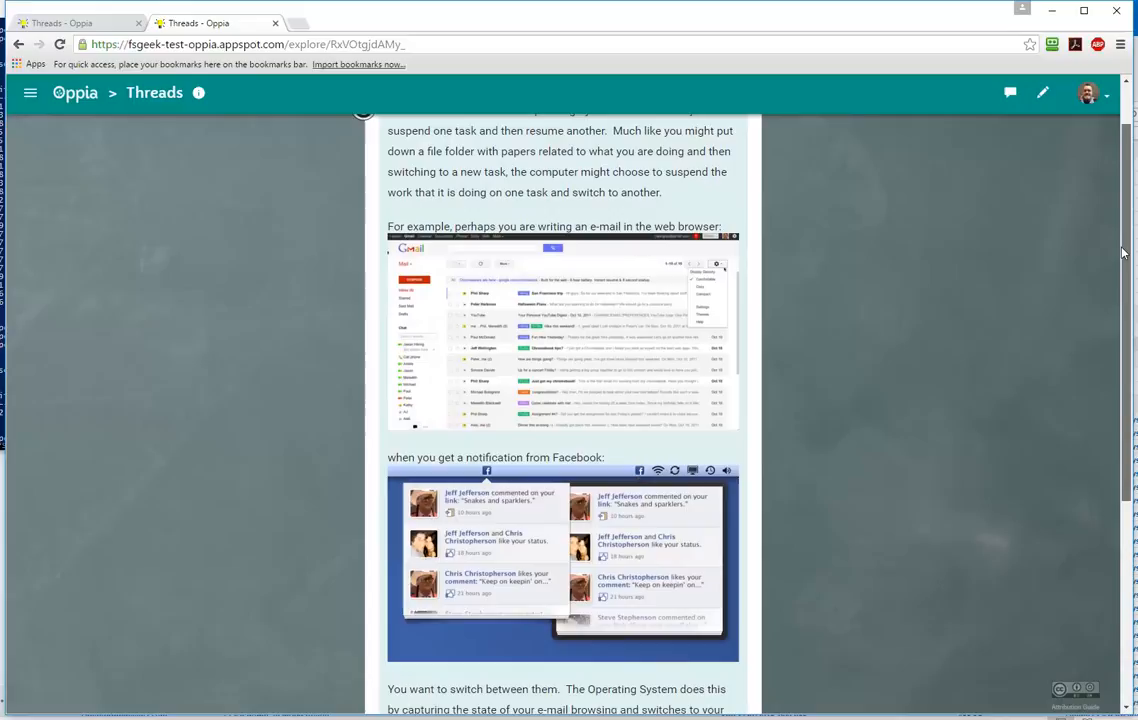
scroll(down, 3)
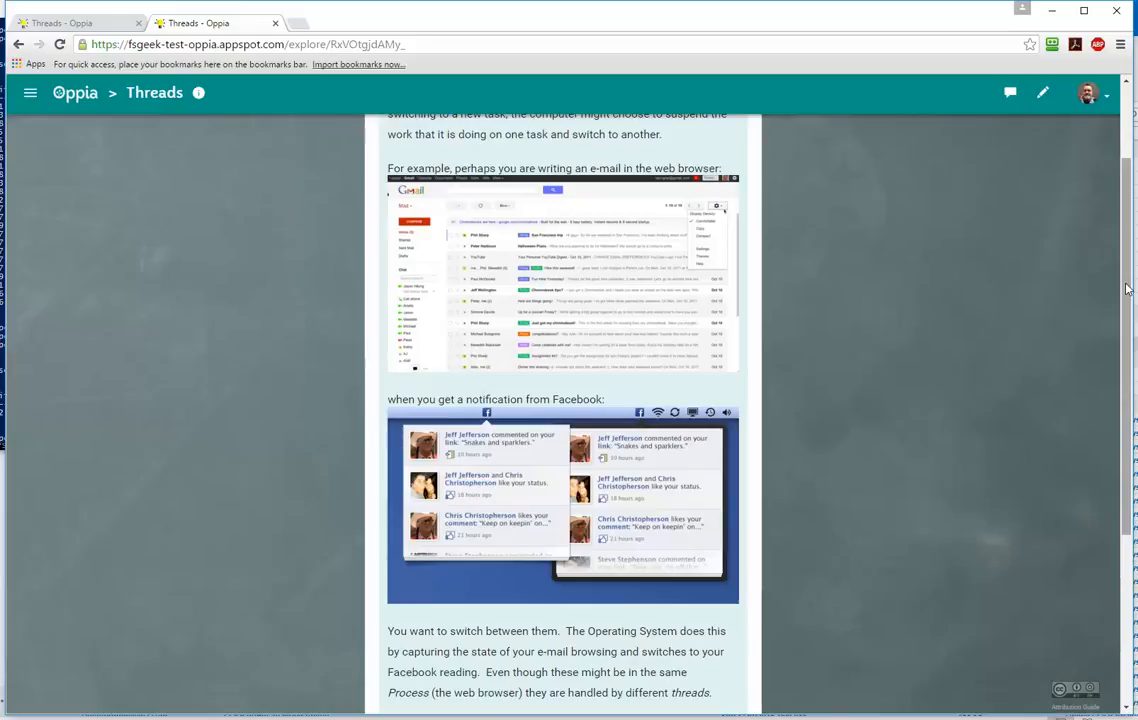
mouse_move(1014, 504)
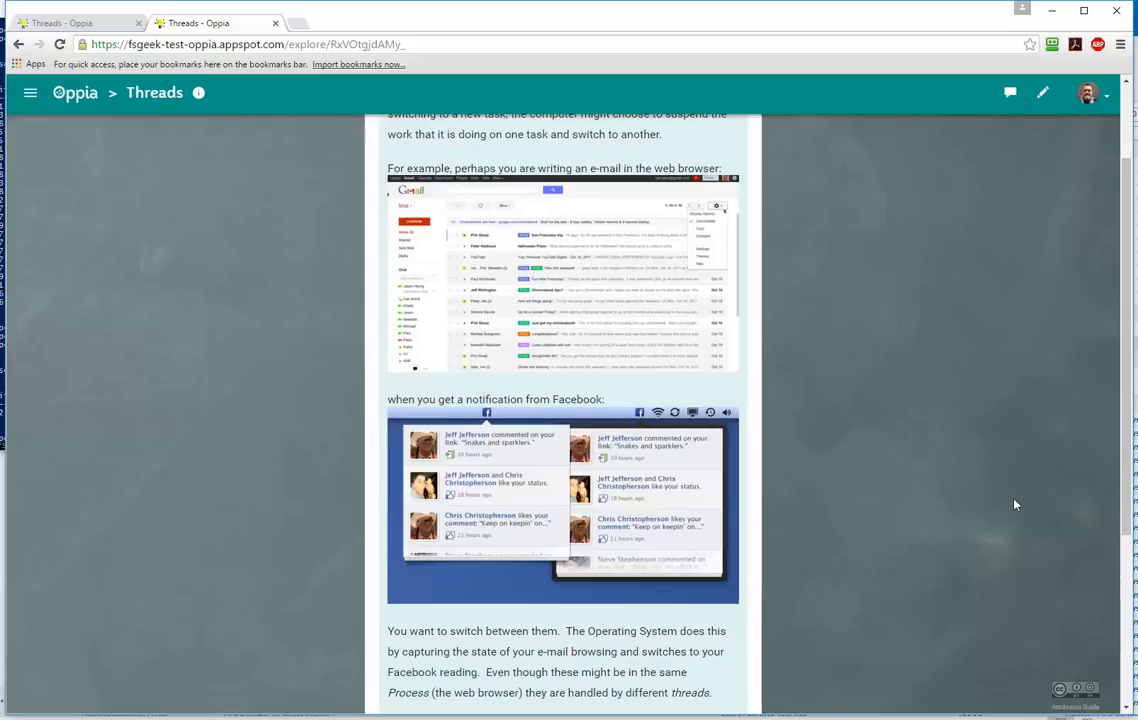
mouse_move(1076, 692)
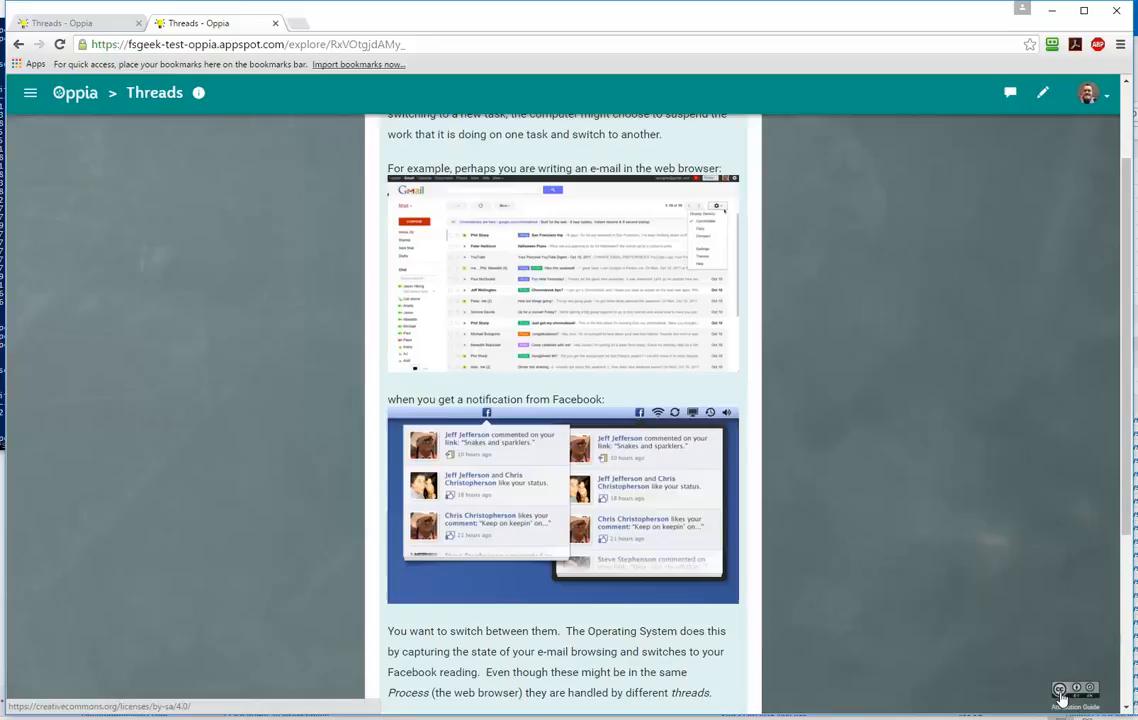
mouse_move(1090, 676)
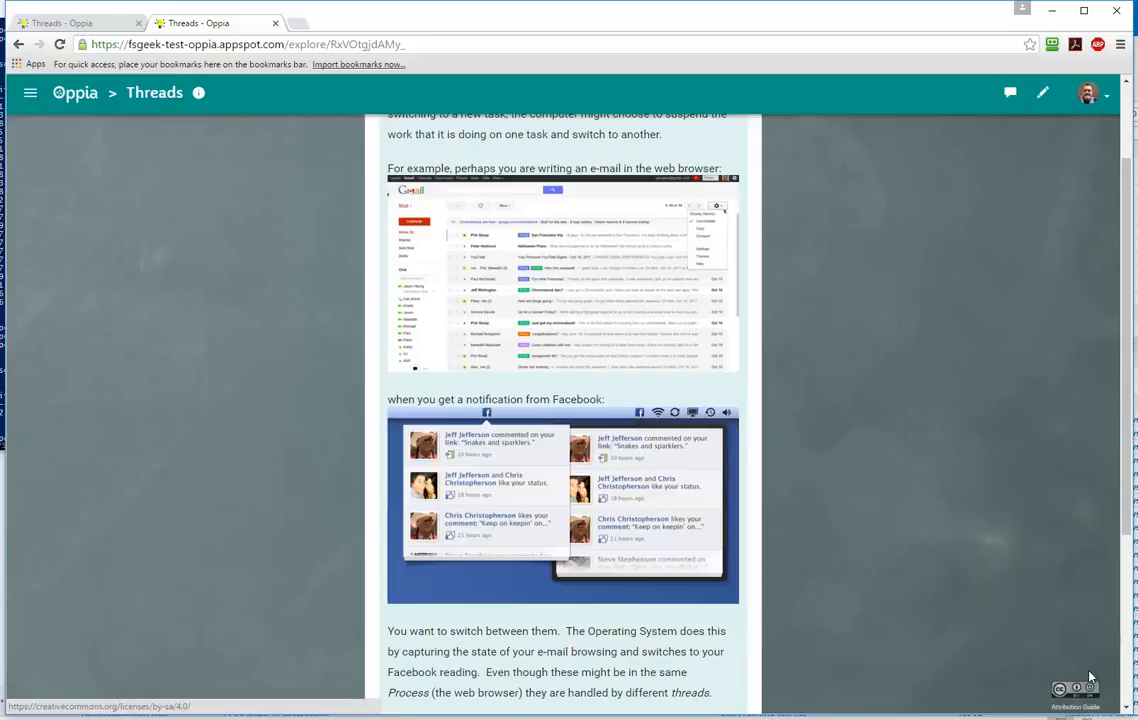
mouse_move(936, 464)
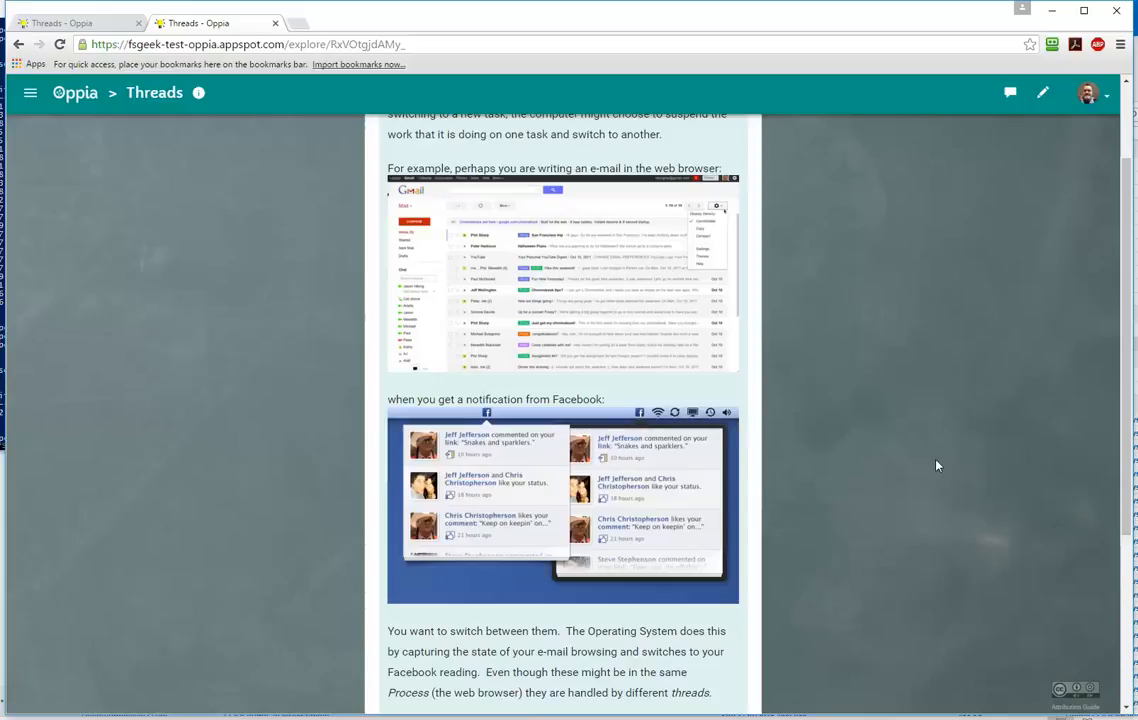
mouse_move(928, 428)
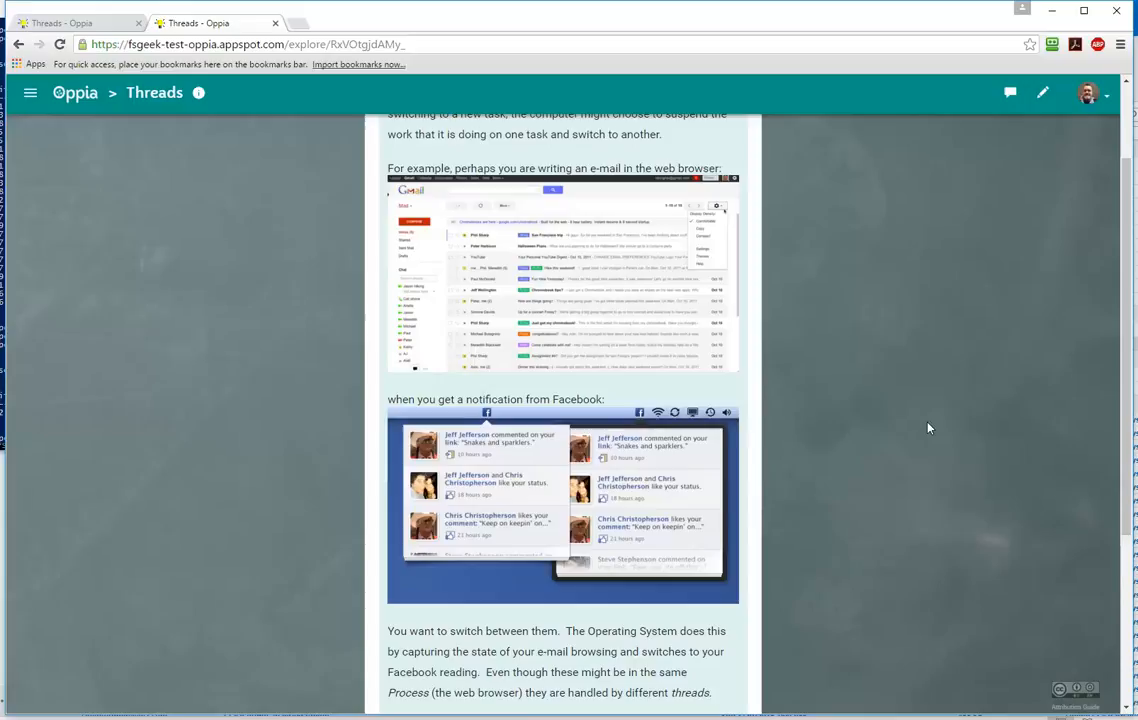
mouse_move(1108, 392)
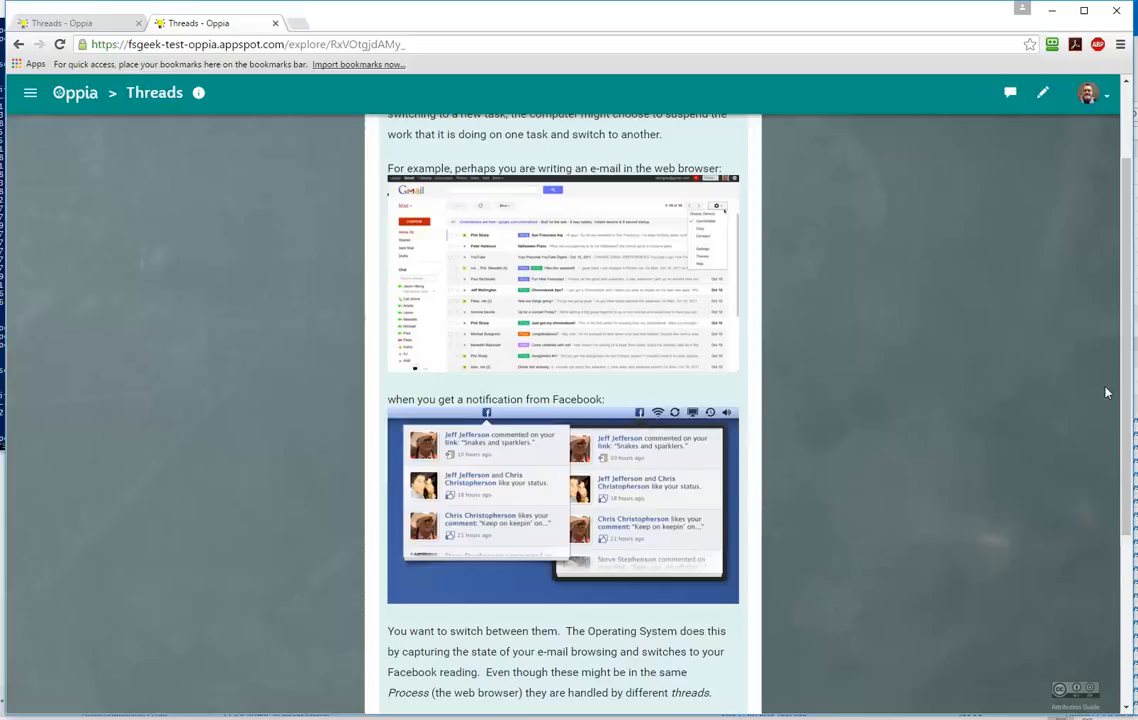
mouse_move(1124, 404)
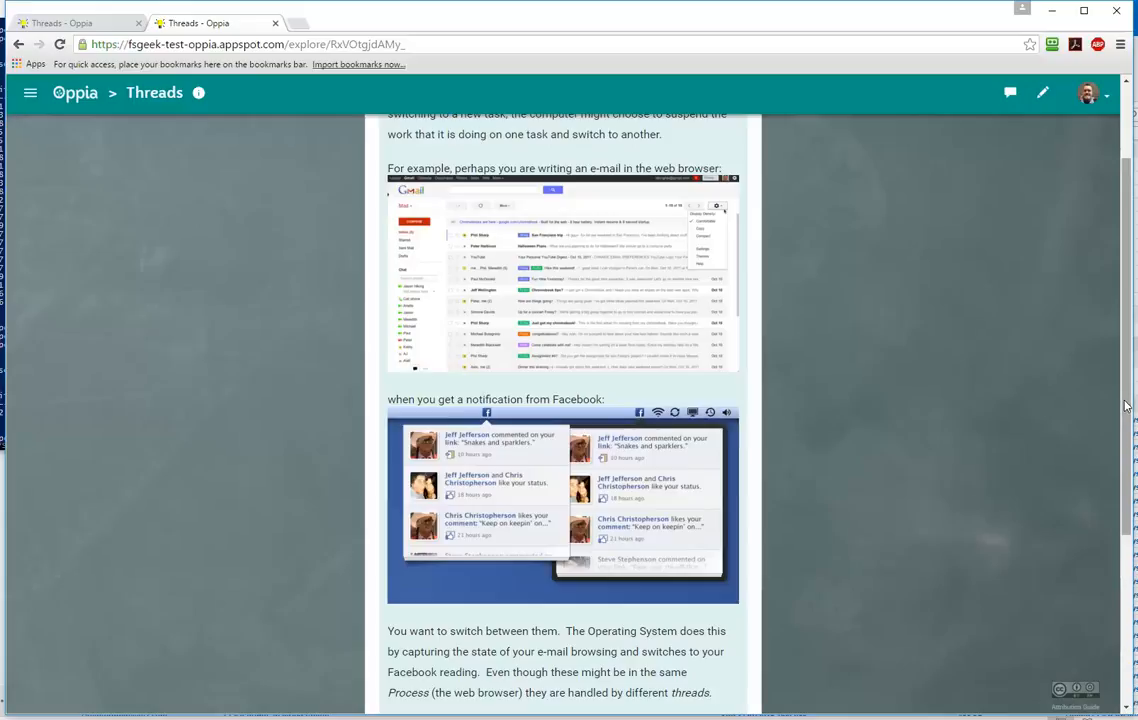
Select the follow-up 'Could we build an Operating System without Threads'.
scroll(down, 3)
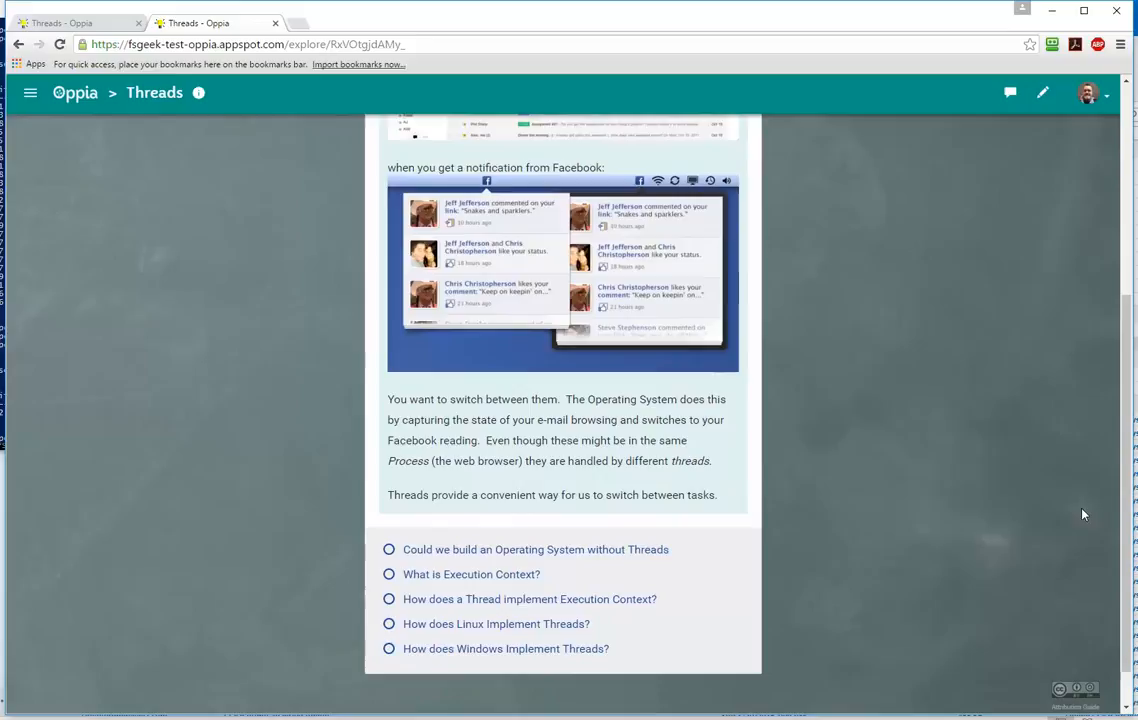
mouse_move(1020, 404)
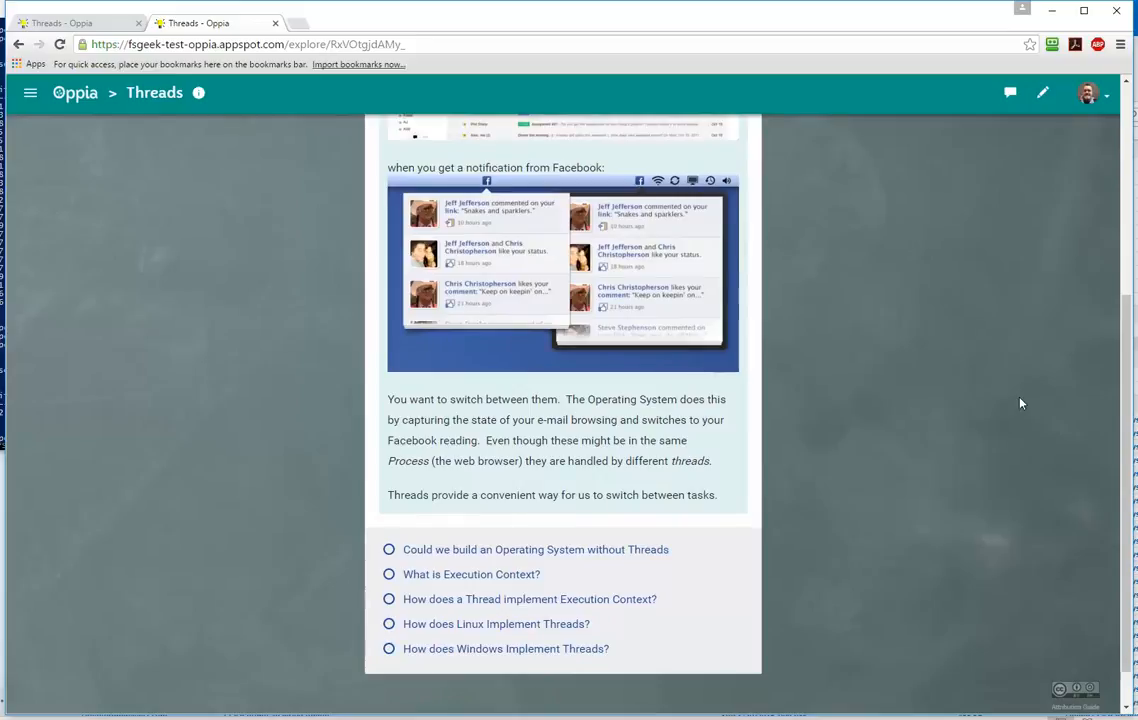
mouse_move(632, 528)
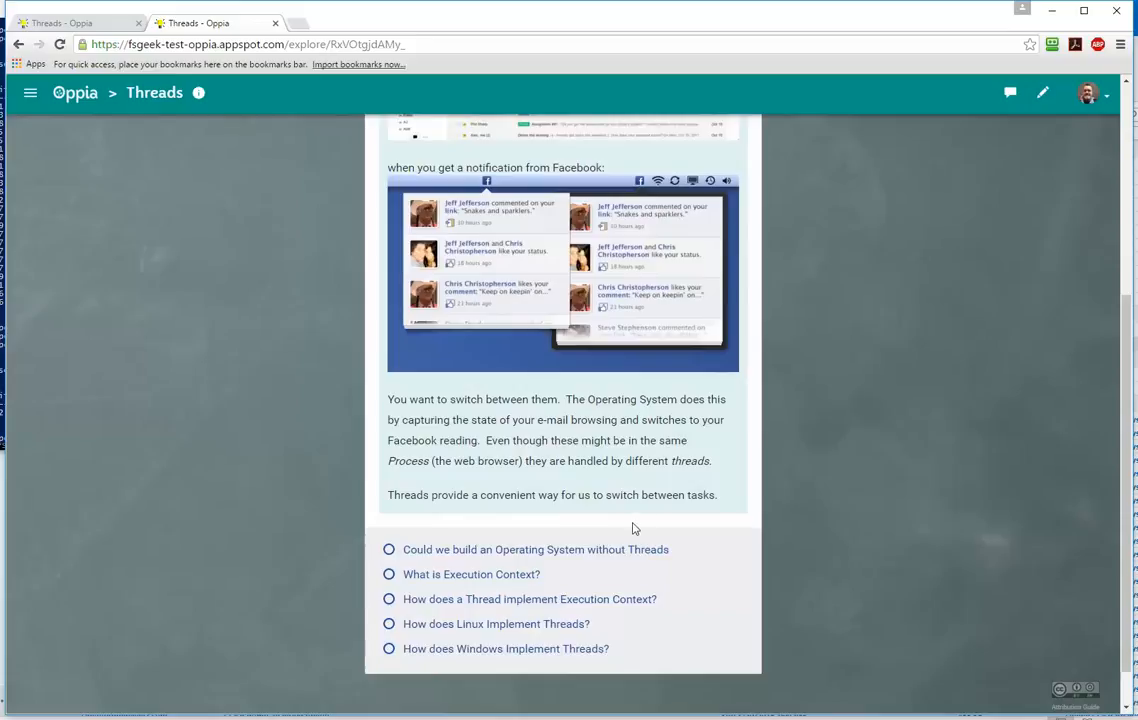
click(388, 548)
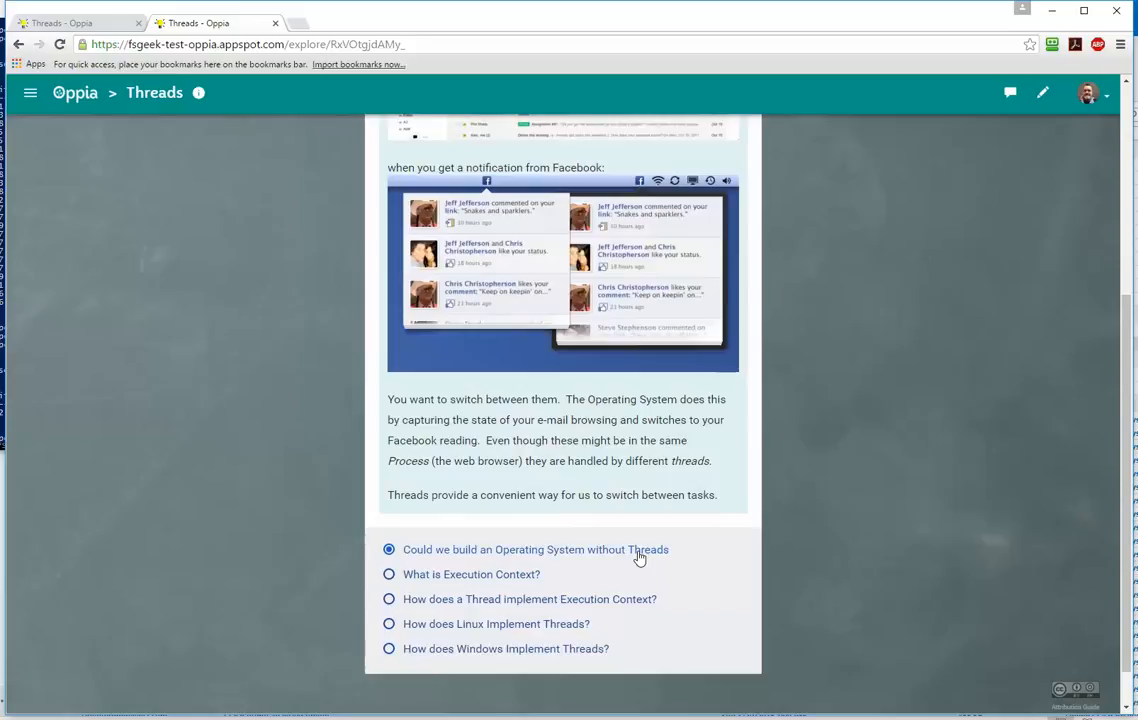
Submit the choice to reach the card explaining an OS could be built without threads.
click(388, 548)
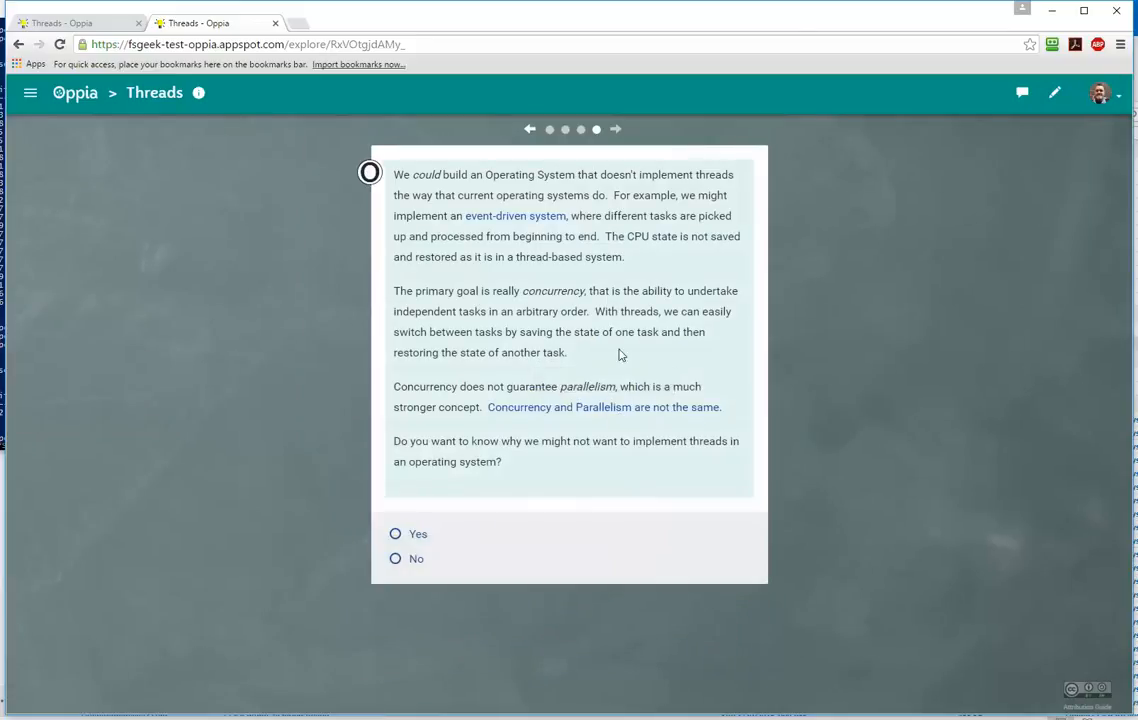
mouse_move(614, 318)
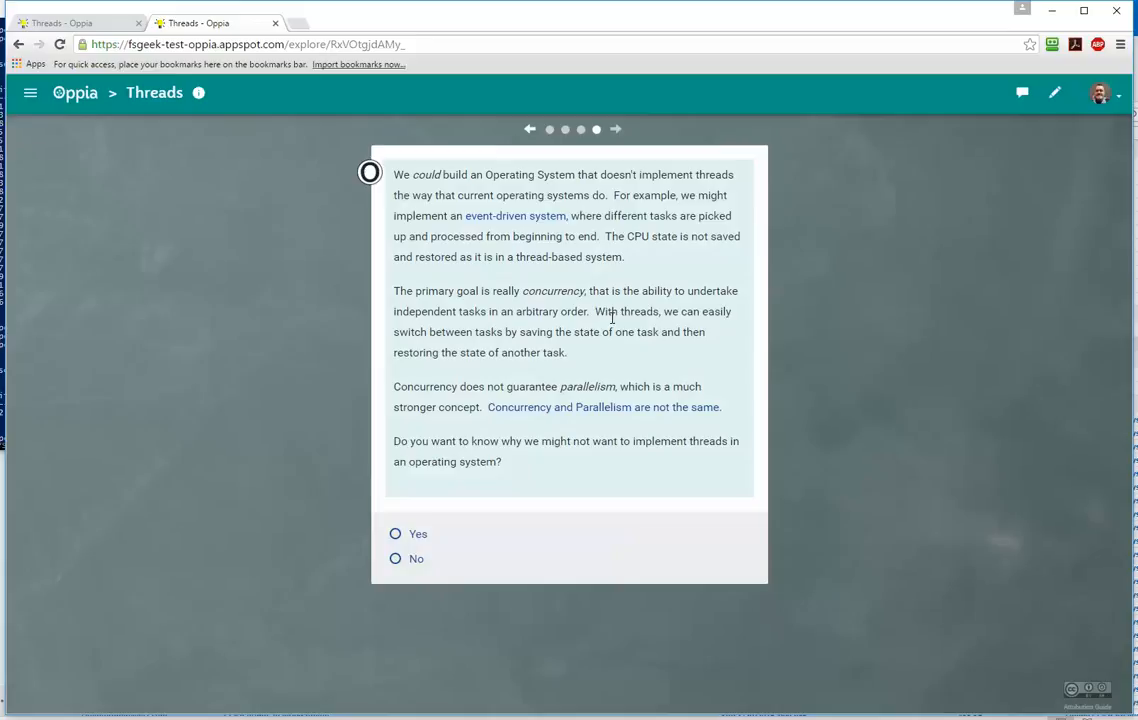
mouse_move(604, 272)
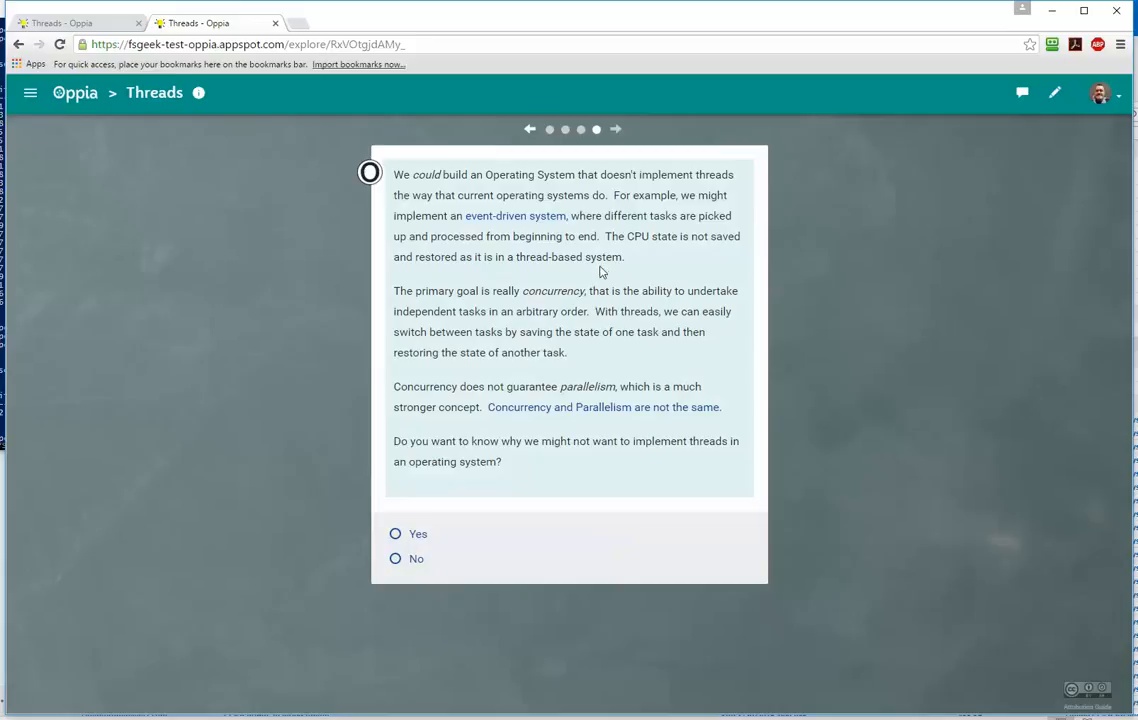
mouse_move(516, 216)
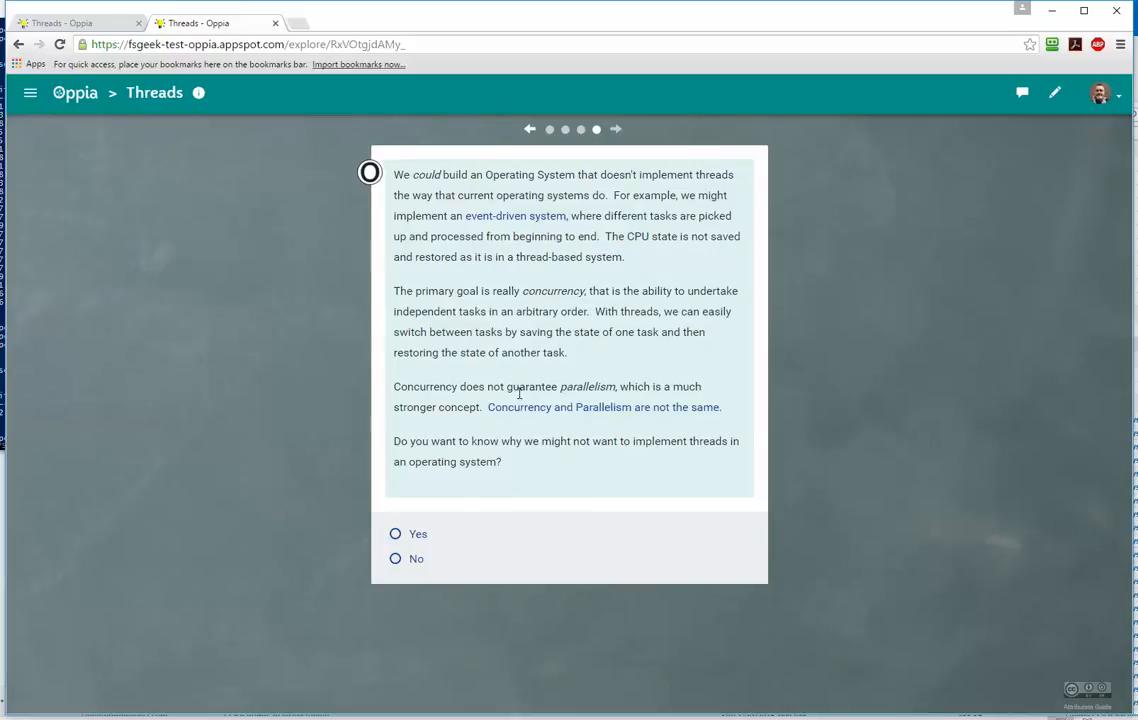
mouse_move(524, 286)
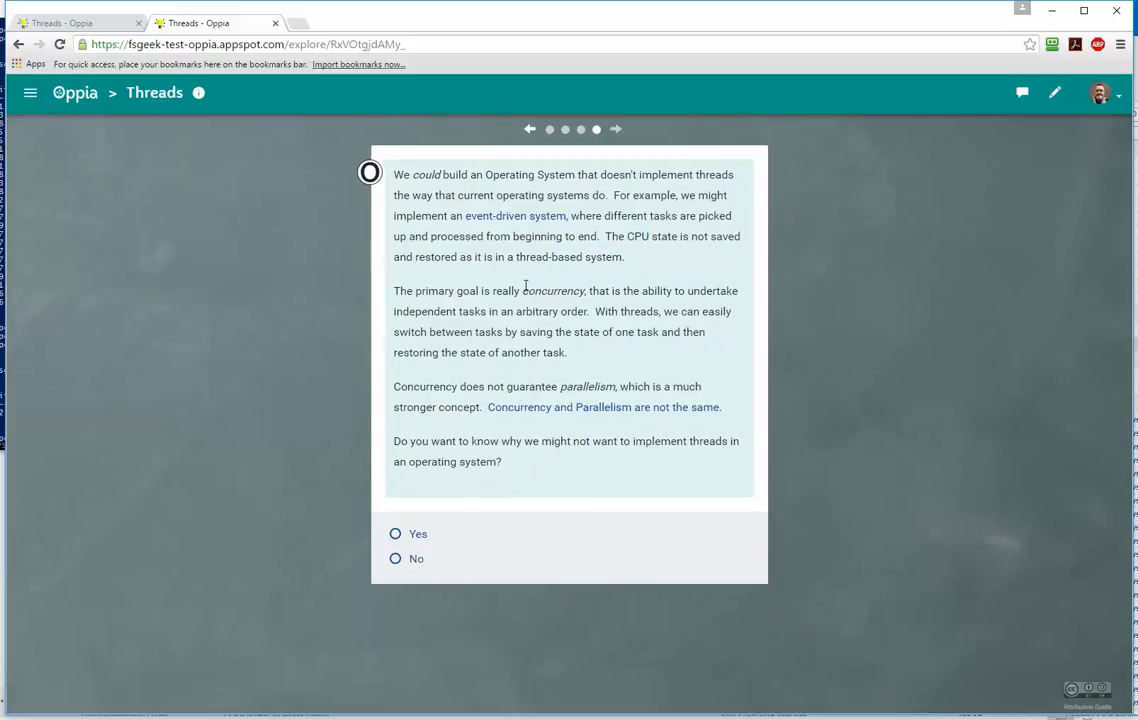
mouse_move(460, 376)
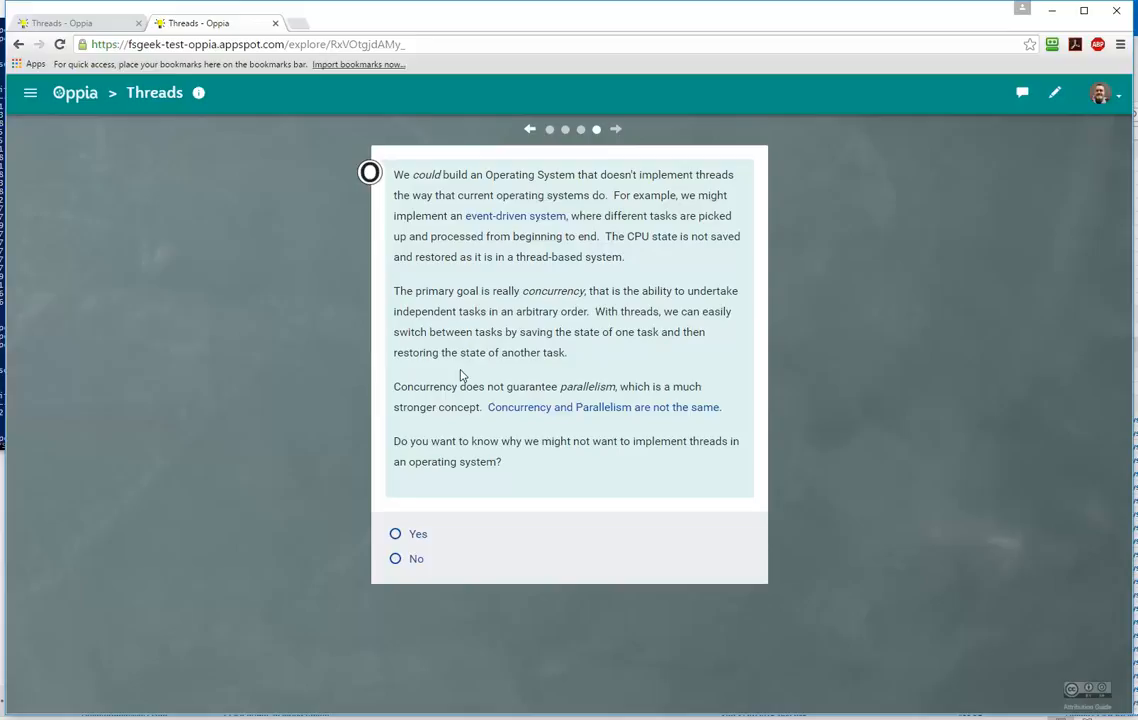
mouse_move(576, 282)
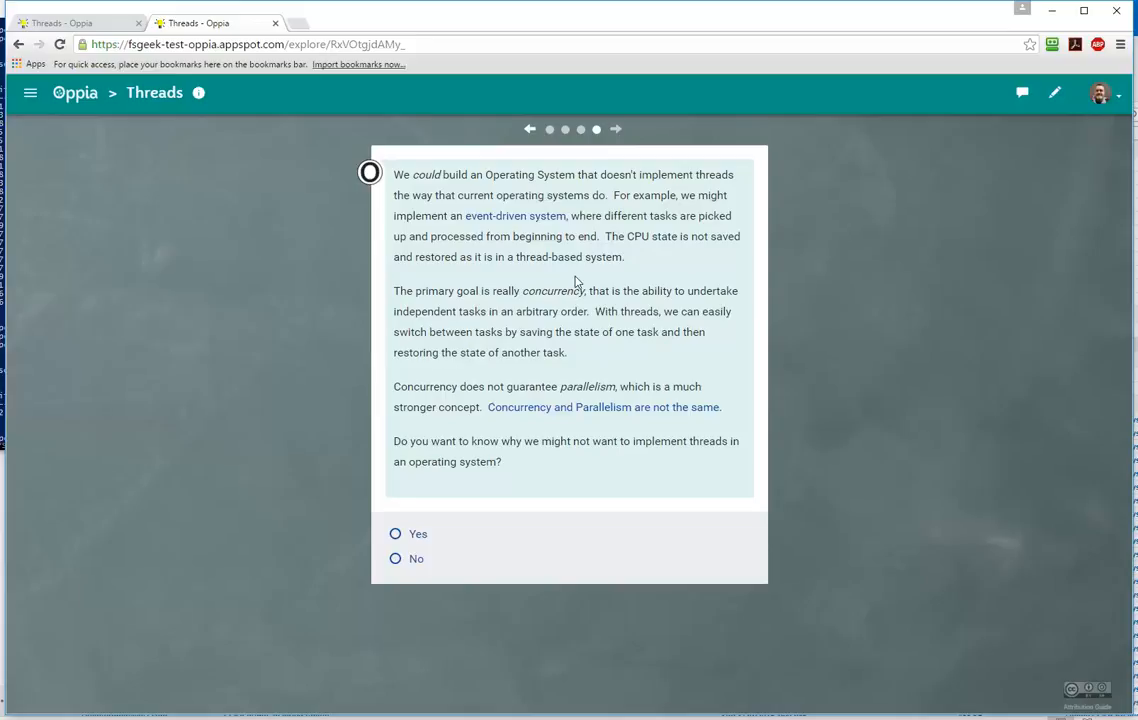
mouse_move(548, 240)
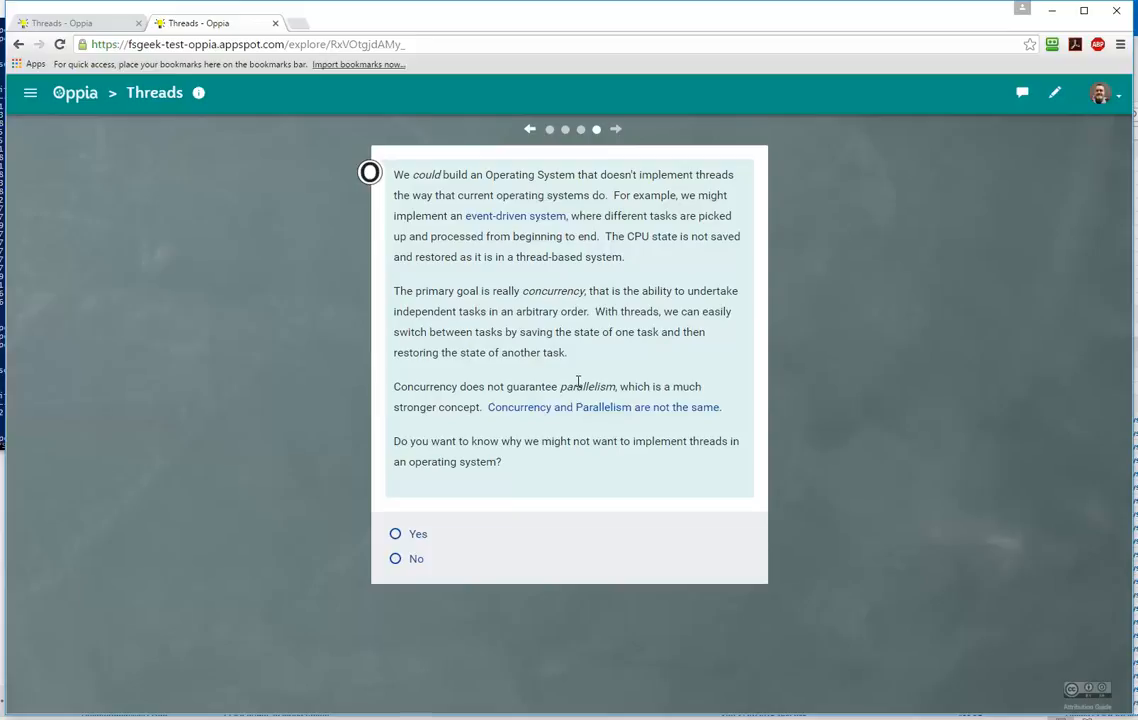
mouse_move(428, 440)
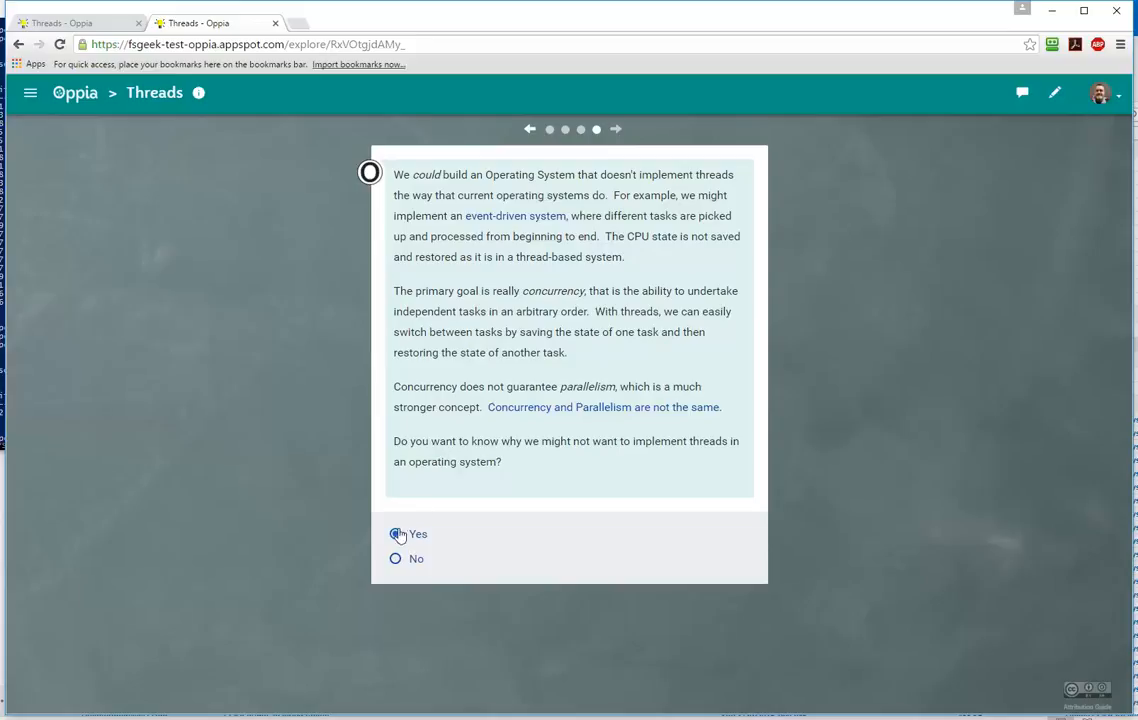
Answer 'No' to not wanting threads and continue to the Execution Context card.
click(396, 558)
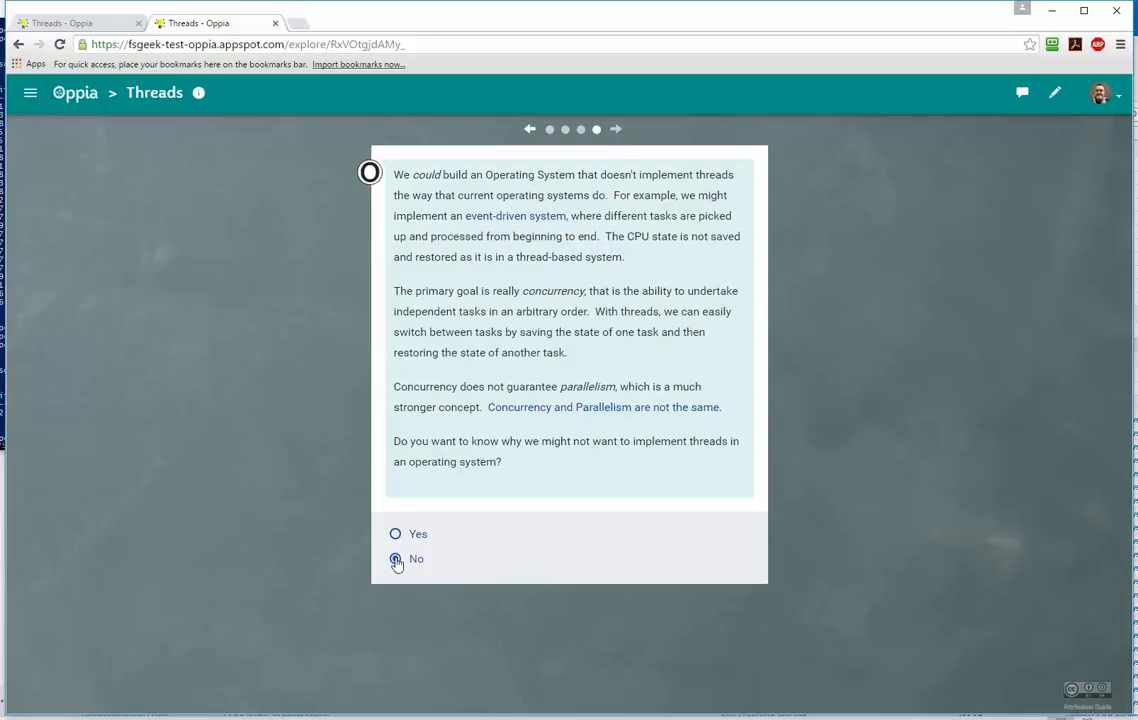
click(396, 558)
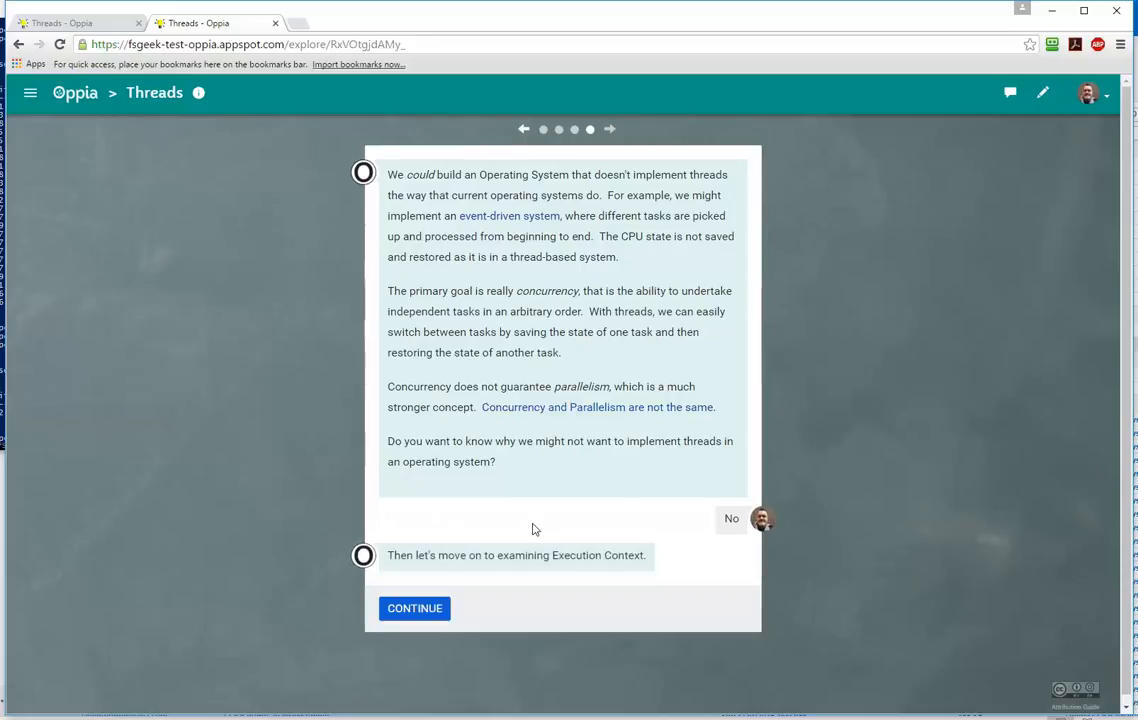
mouse_move(432, 598)
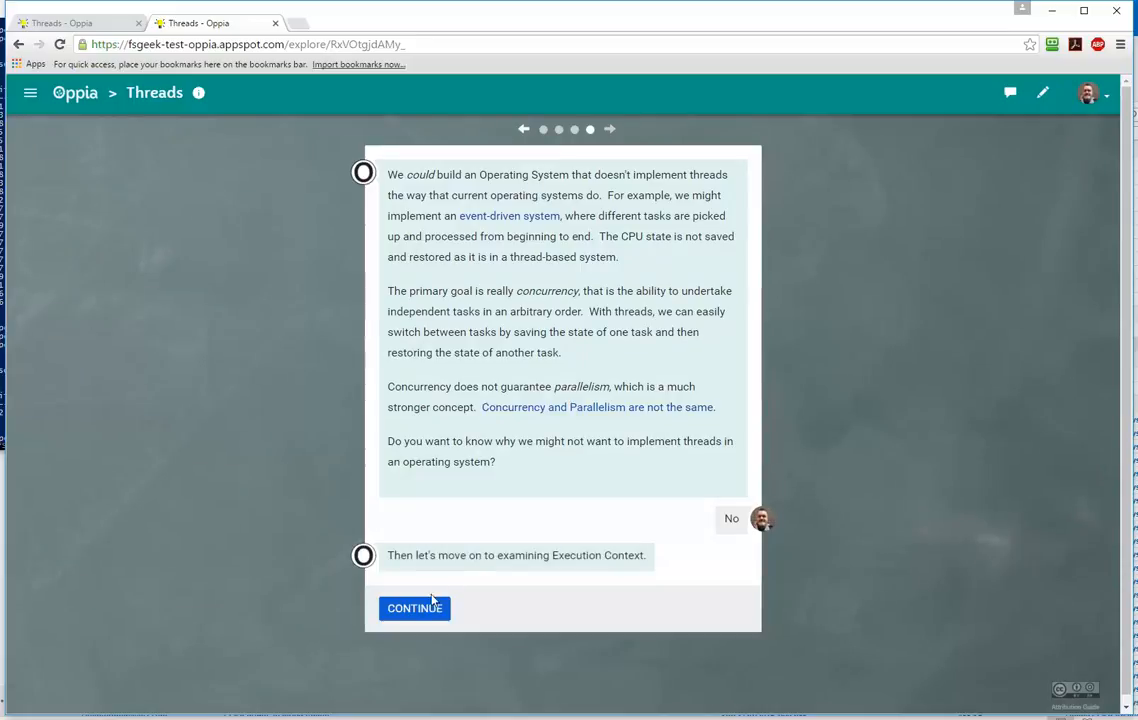
mouse_move(414, 608)
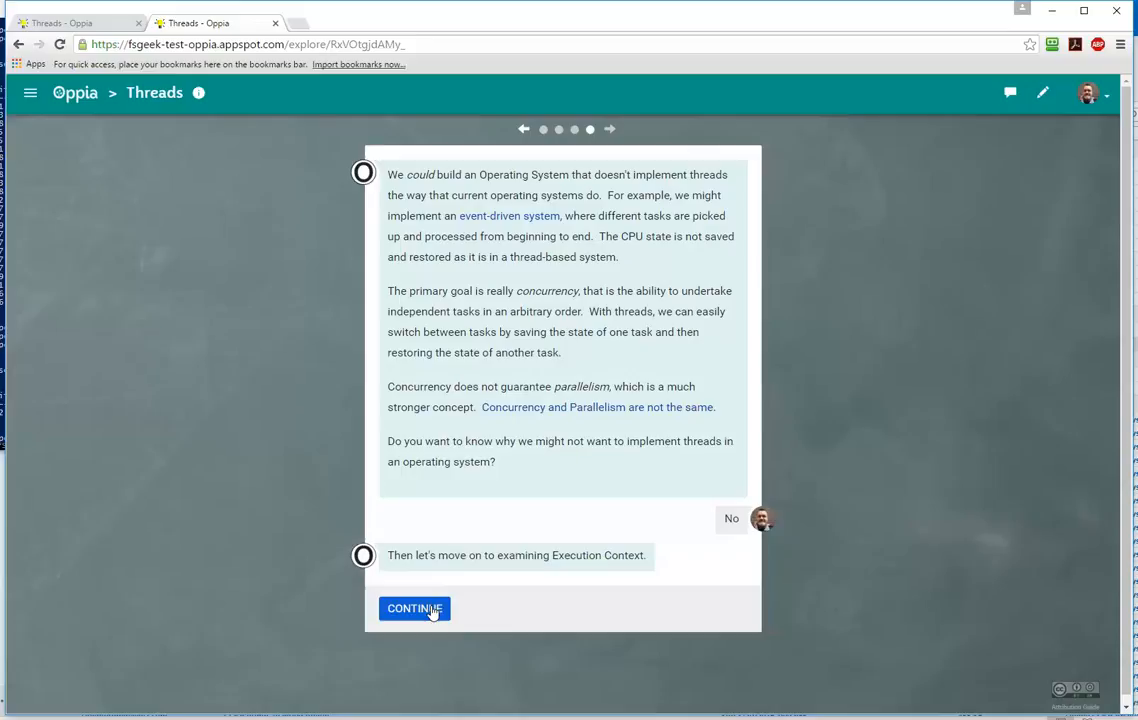
click(414, 608)
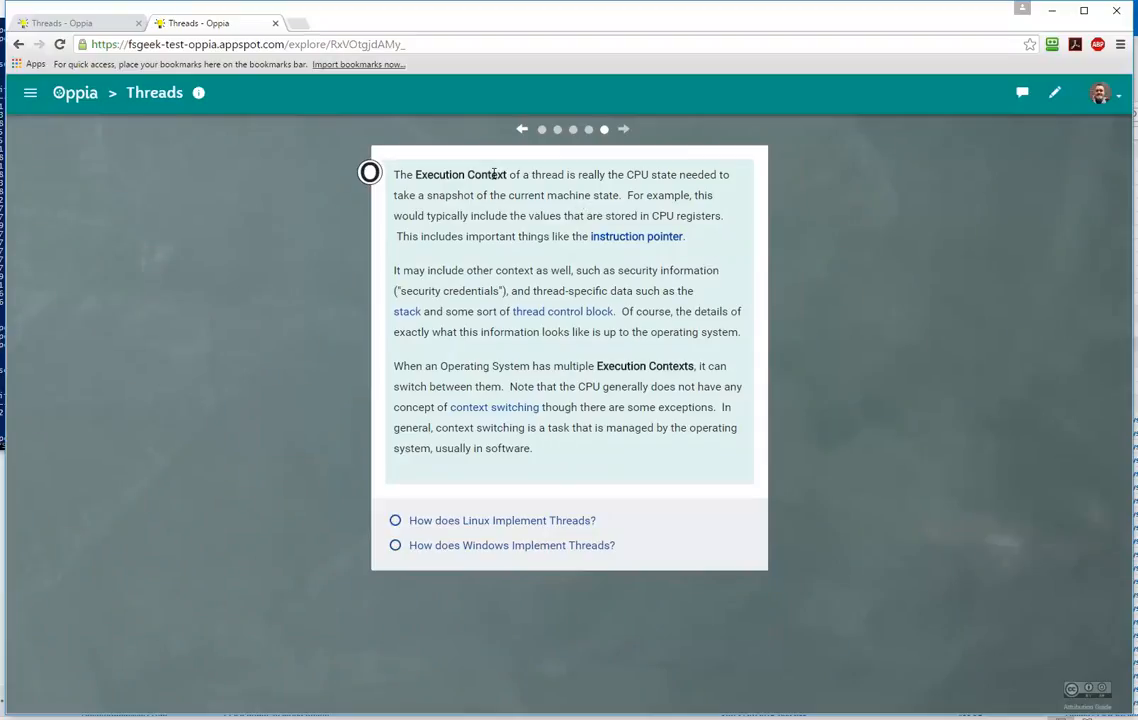
mouse_move(636, 236)
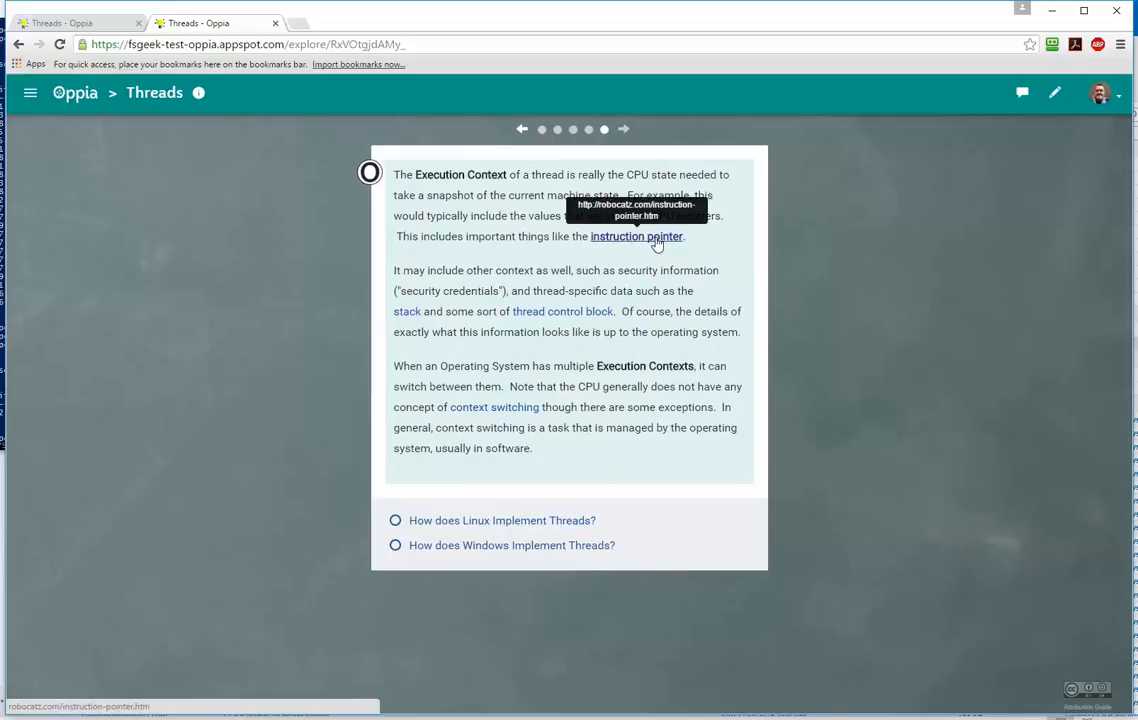
mouse_move(600, 260)
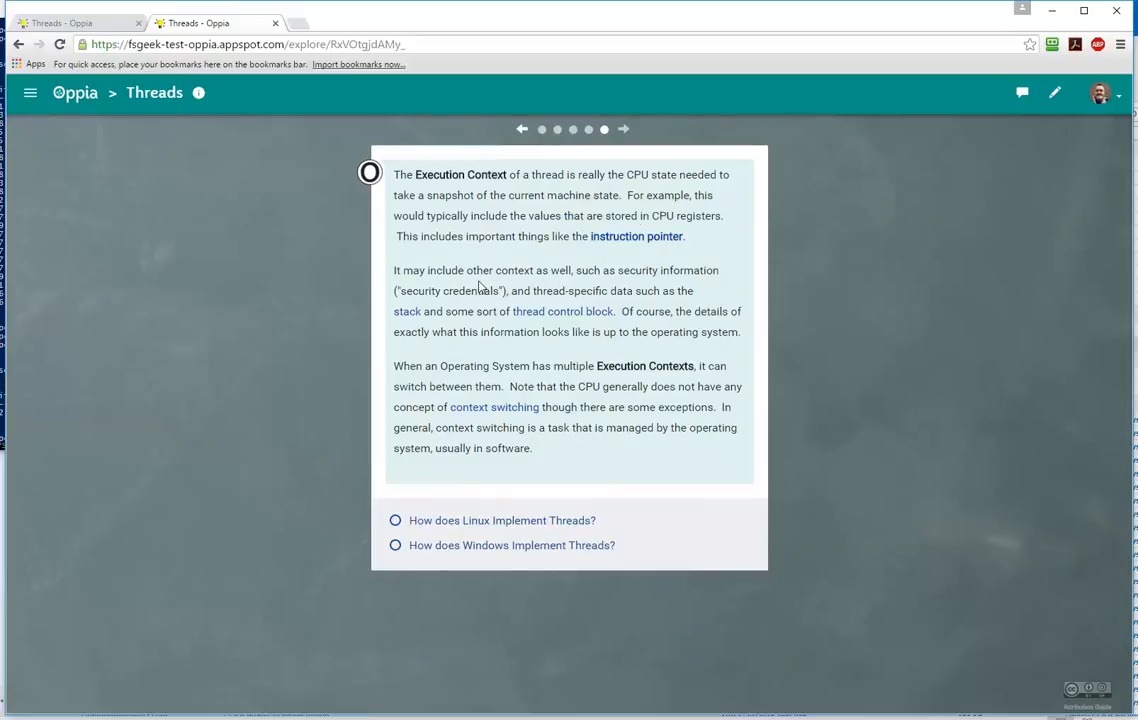
mouse_move(406, 312)
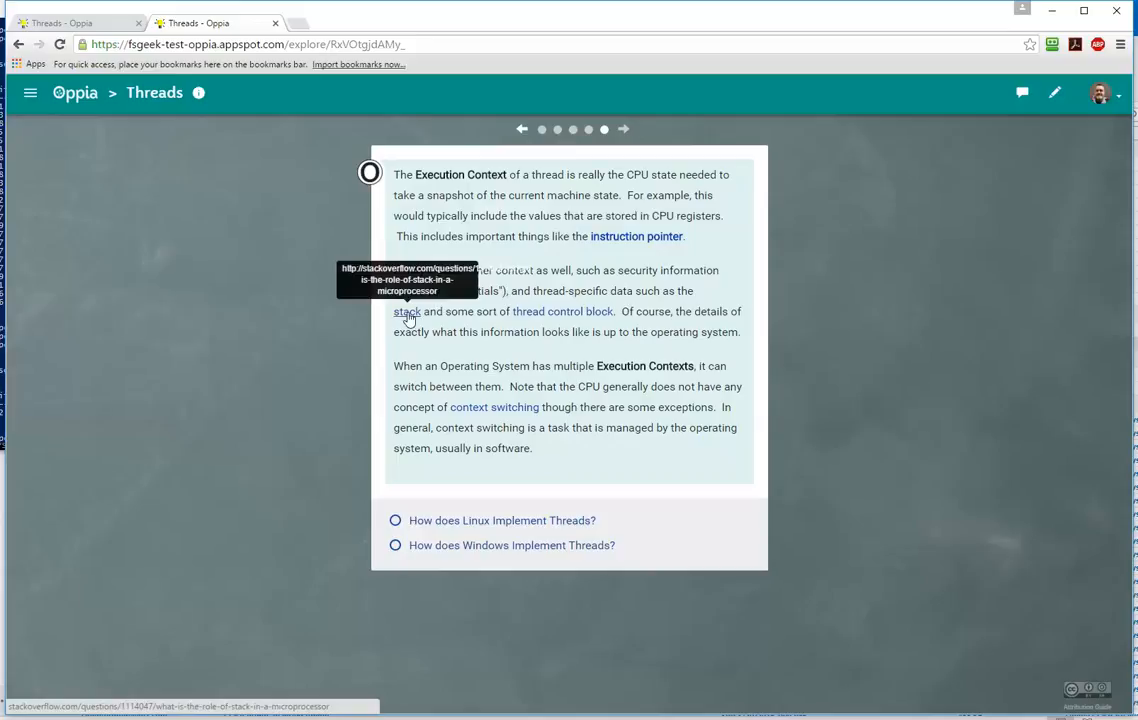
mouse_move(564, 312)
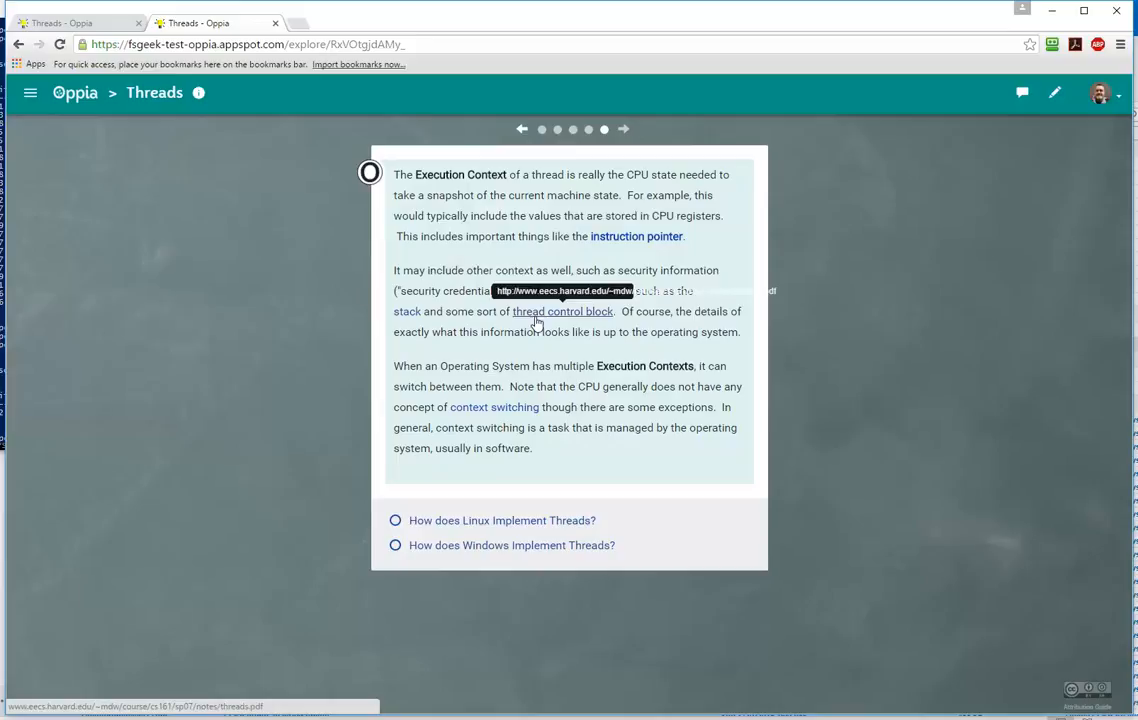
mouse_move(494, 408)
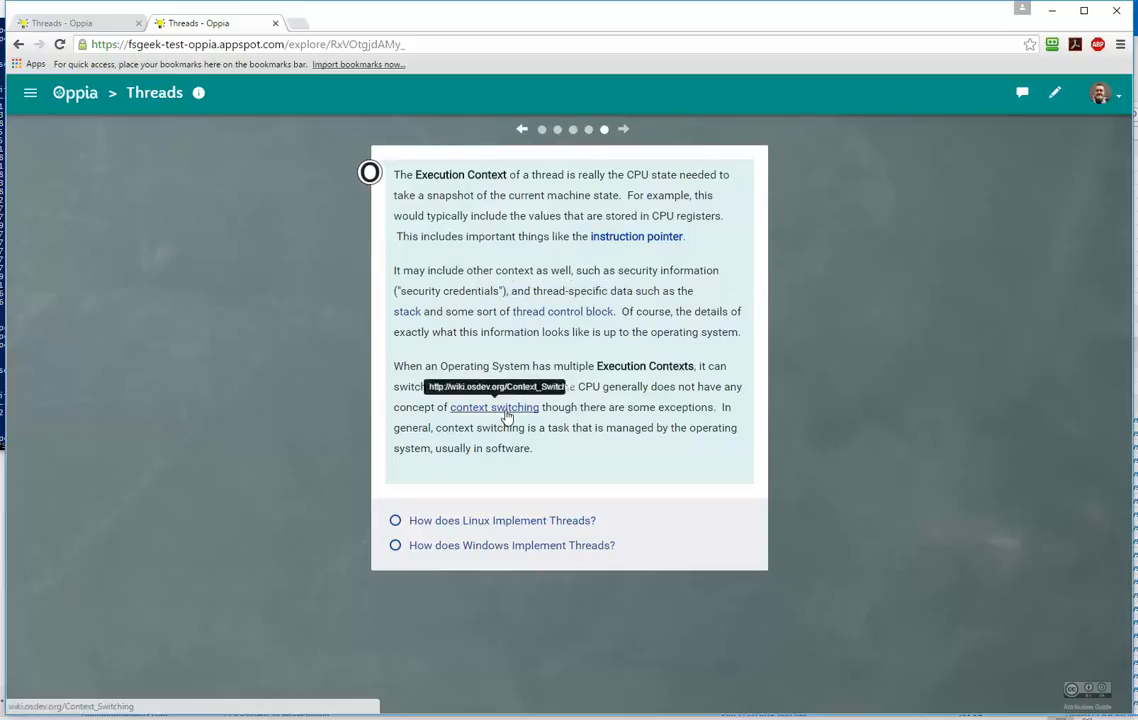
mouse_move(590, 420)
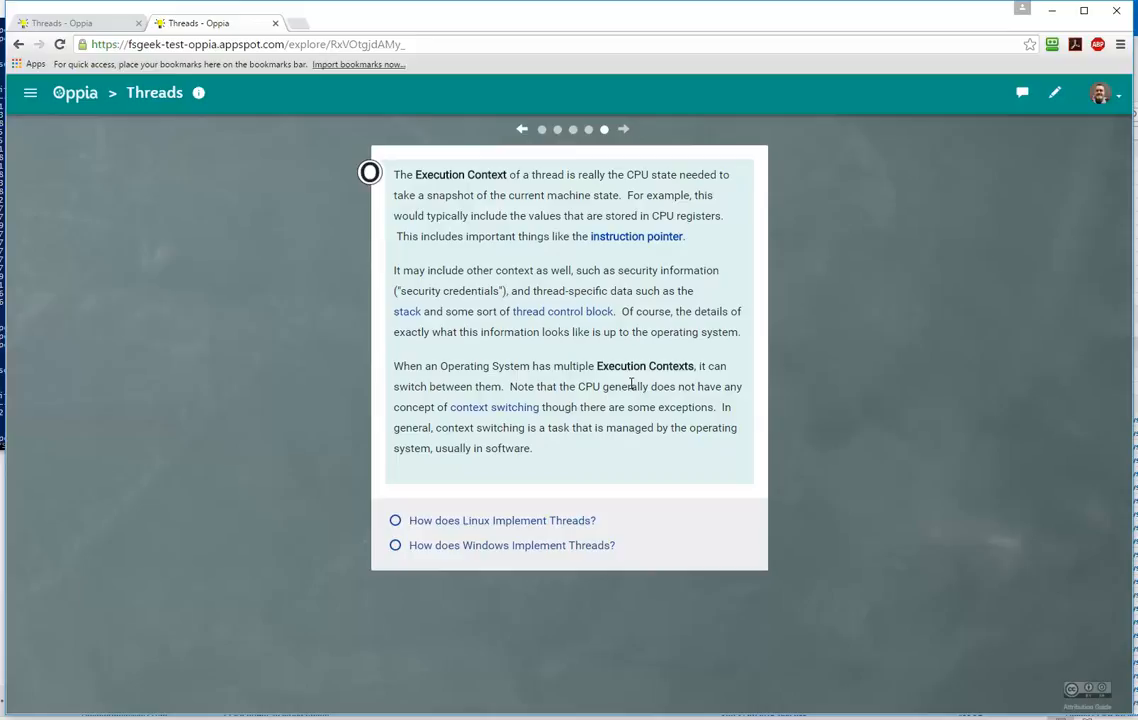
mouse_move(552, 380)
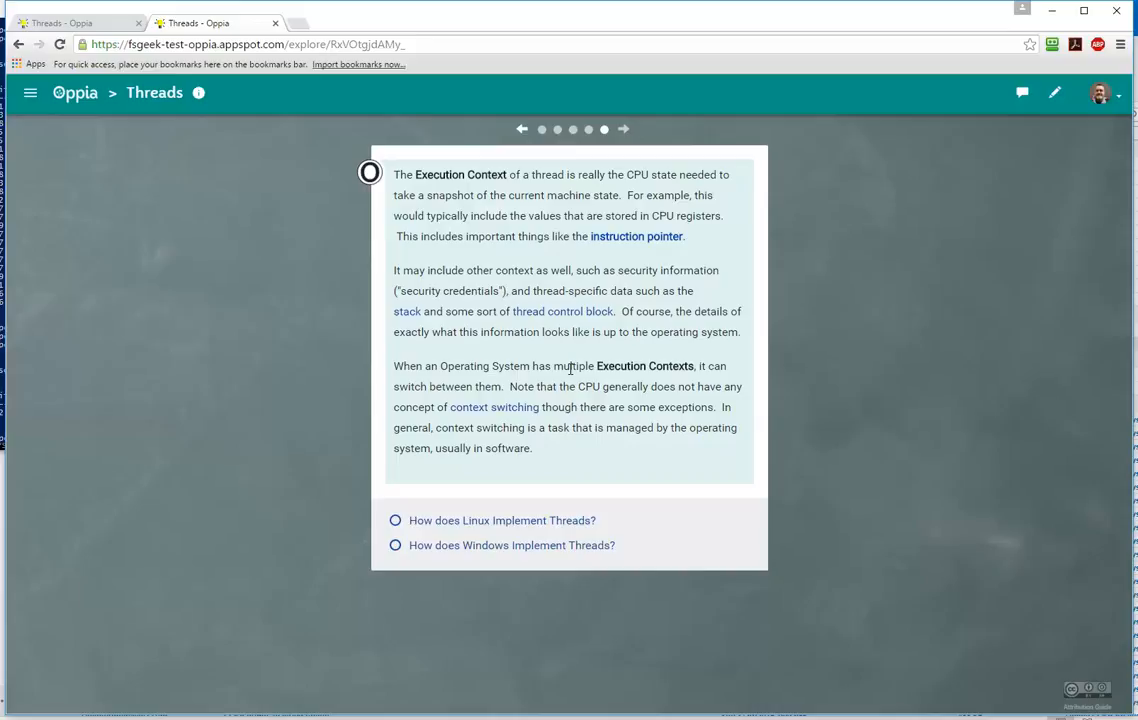
mouse_move(568, 446)
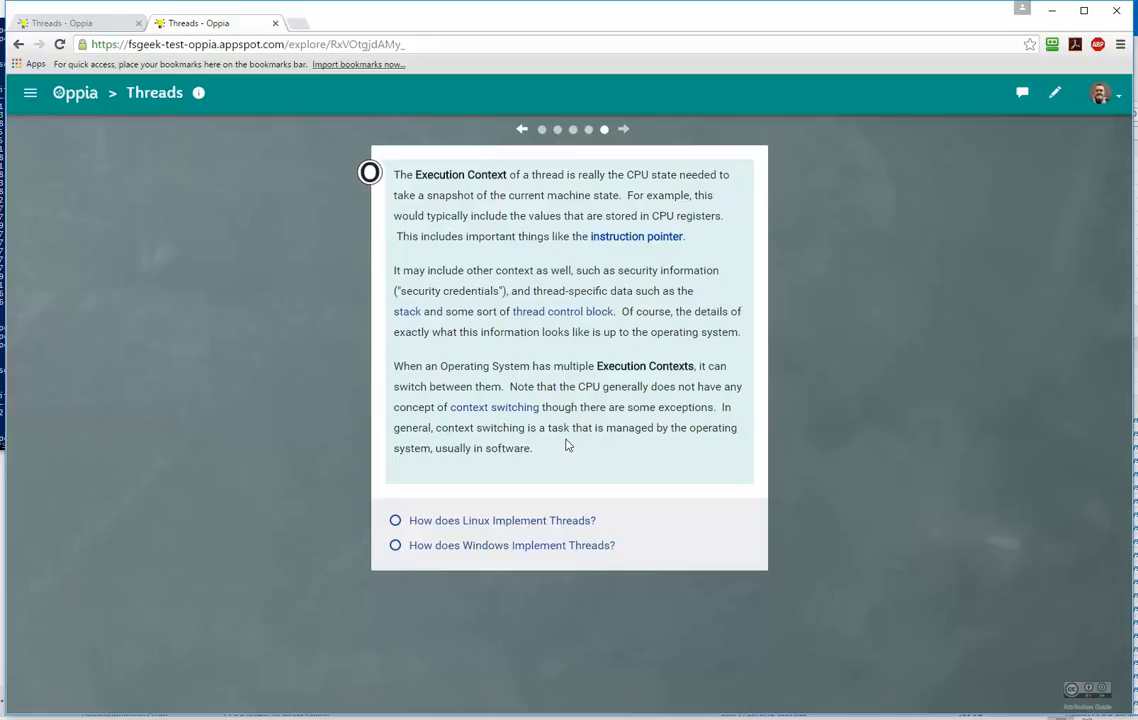
mouse_move(568, 452)
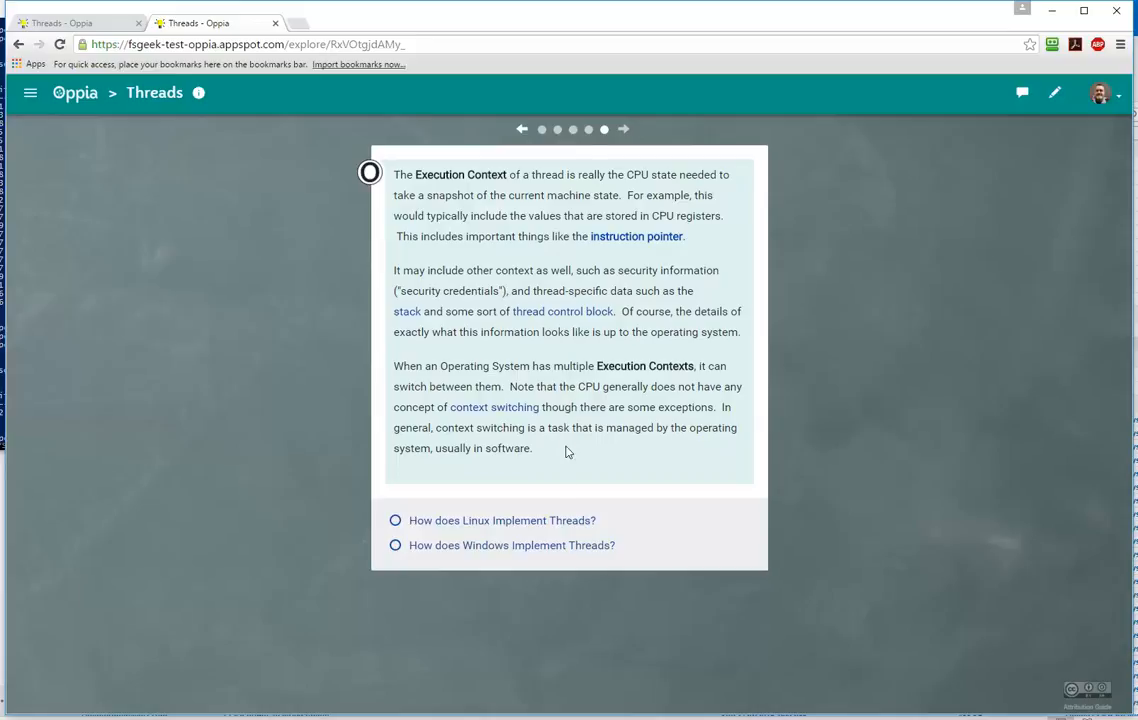
Select 'How does Linux Implement Threads?' on the Execution Context card.
click(396, 520)
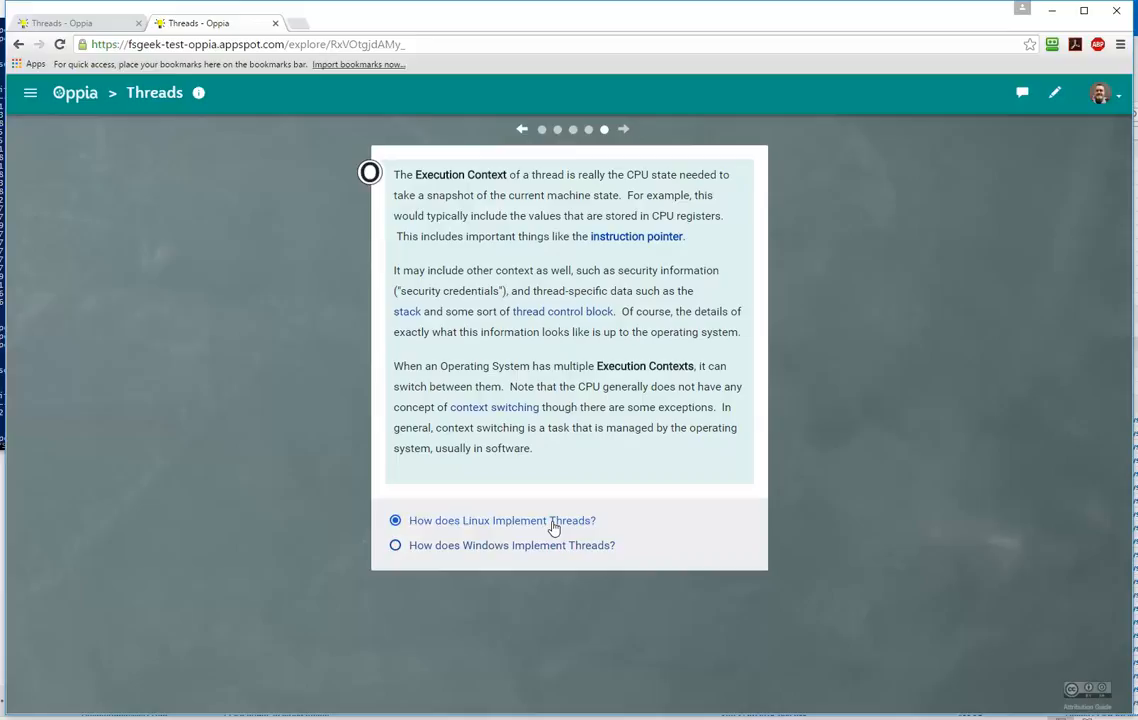
Submit the Linux question, read the Linux threads card, and select 'How does Windows implement Threads?'.
click(396, 544)
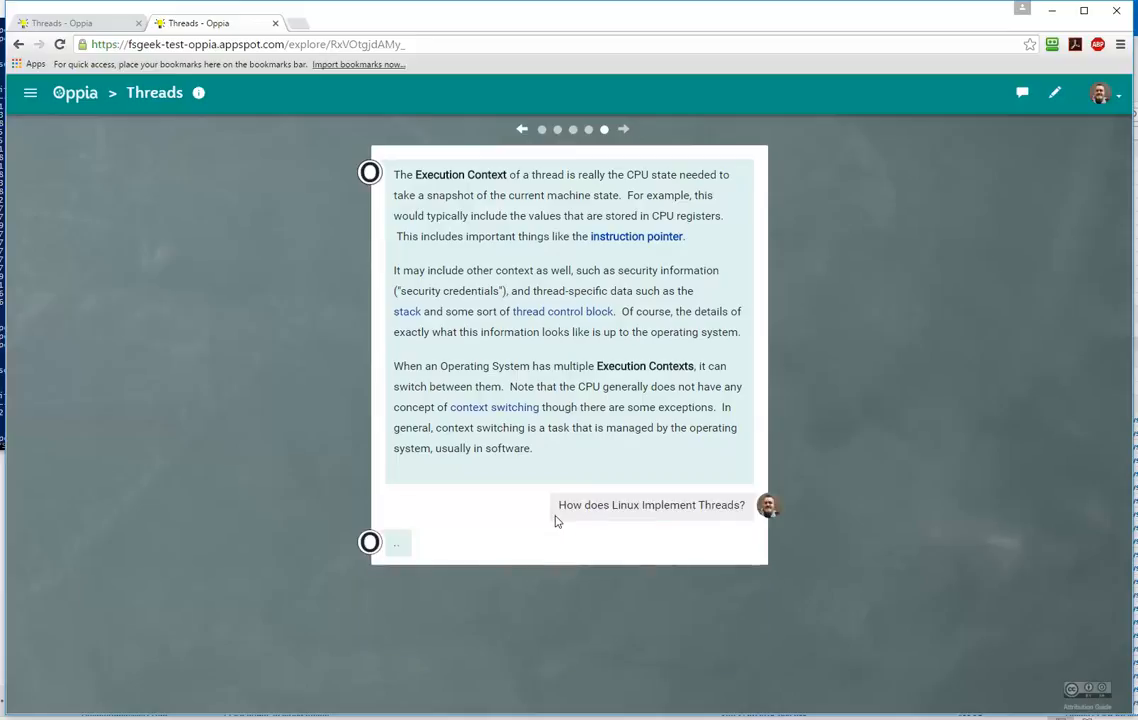
click(650, 504)
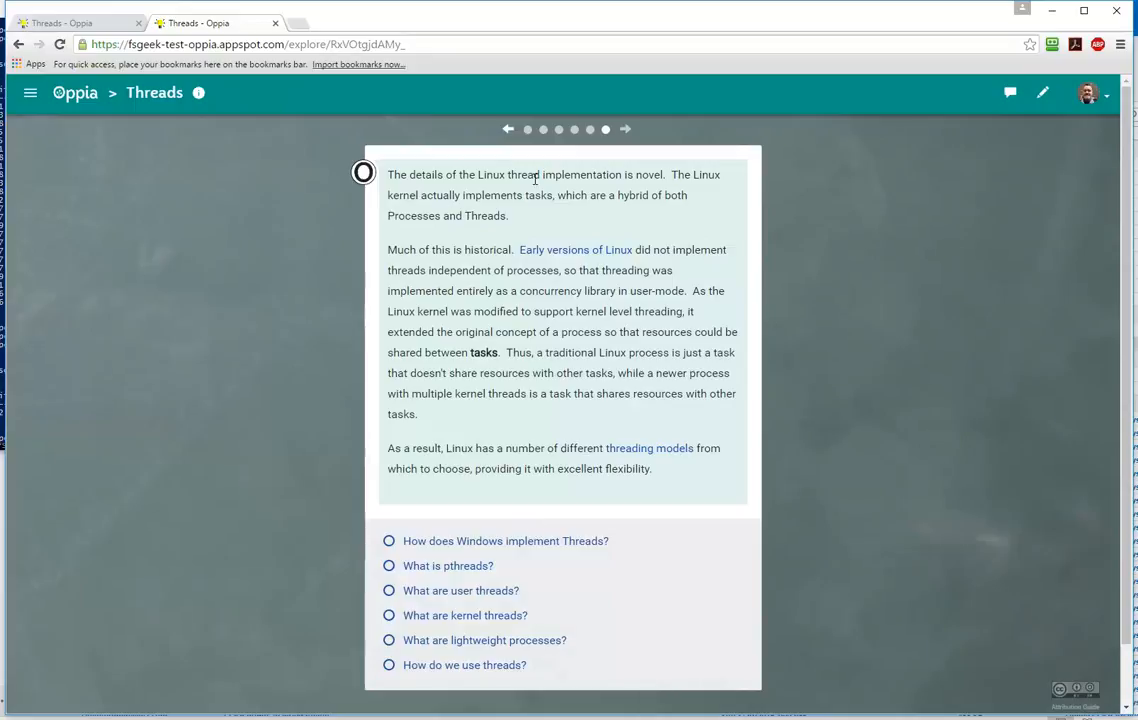
mouse_move(576, 248)
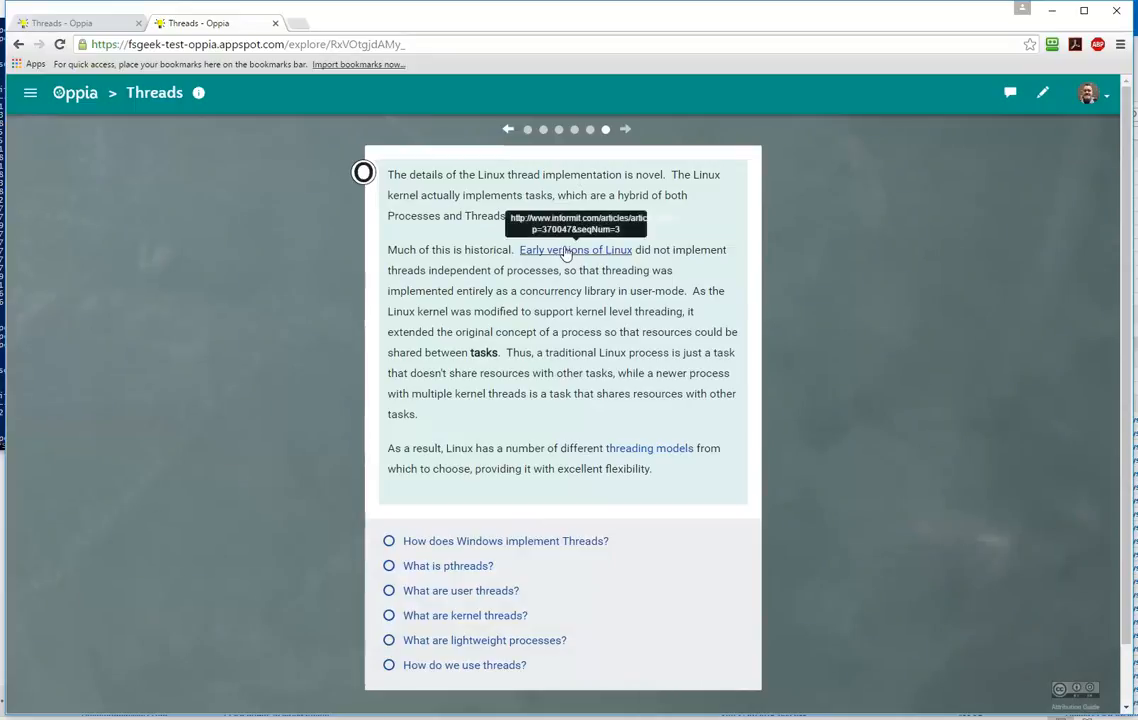
mouse_move(594, 392)
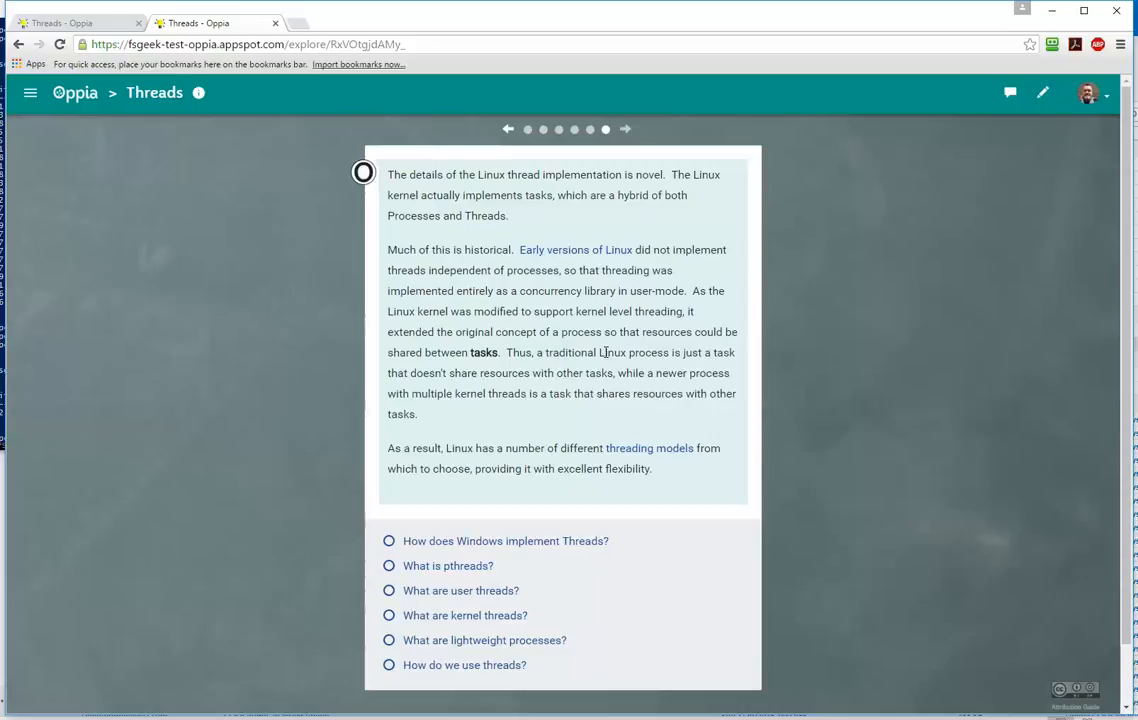
mouse_move(648, 448)
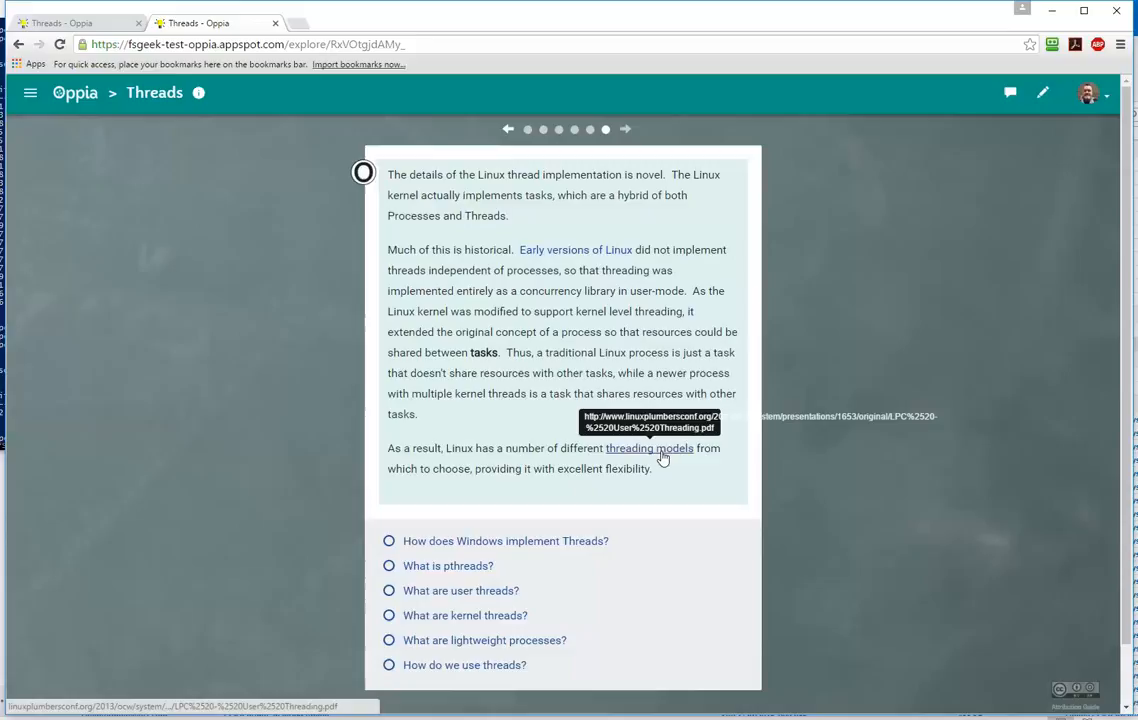
mouse_move(614, 462)
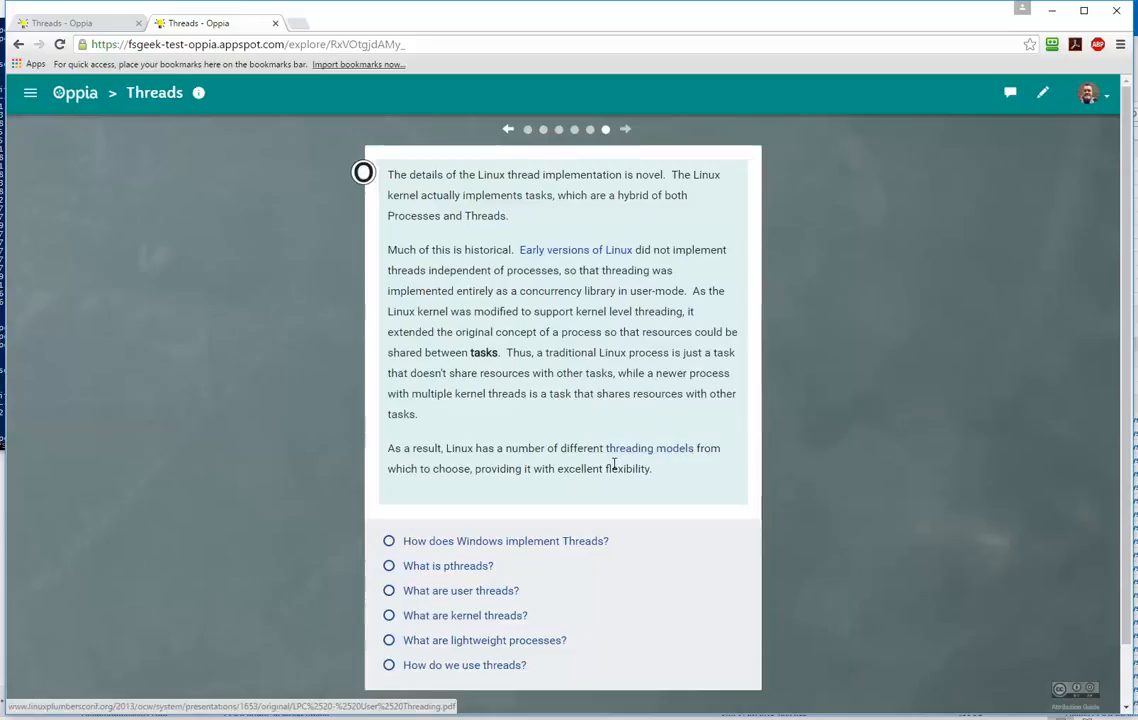
click(388, 540)
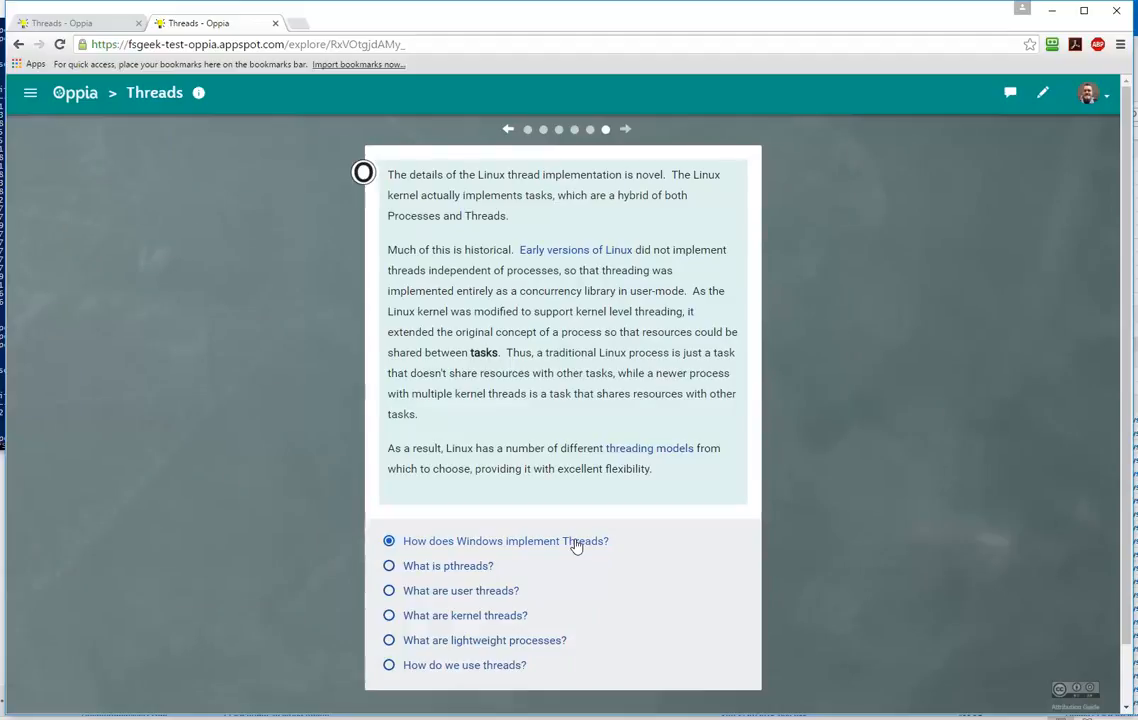
Cycle through the answer options and submit 'What is pthreads?' to reach the Posix Threads card.
click(388, 564)
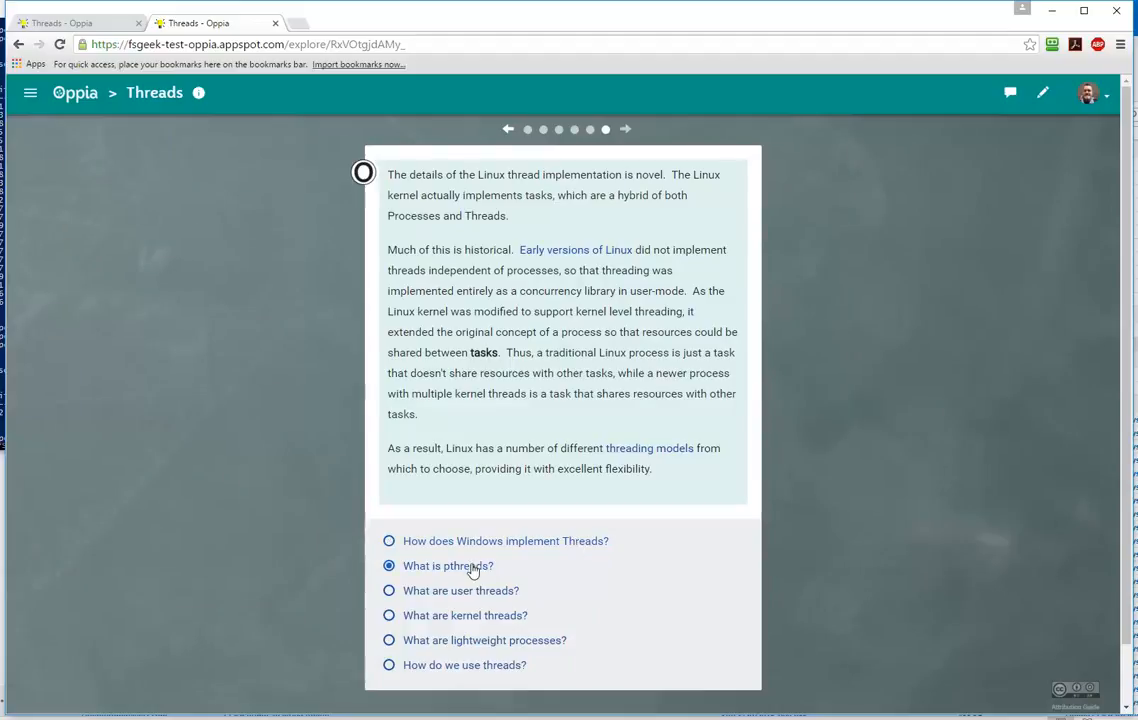
click(388, 564)
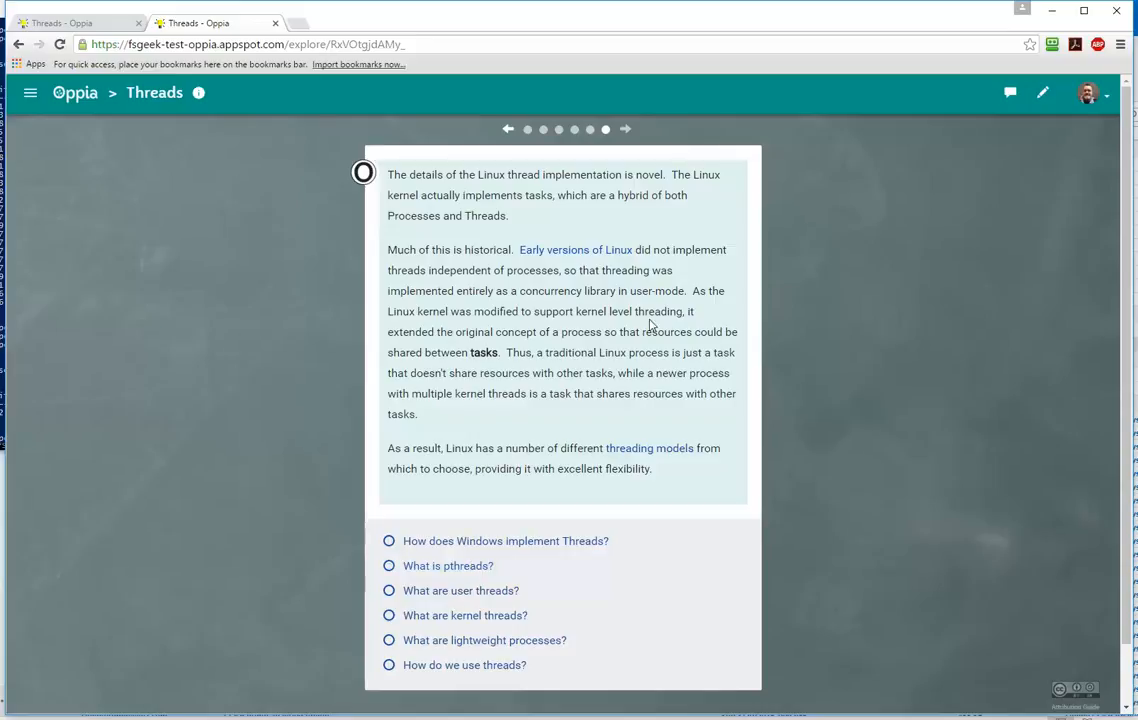
mouse_move(590, 284)
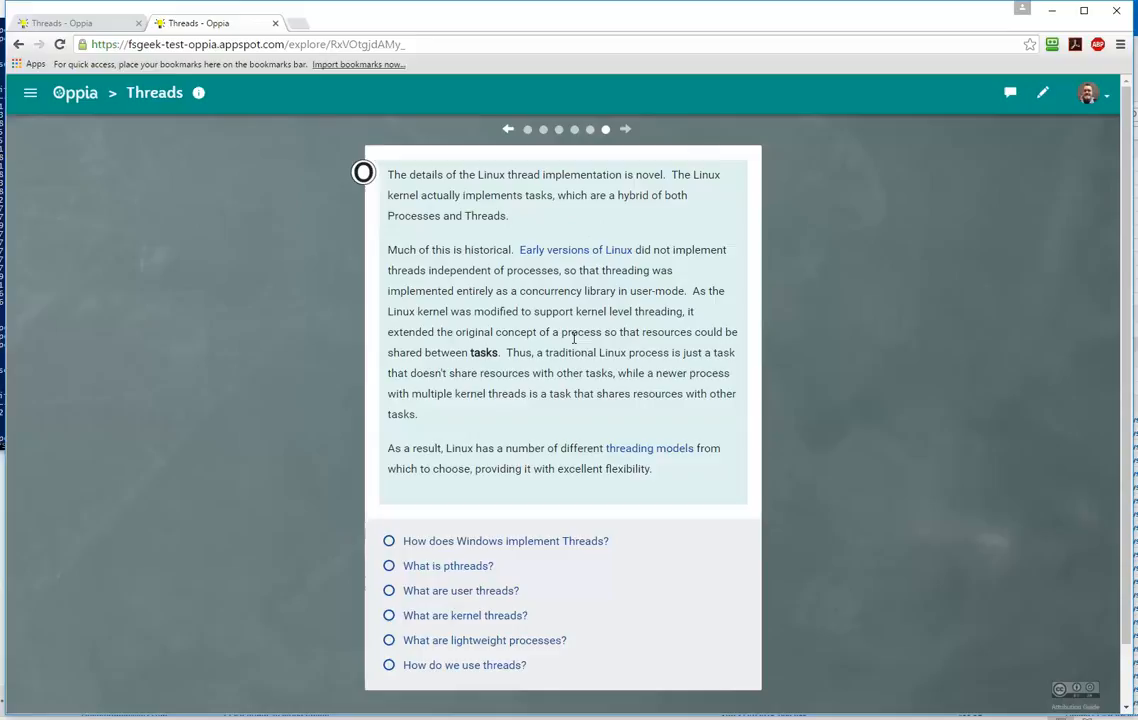
click(388, 564)
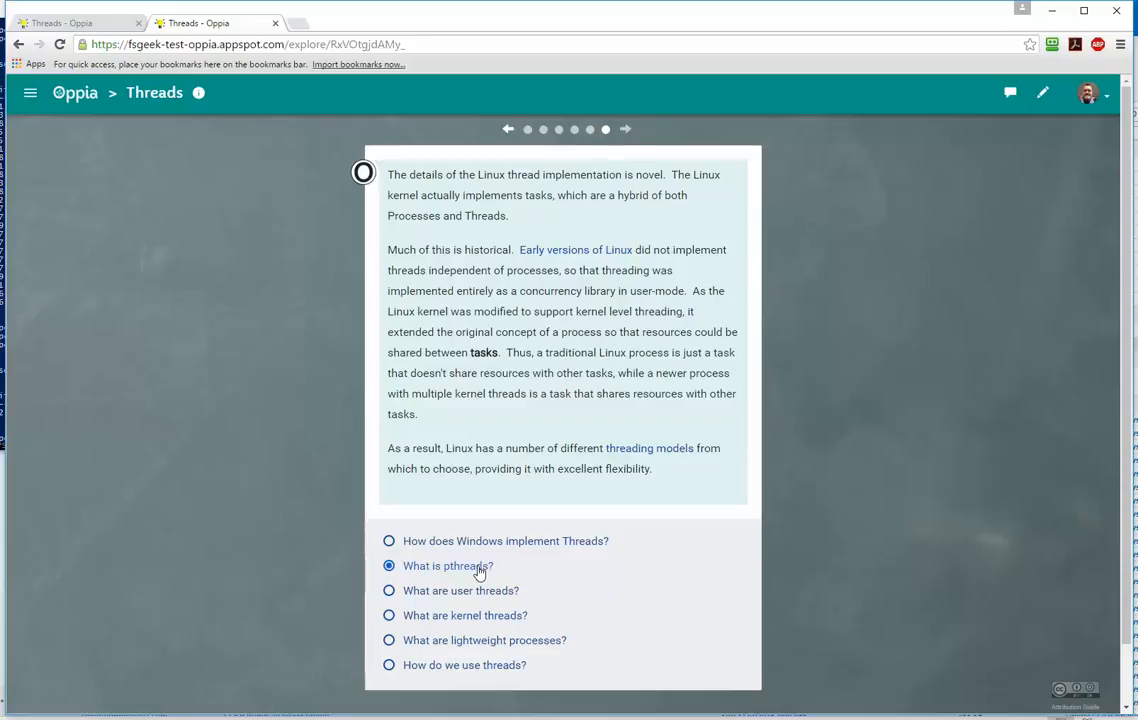
click(388, 590)
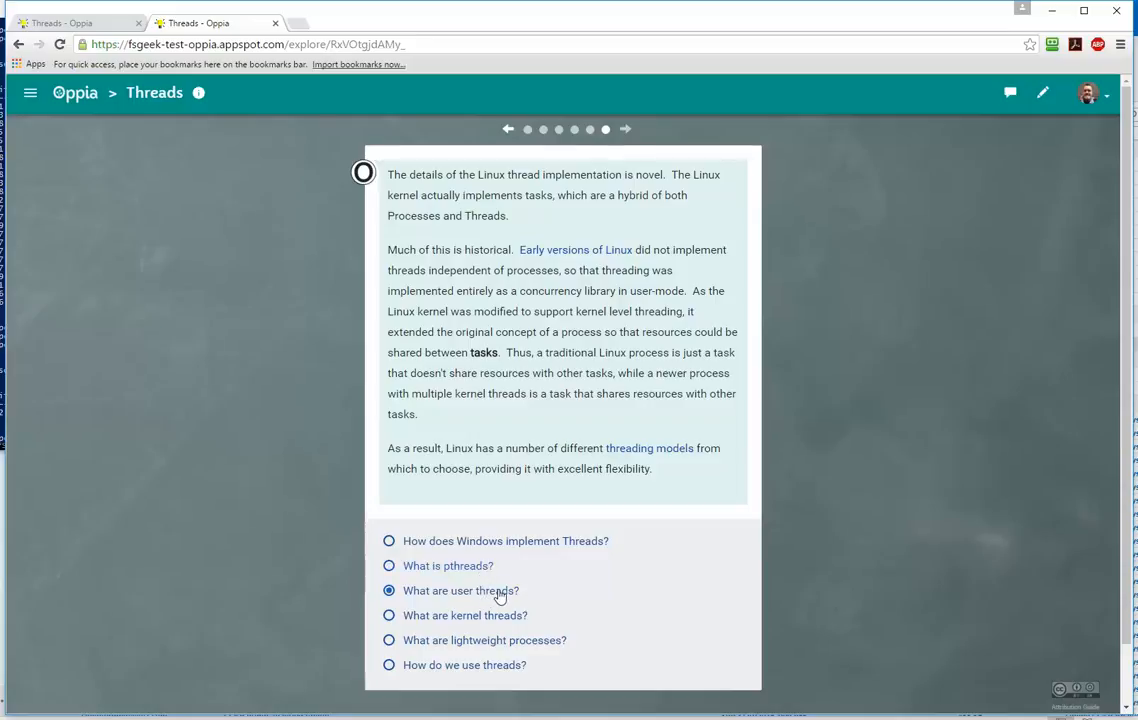
click(388, 564)
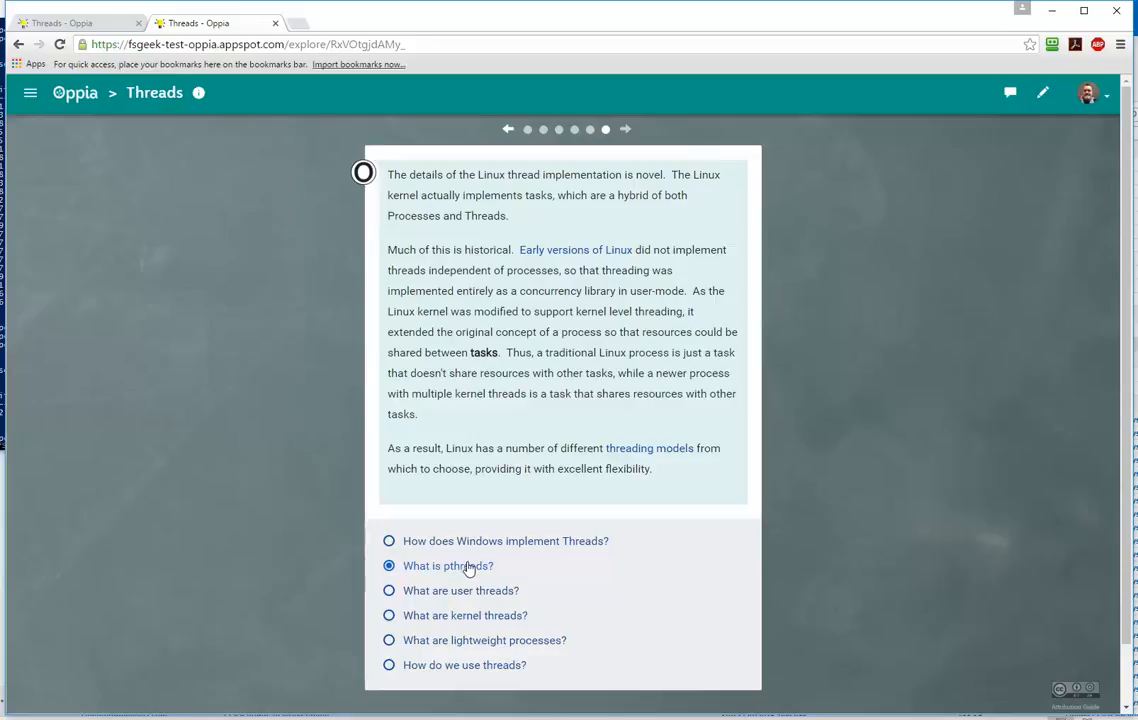
mouse_move(476, 568)
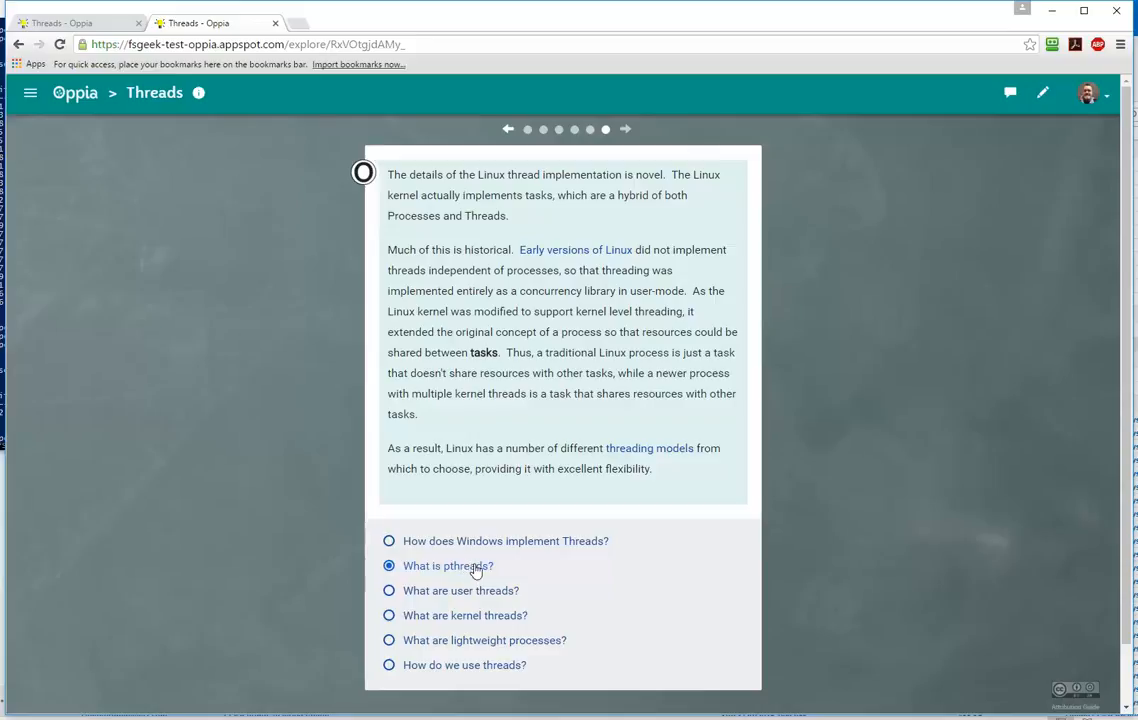
click(388, 616)
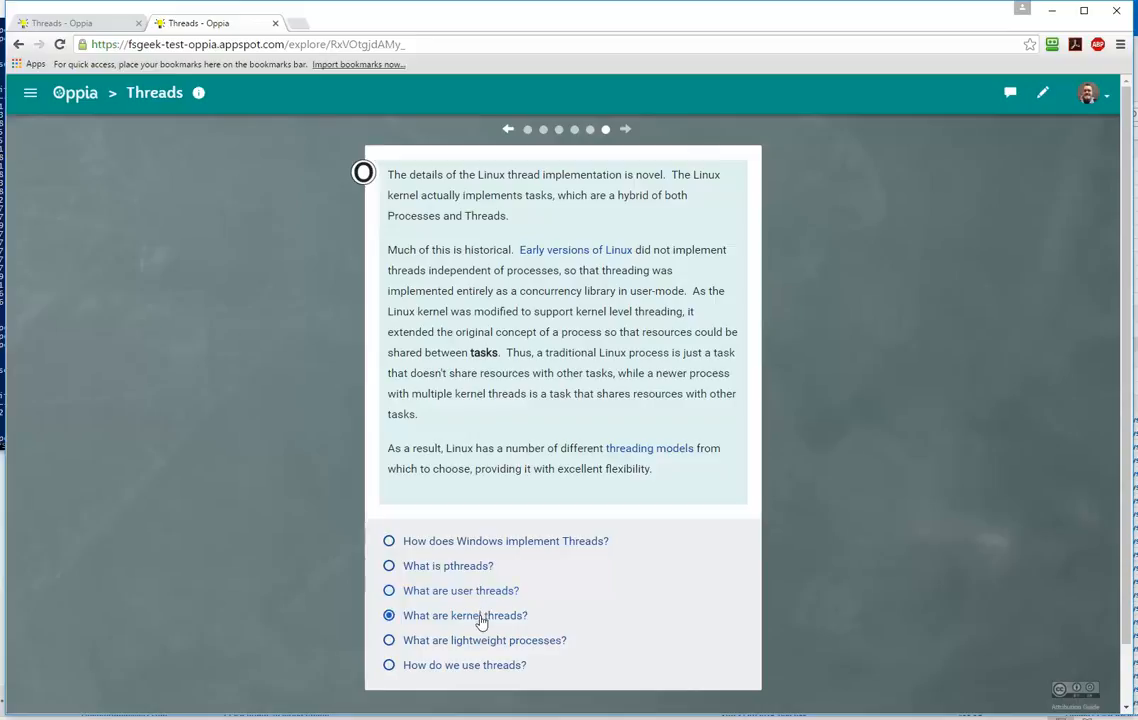
click(388, 640)
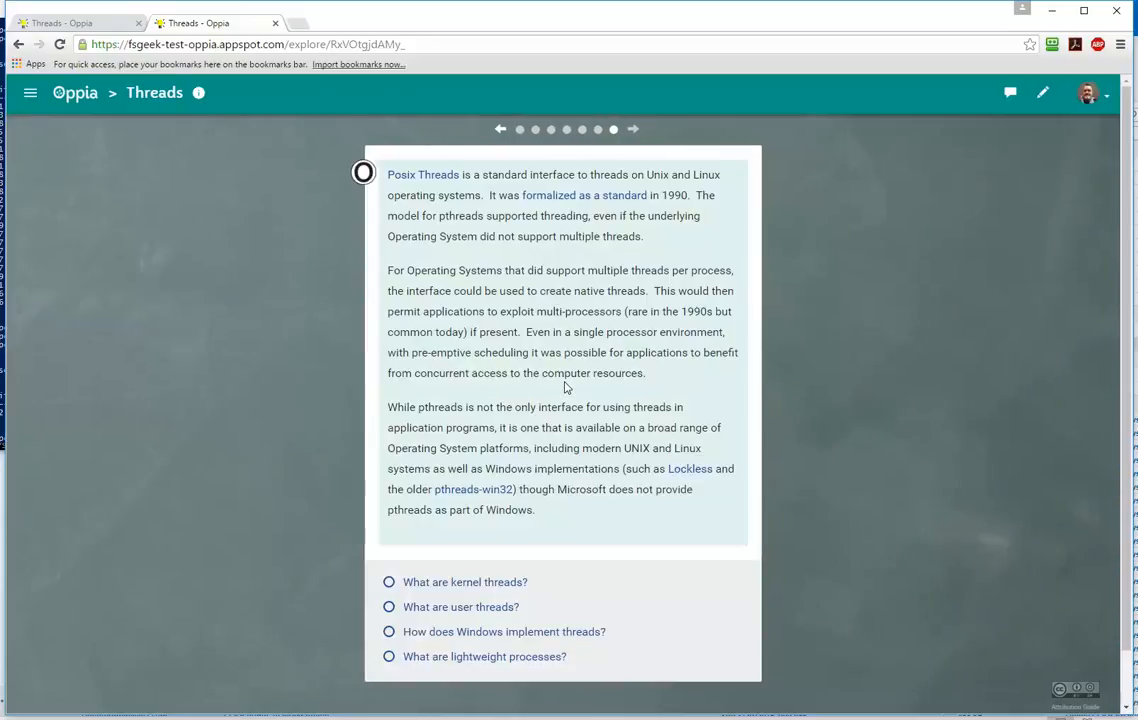
mouse_move(532, 170)
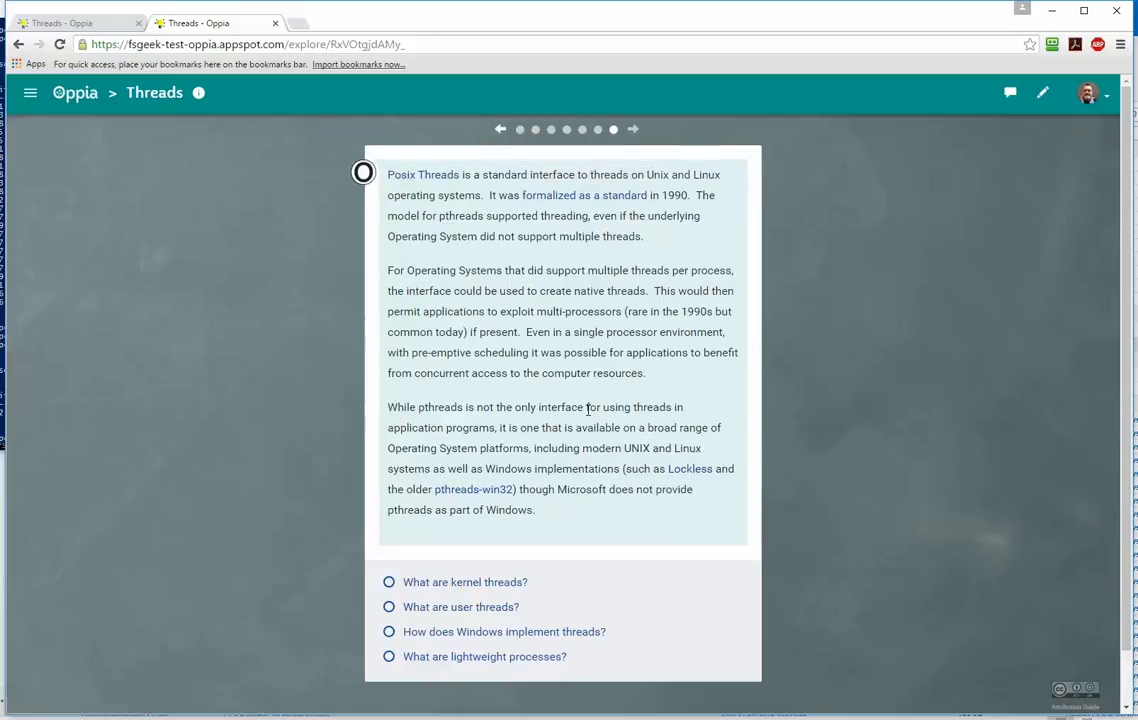
mouse_move(472, 488)
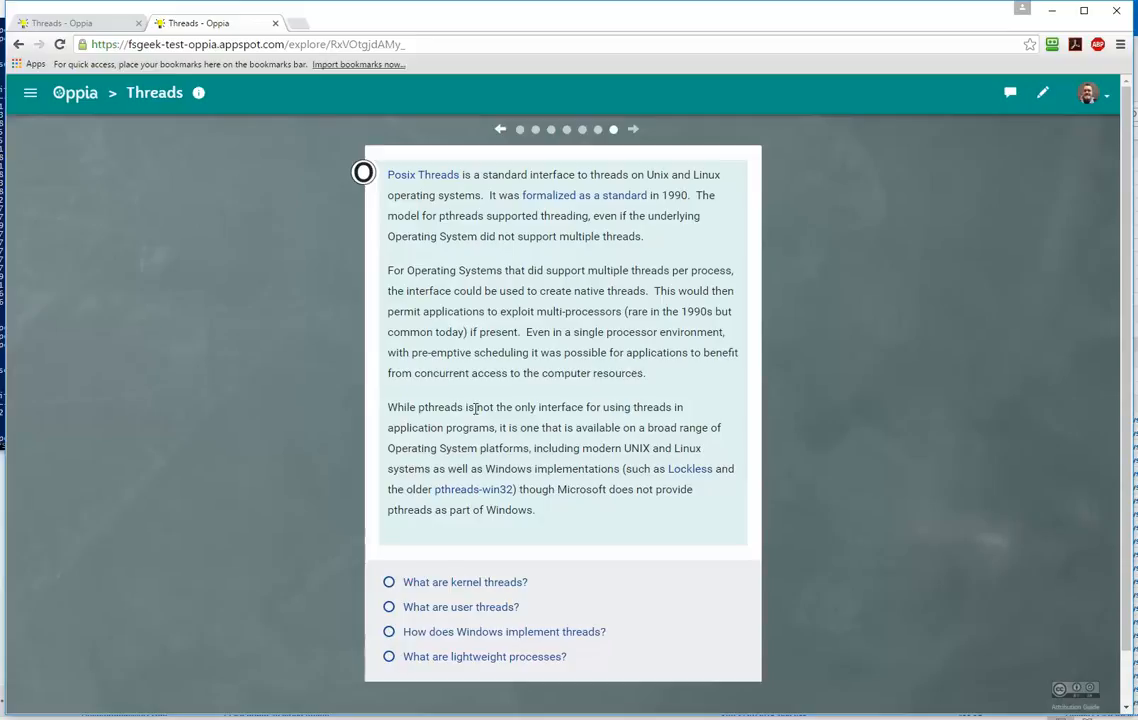
mouse_move(638, 468)
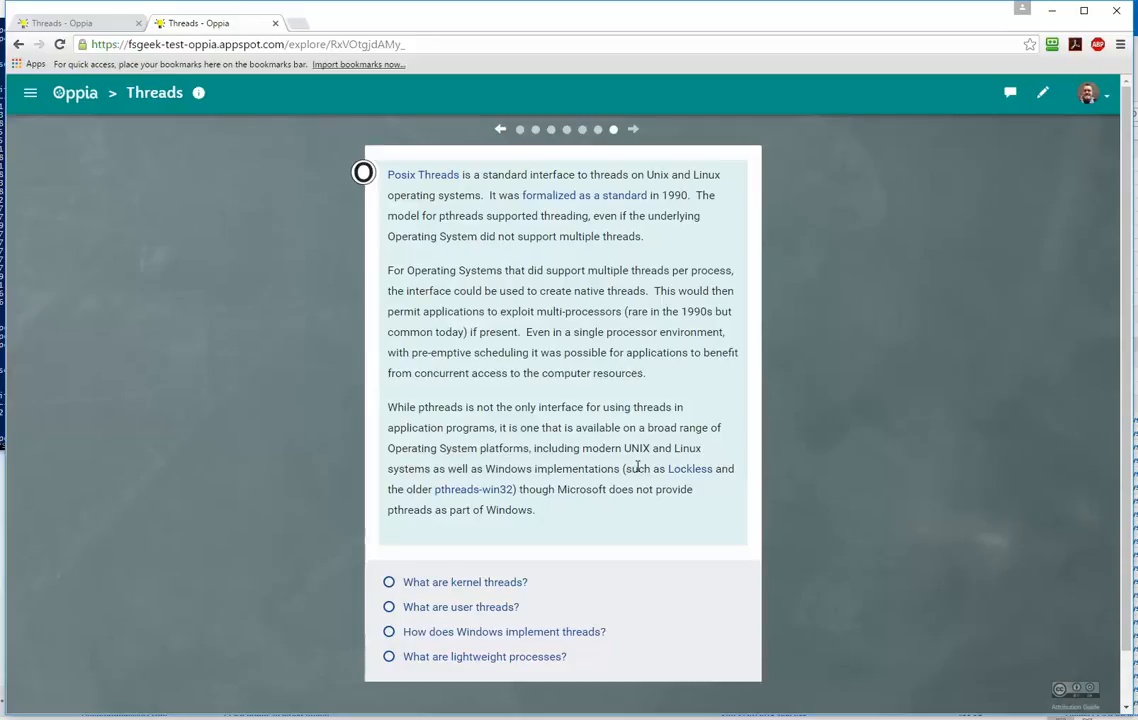
mouse_move(690, 468)
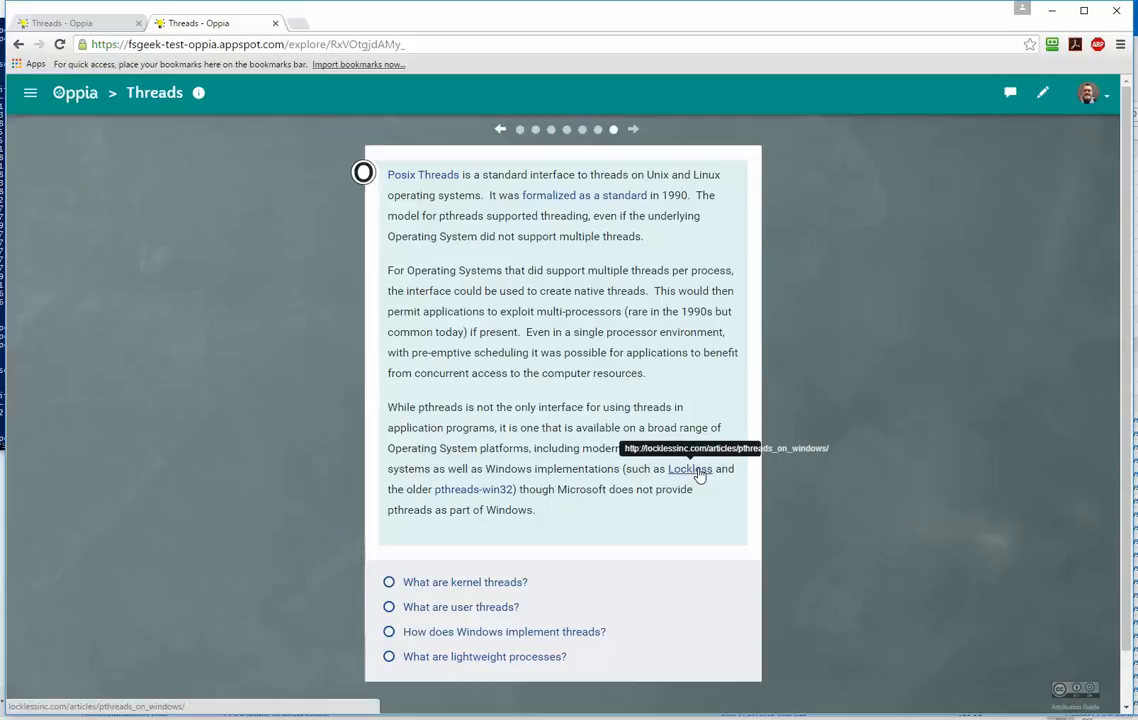
mouse_move(472, 488)
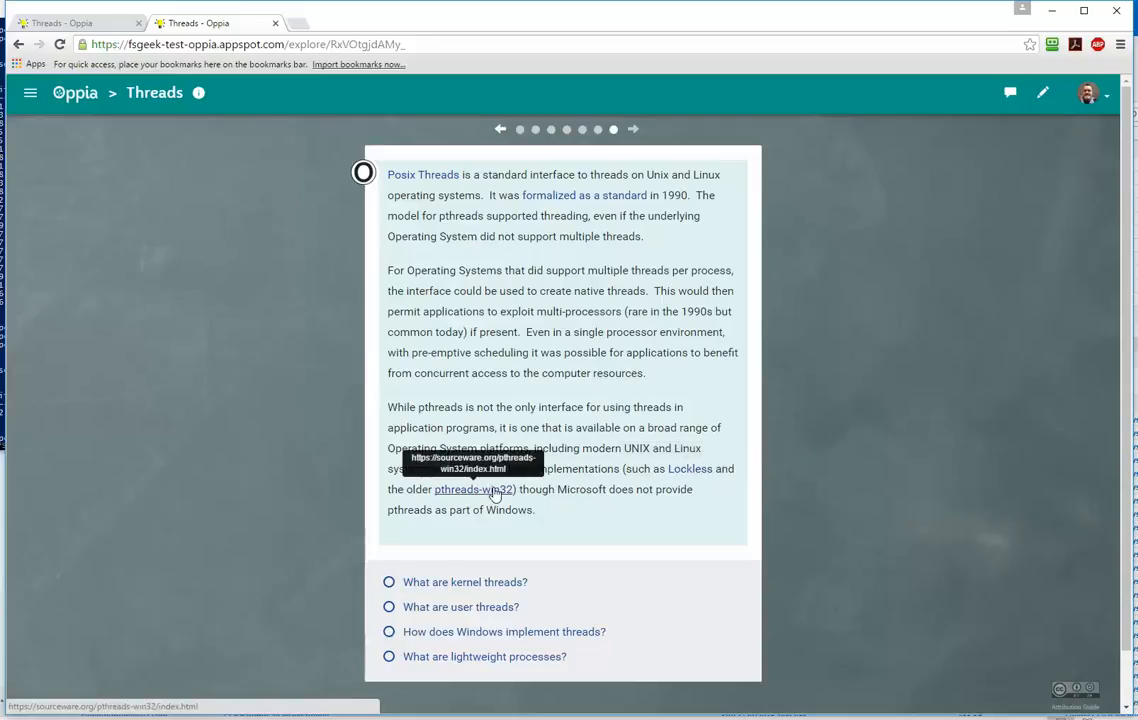
On the Posix Threads card, submit 'How does Windows implement threads?'.
click(388, 580)
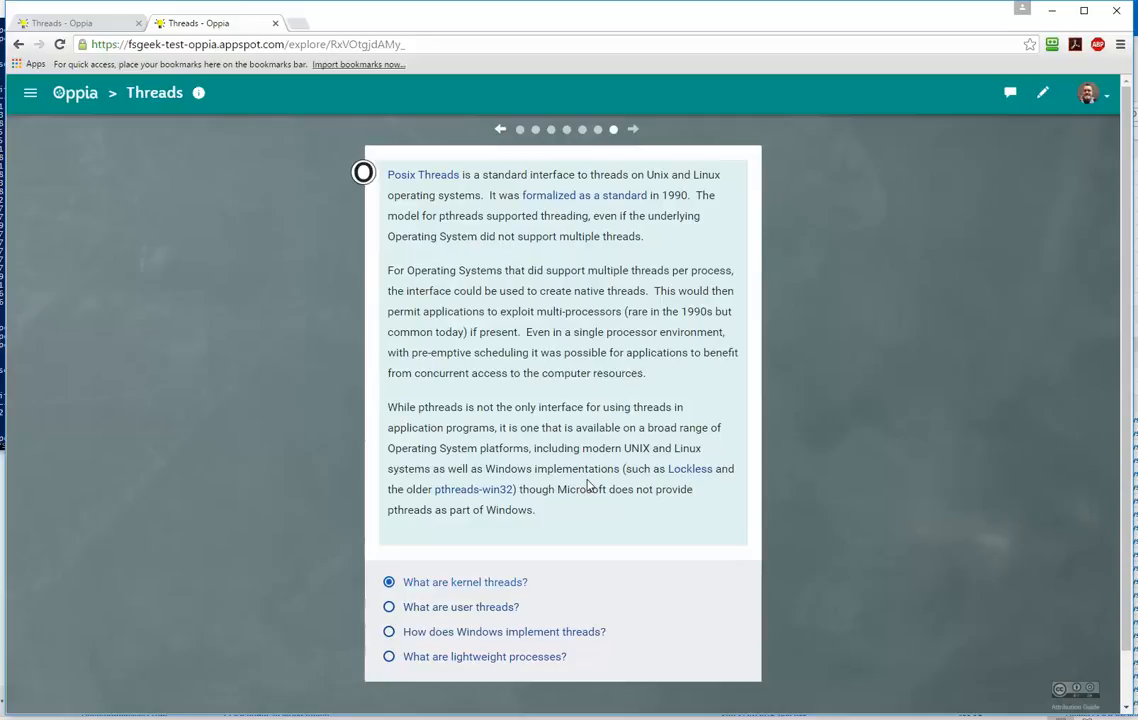
mouse_move(592, 504)
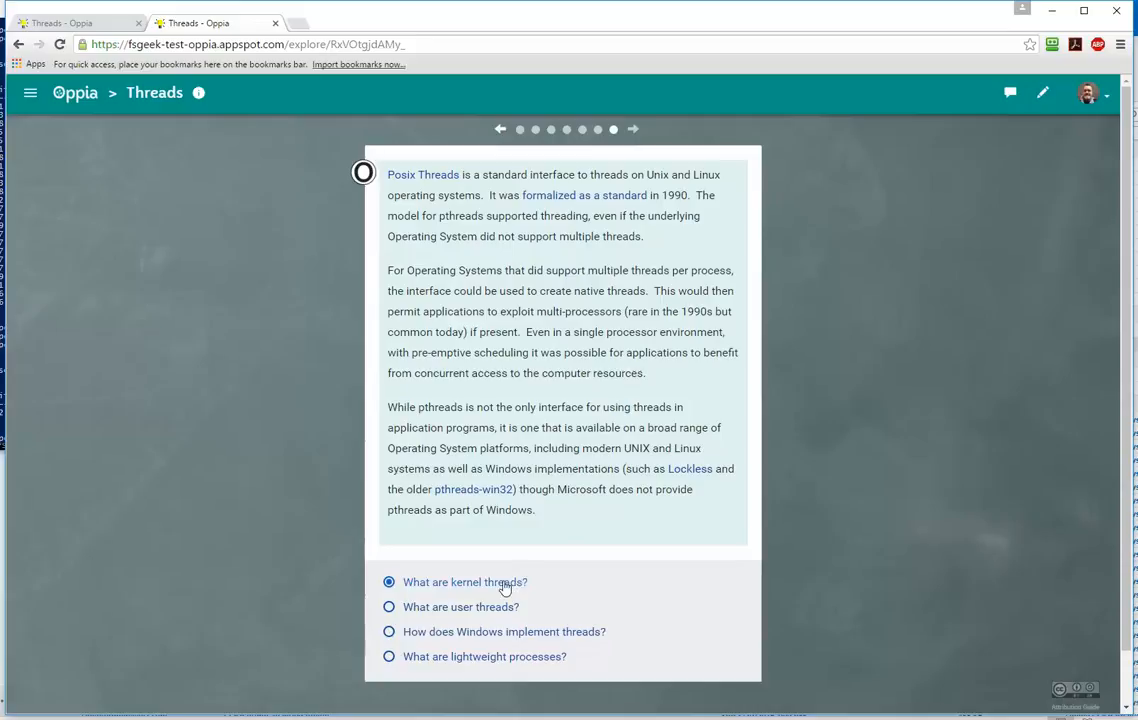
click(388, 632)
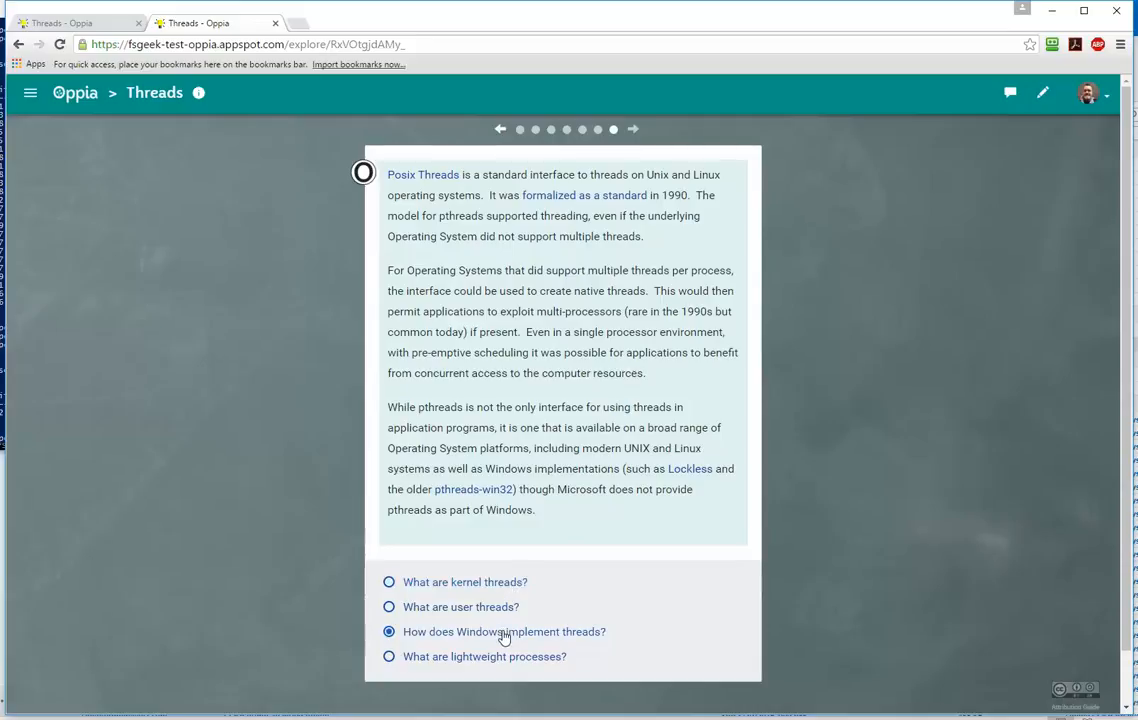
click(388, 582)
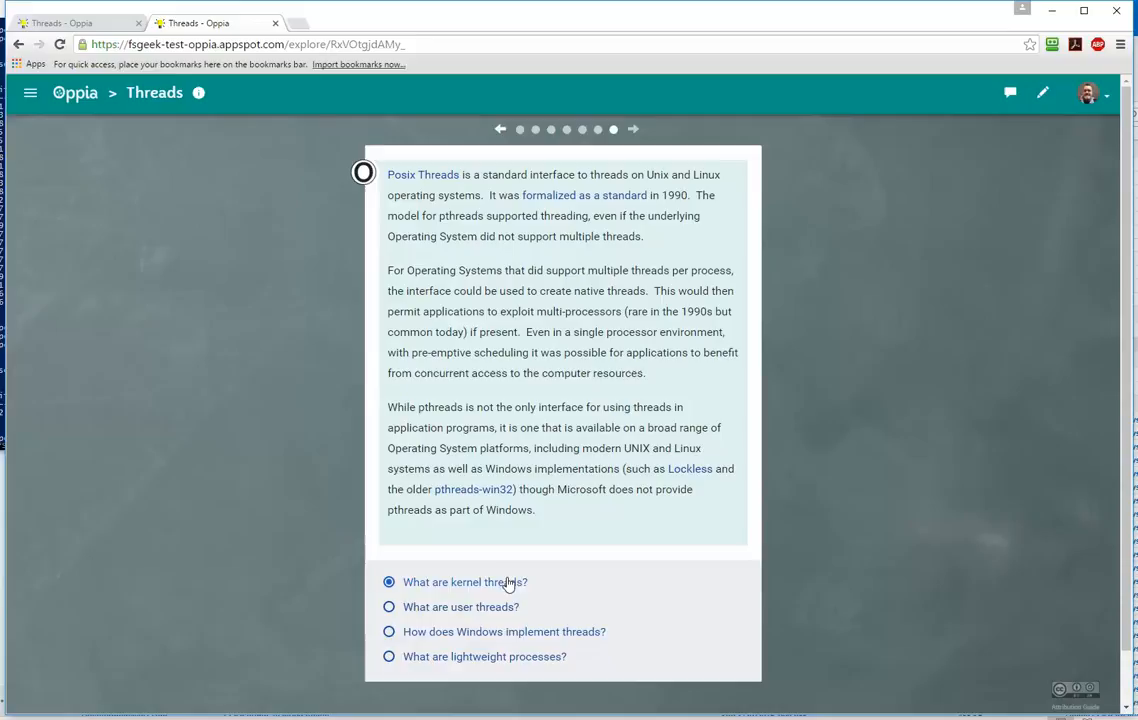
click(388, 632)
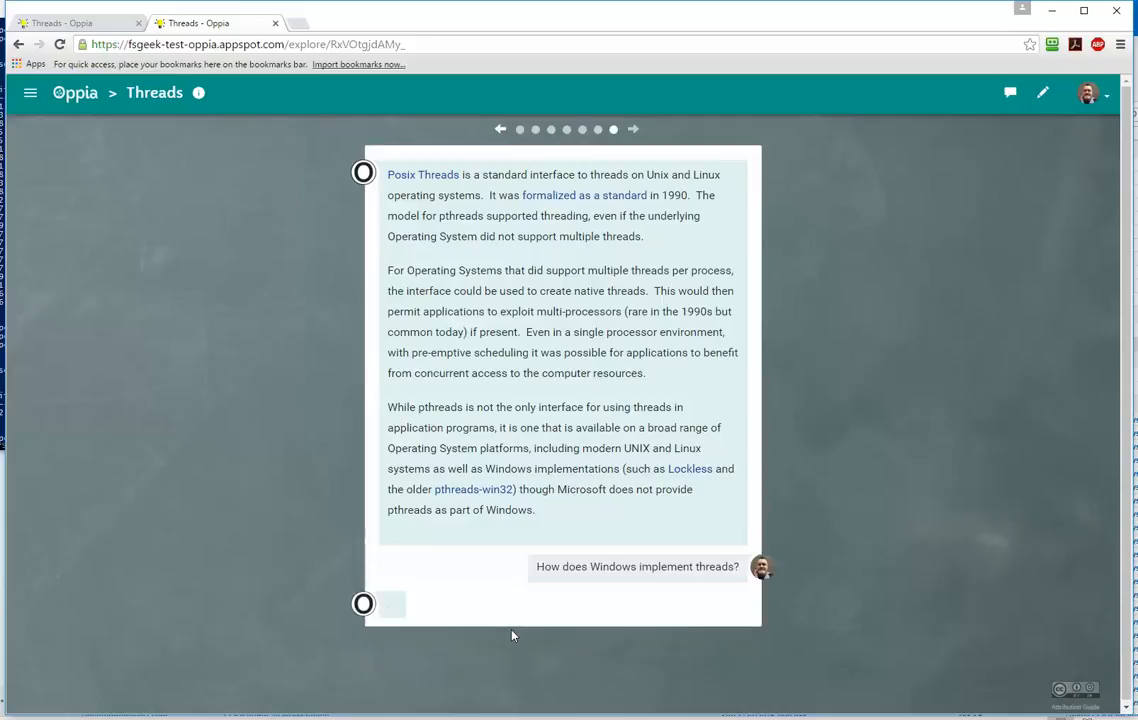
Submit 'What is a system call?' from the Windows threads card to reach the system calls card.
click(636, 566)
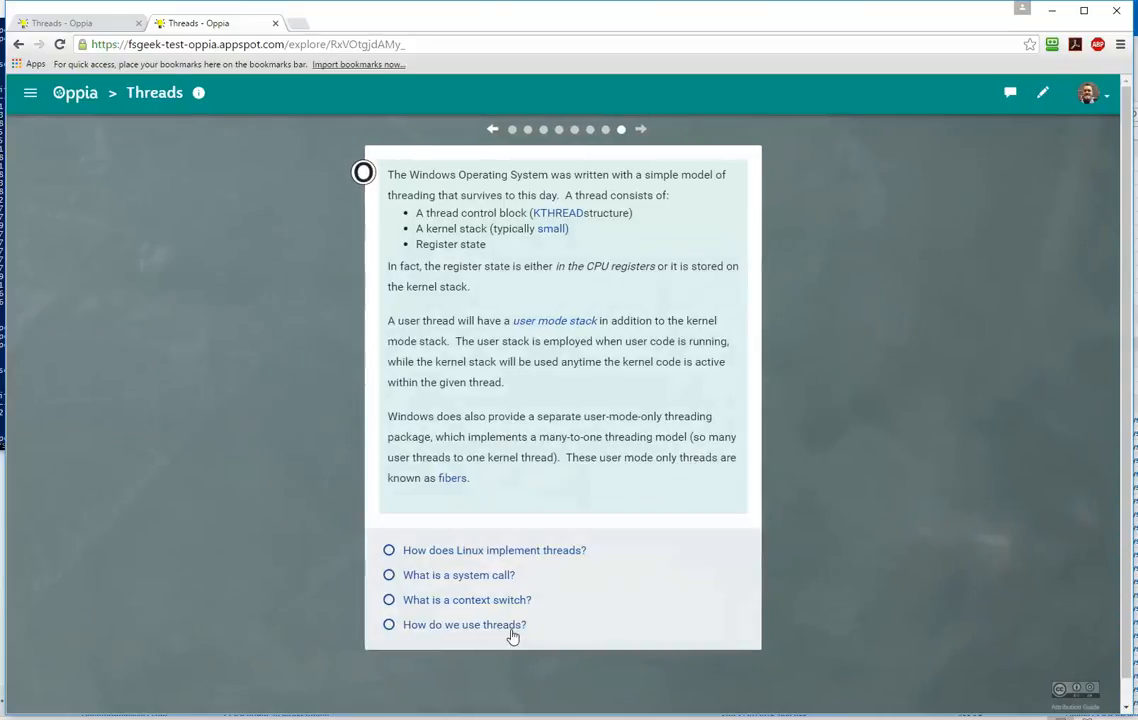
mouse_move(588, 382)
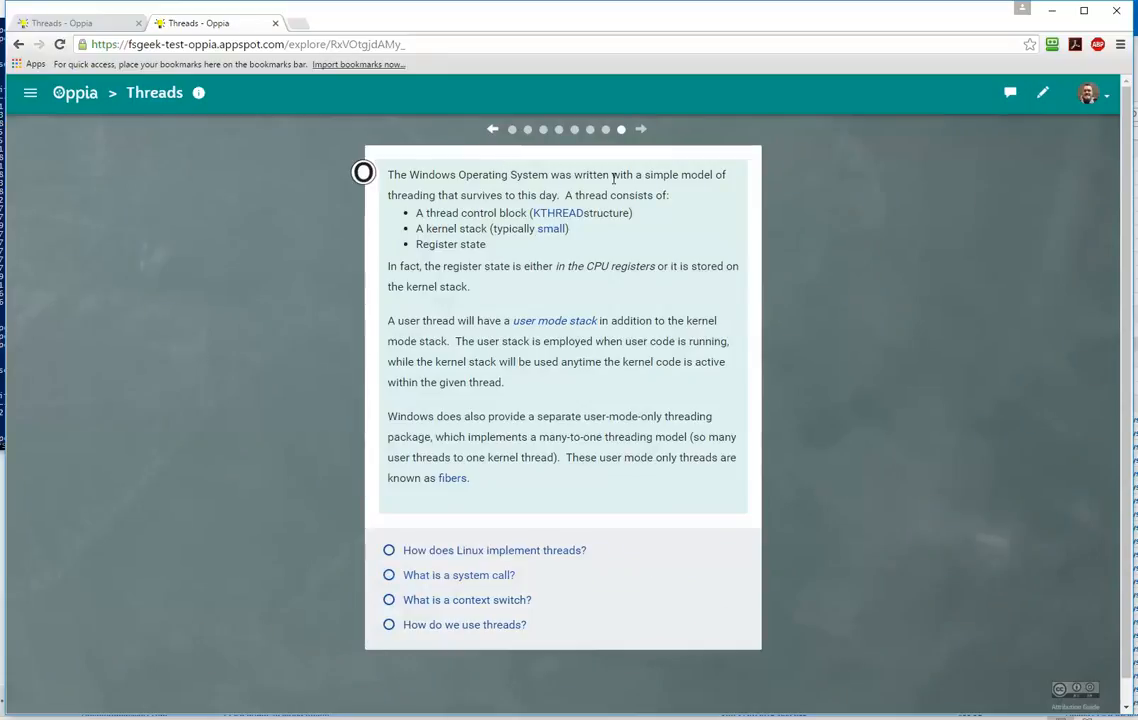
mouse_move(506, 258)
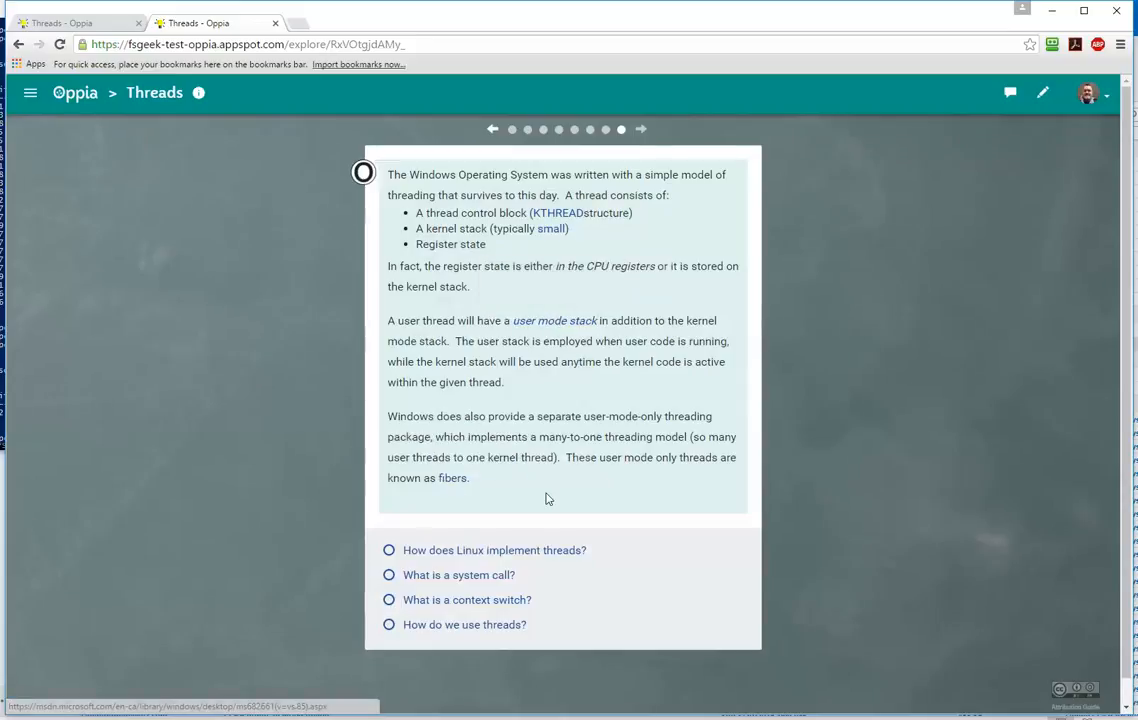
mouse_move(452, 478)
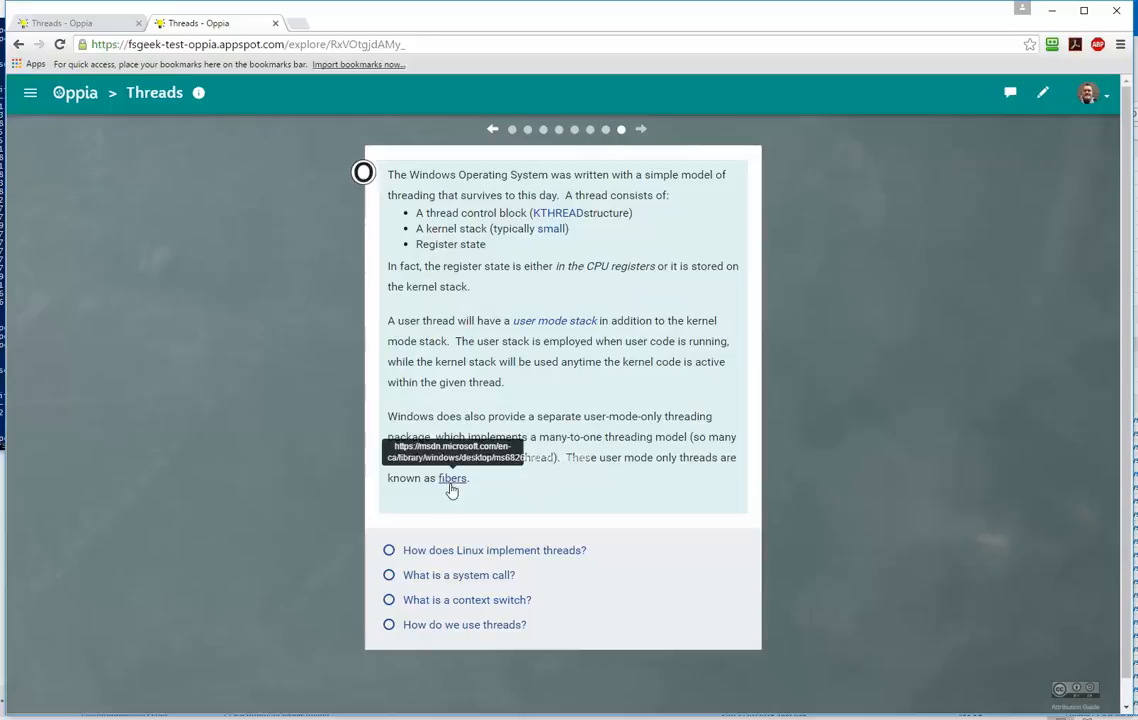
mouse_move(564, 488)
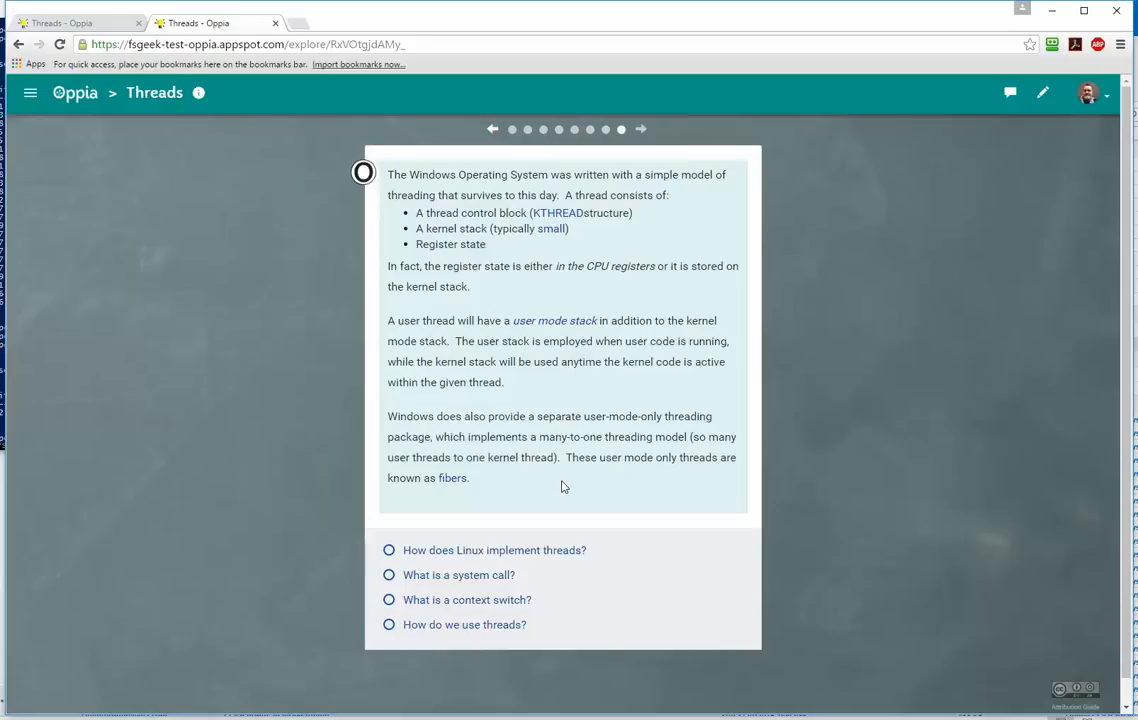
click(388, 574)
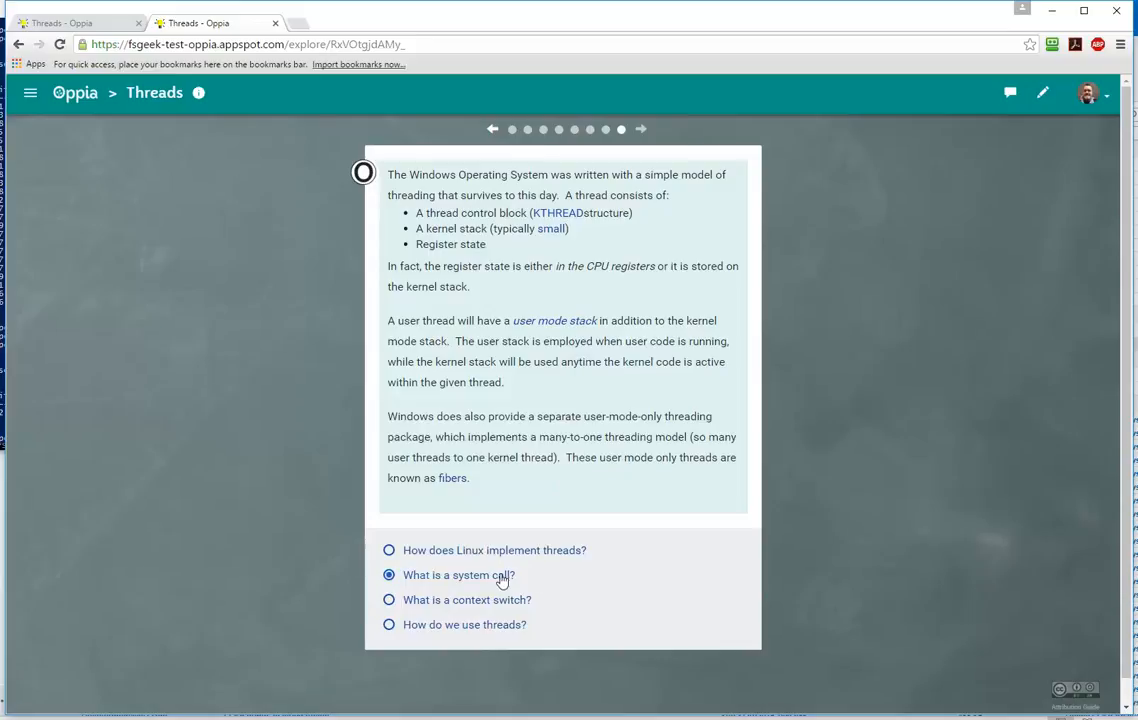
mouse_move(494, 584)
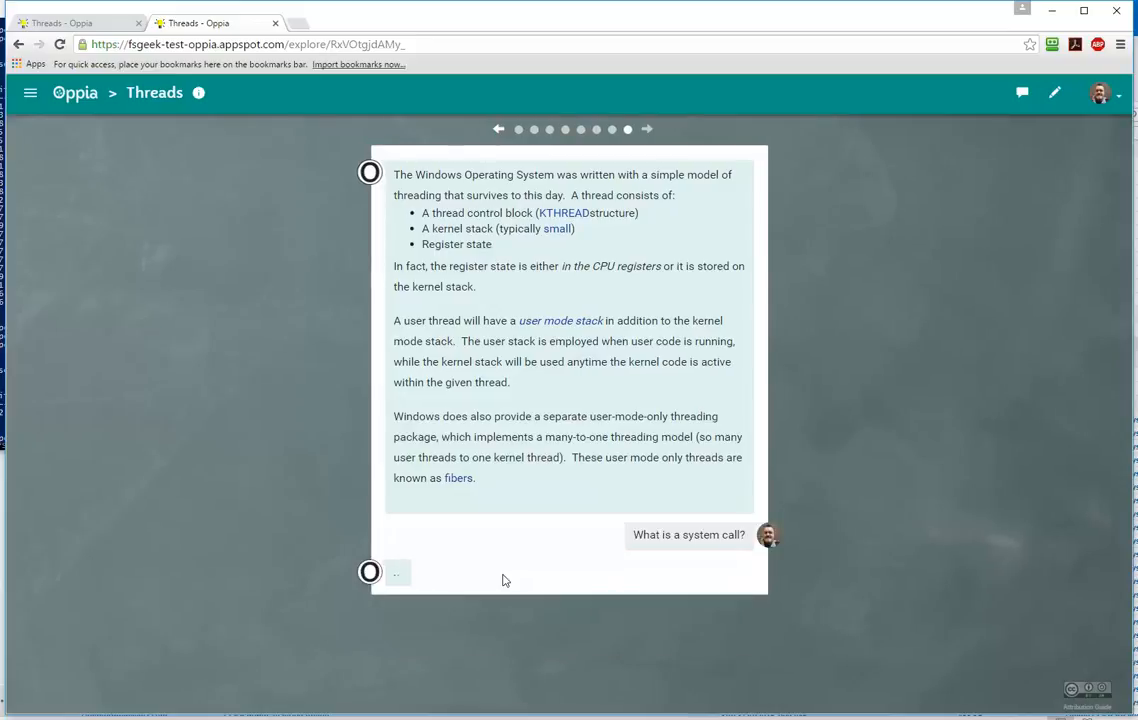
click(648, 128)
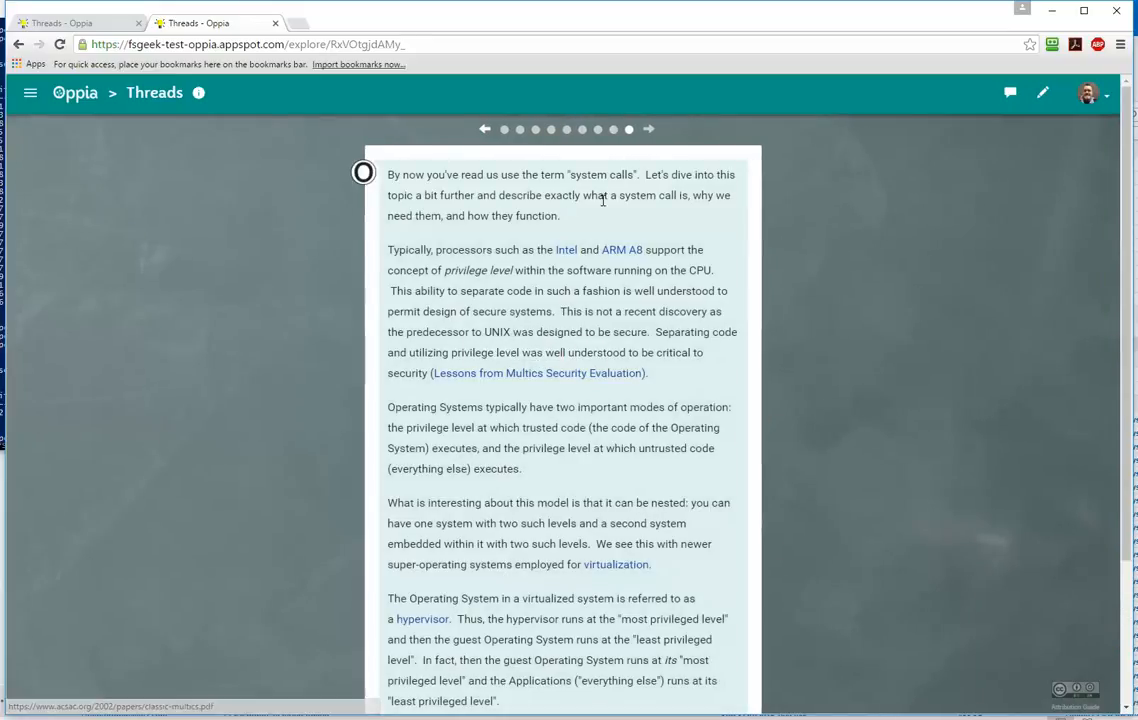
Read the privilege-level card and submit 'Move on to System Calls'.
scroll(down, 3)
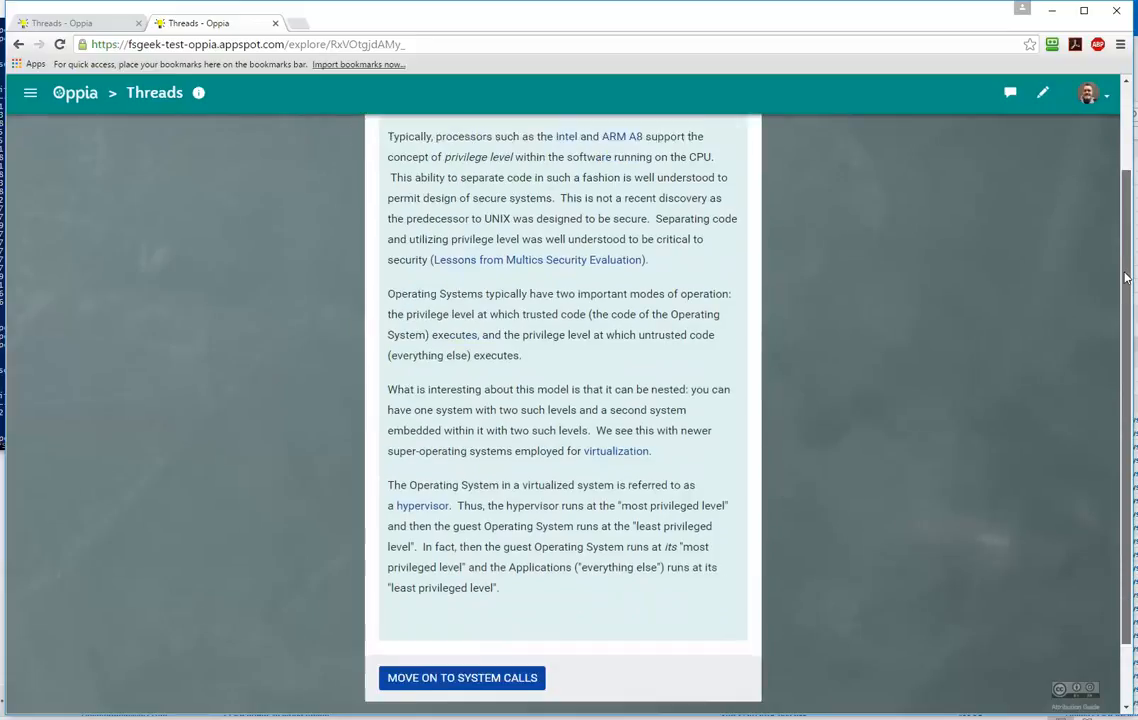
scroll(up, 3)
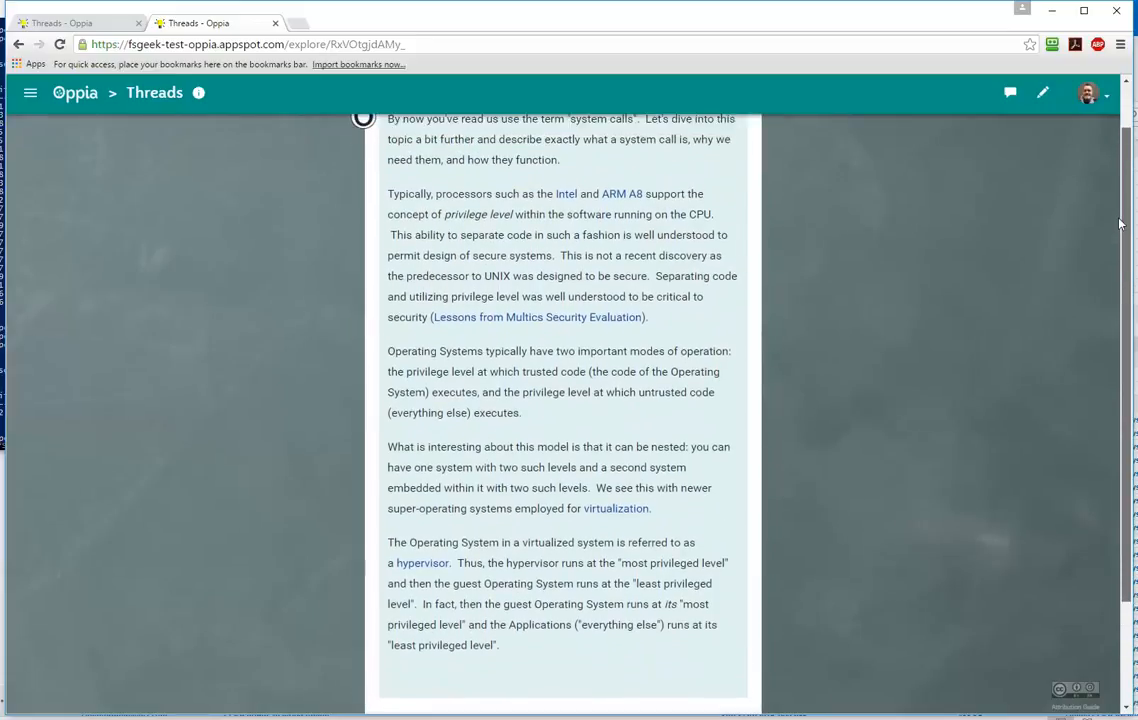
scroll(up, 3)
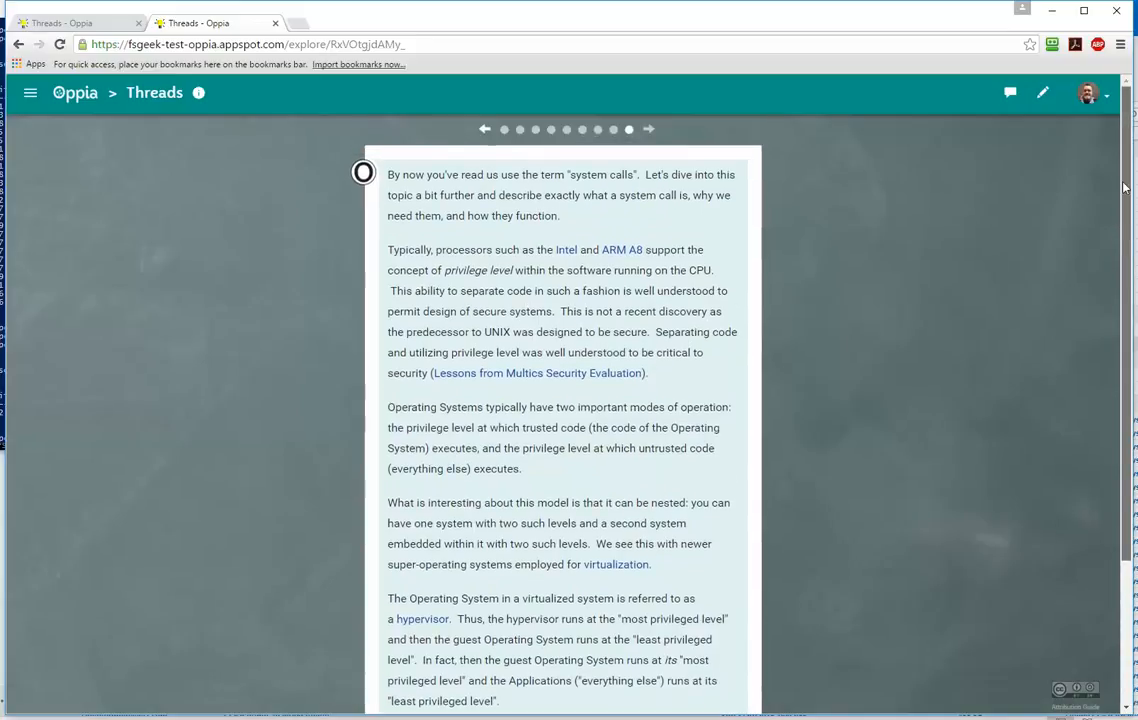
scroll(down, 3)
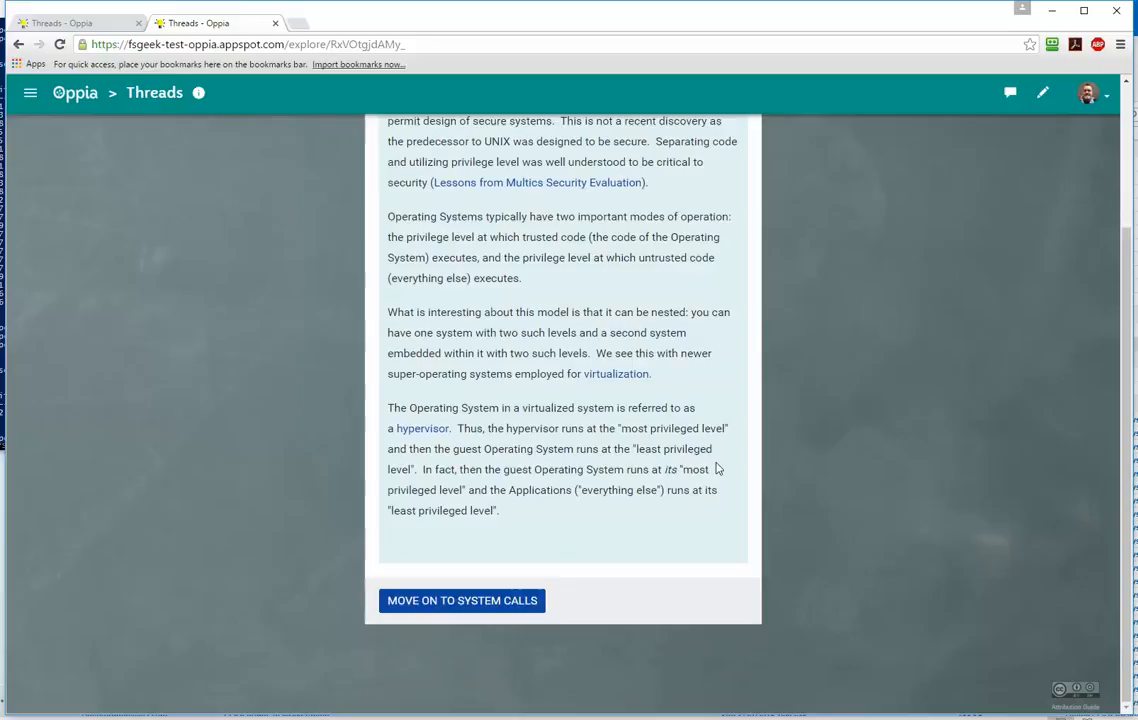
click(460, 600)
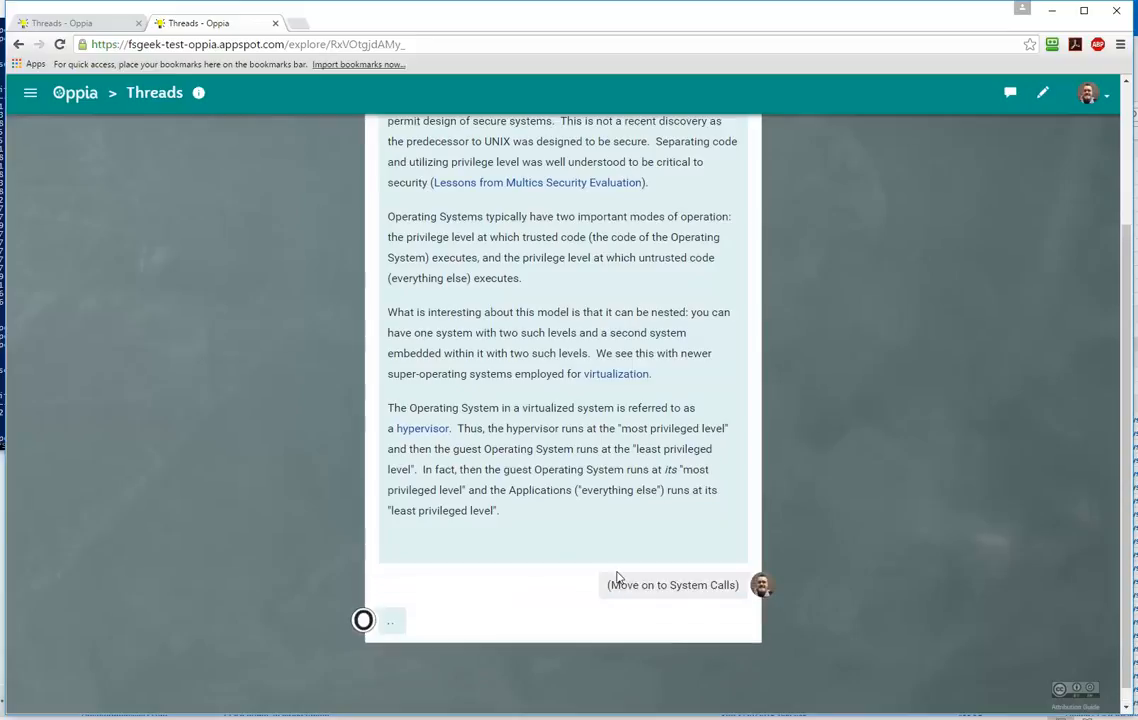
click(672, 584)
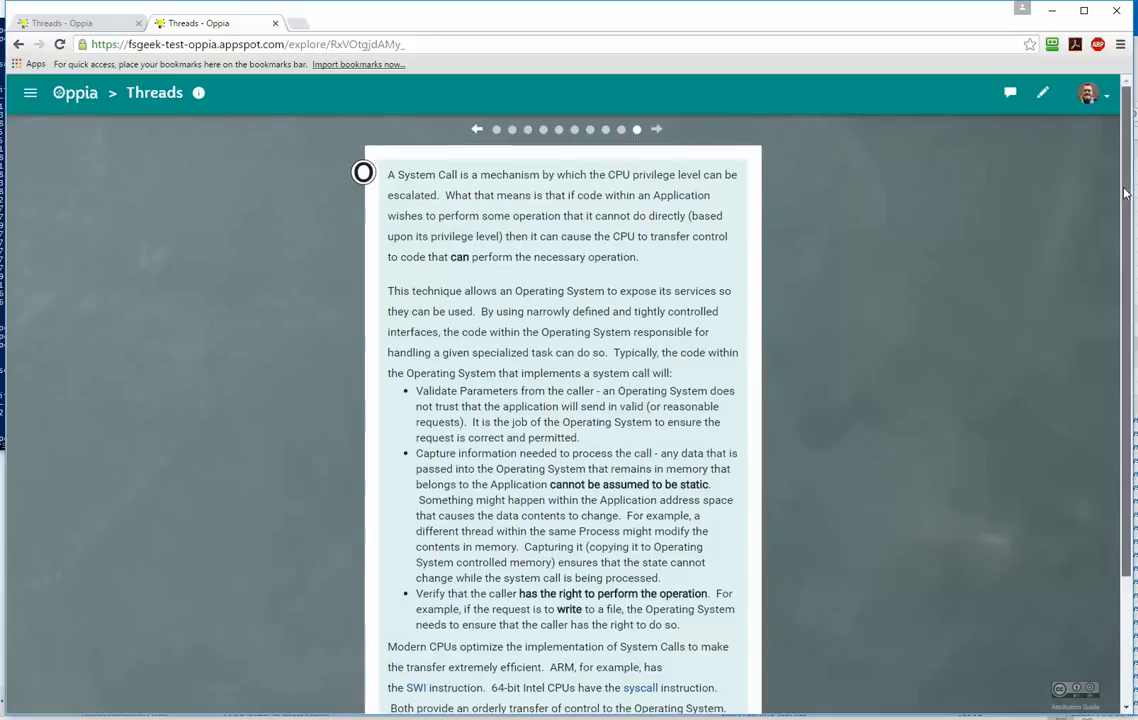
Read the system call card and continue via 'Other ways to invoke the Operating System'.
scroll(down, 3)
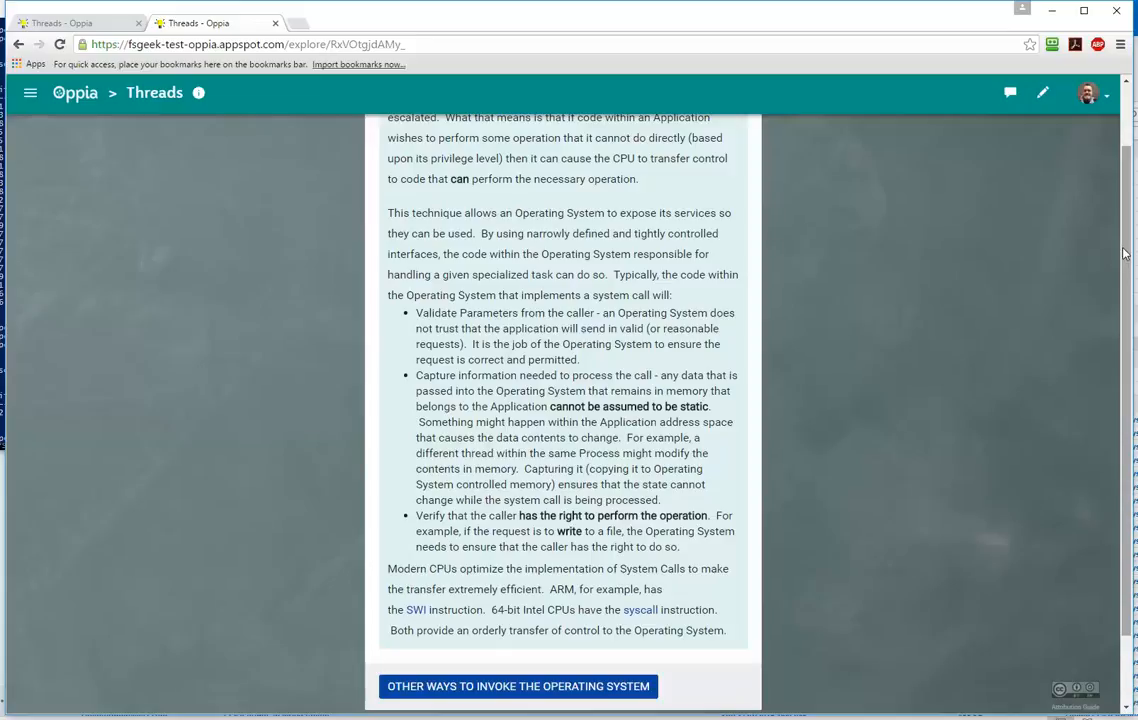
mouse_move(420, 624)
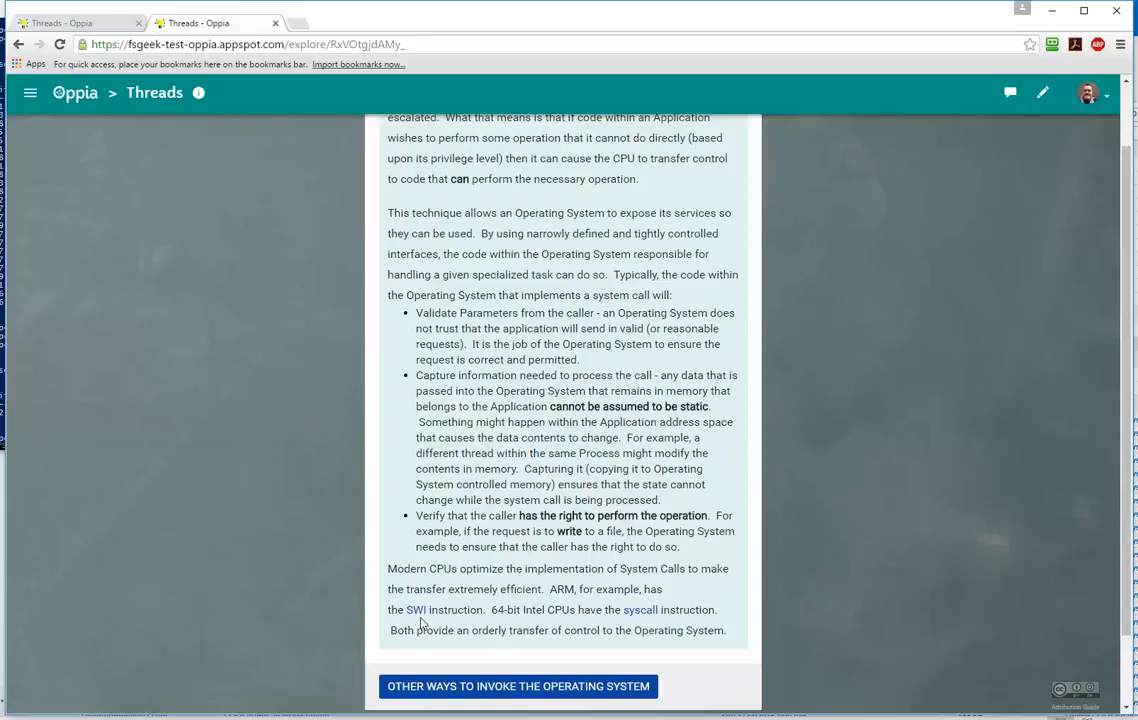
mouse_move(640, 610)
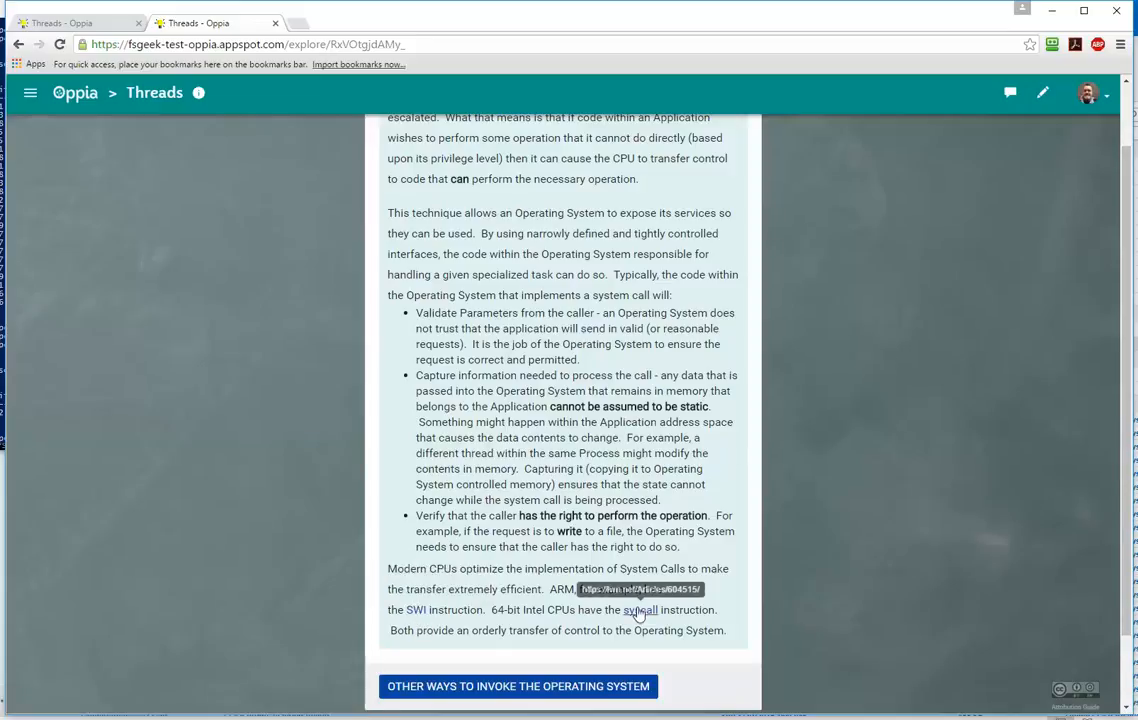
mouse_move(414, 608)
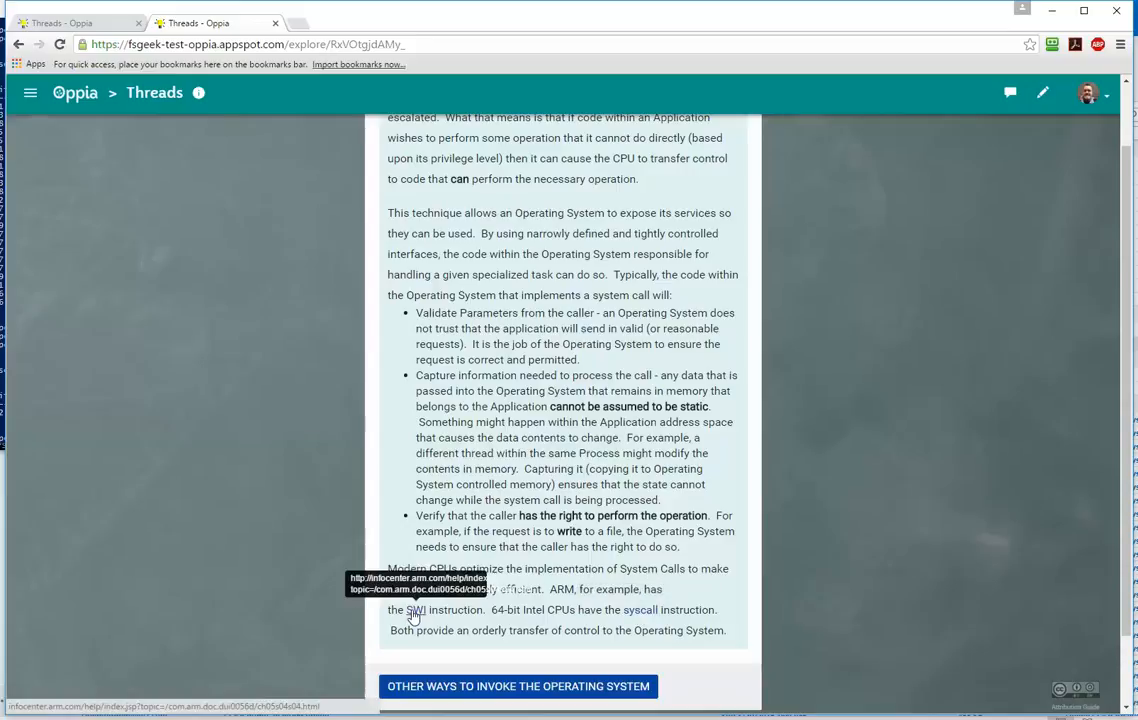
mouse_move(640, 610)
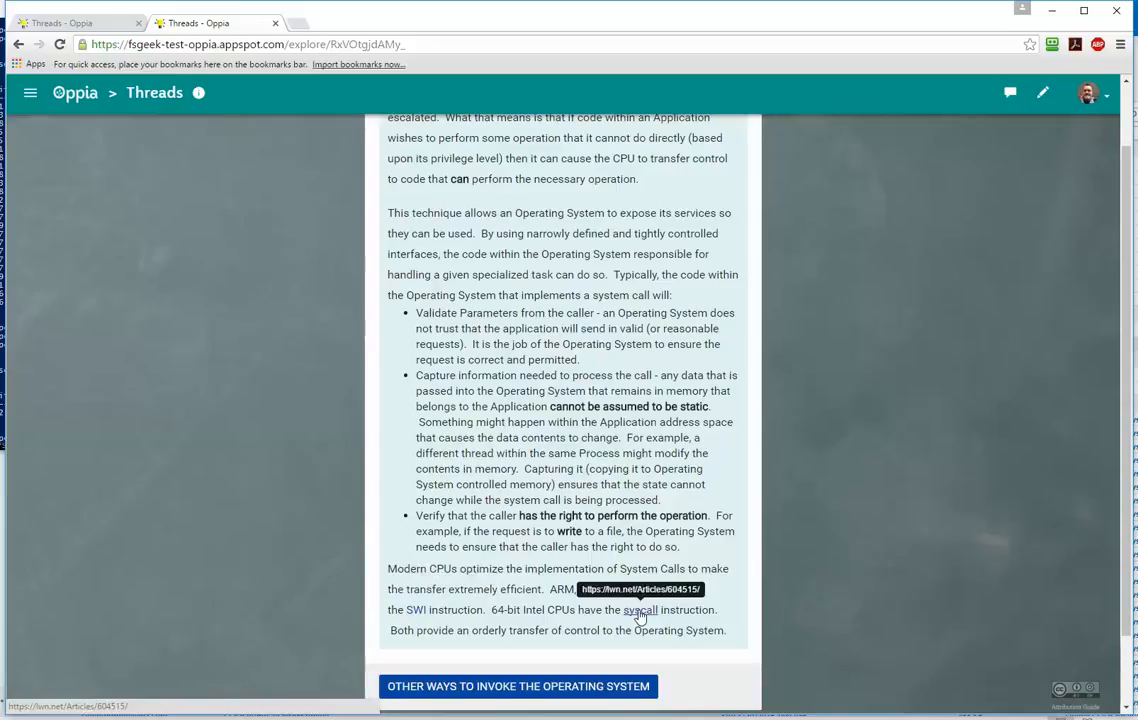
mouse_move(578, 610)
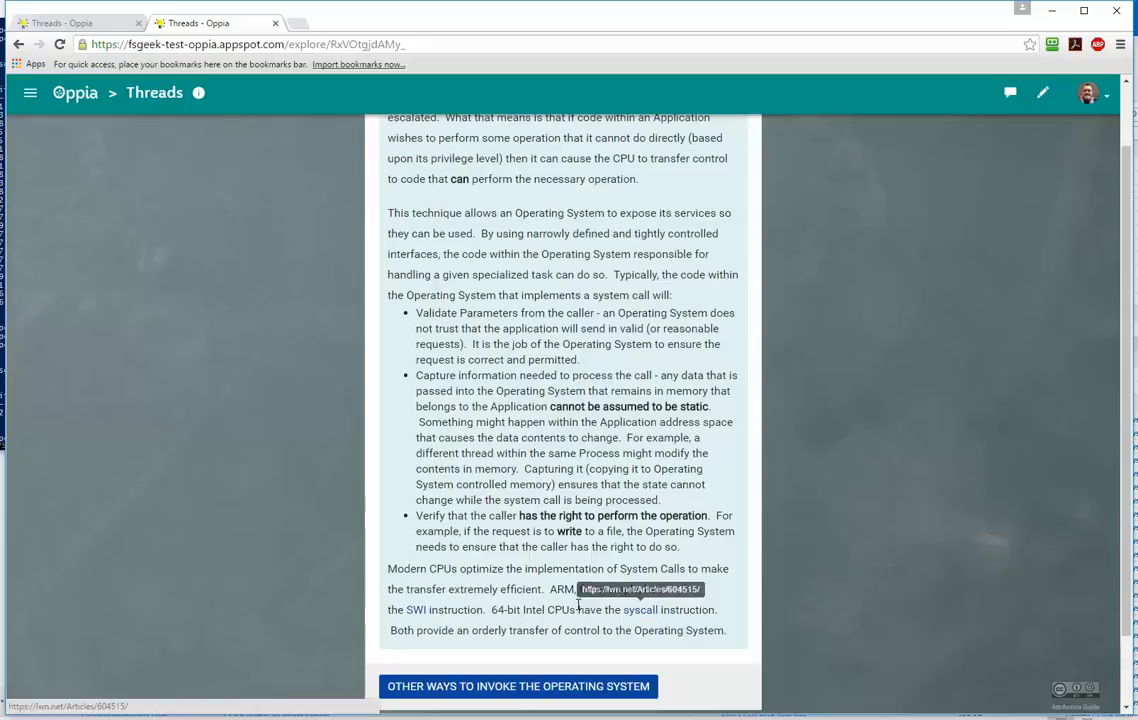
mouse_move(536, 560)
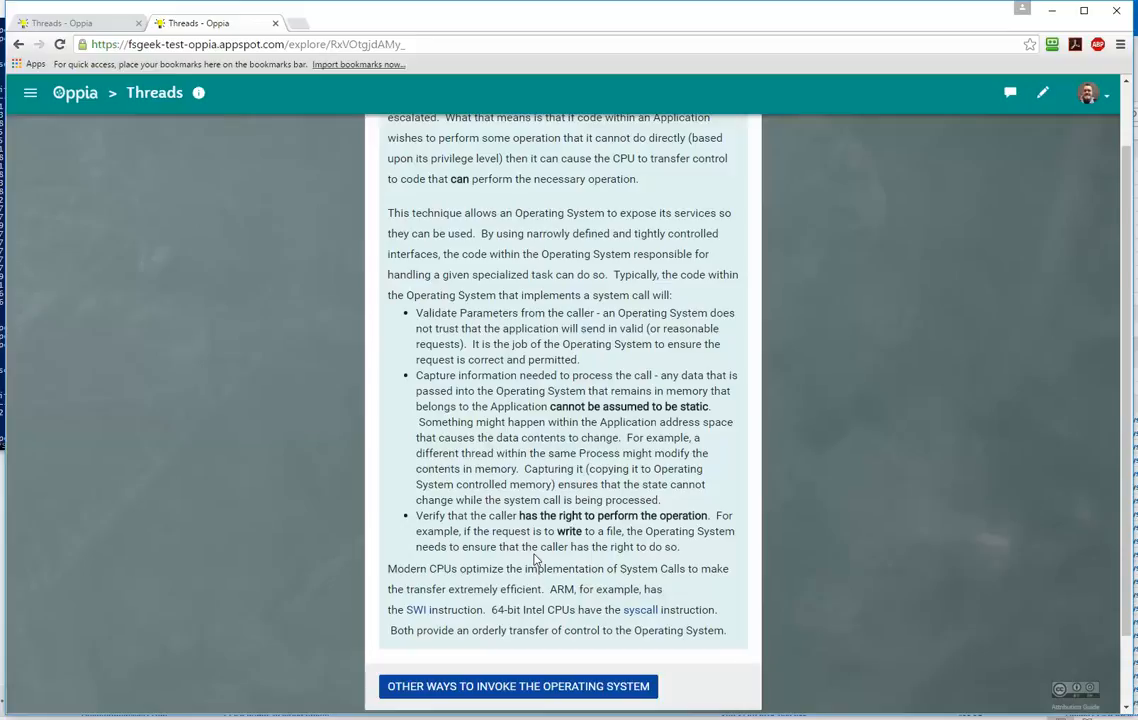
mouse_move(576, 558)
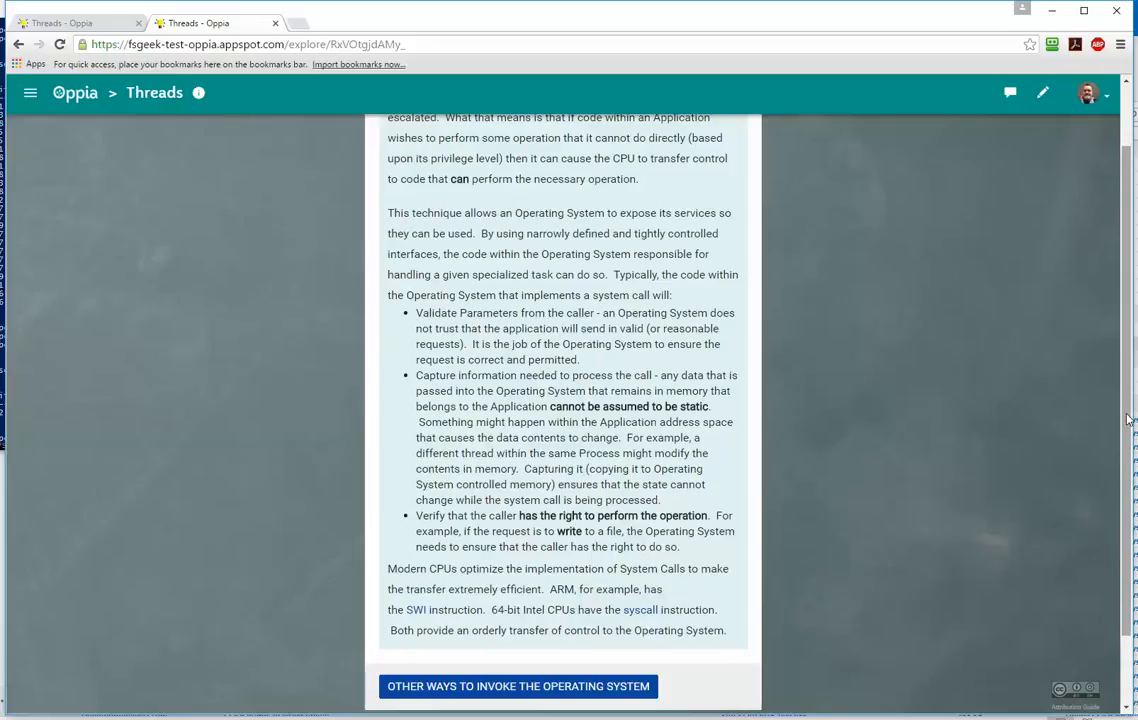
click(518, 686)
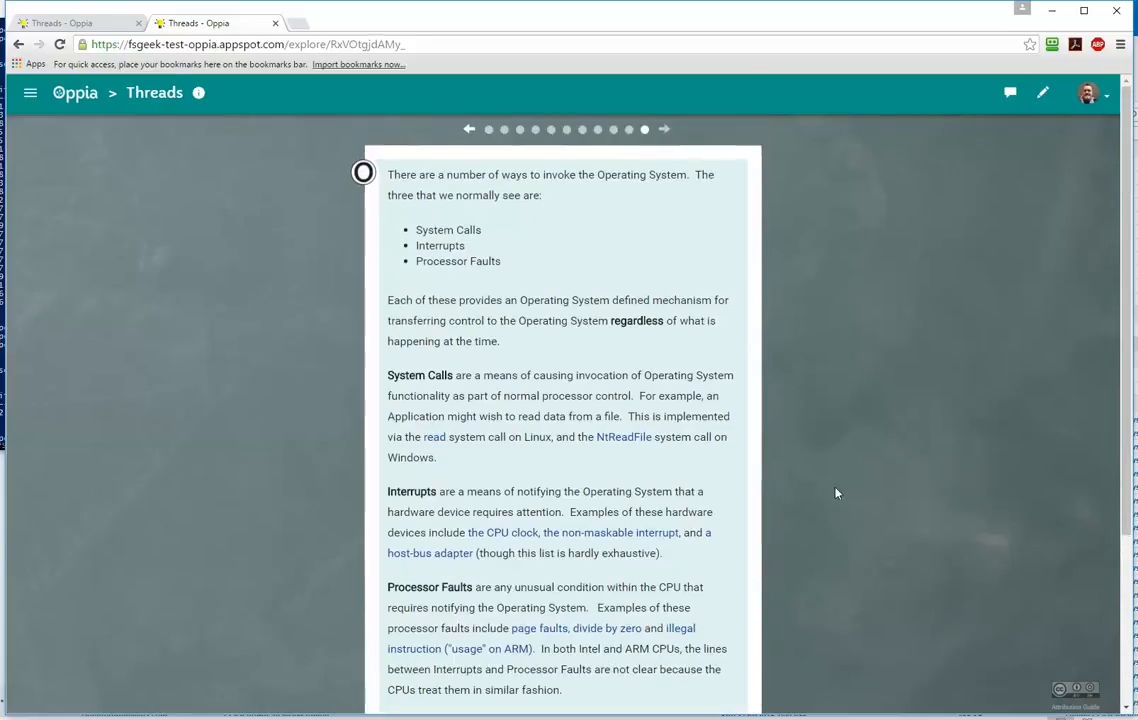
mouse_move(868, 356)
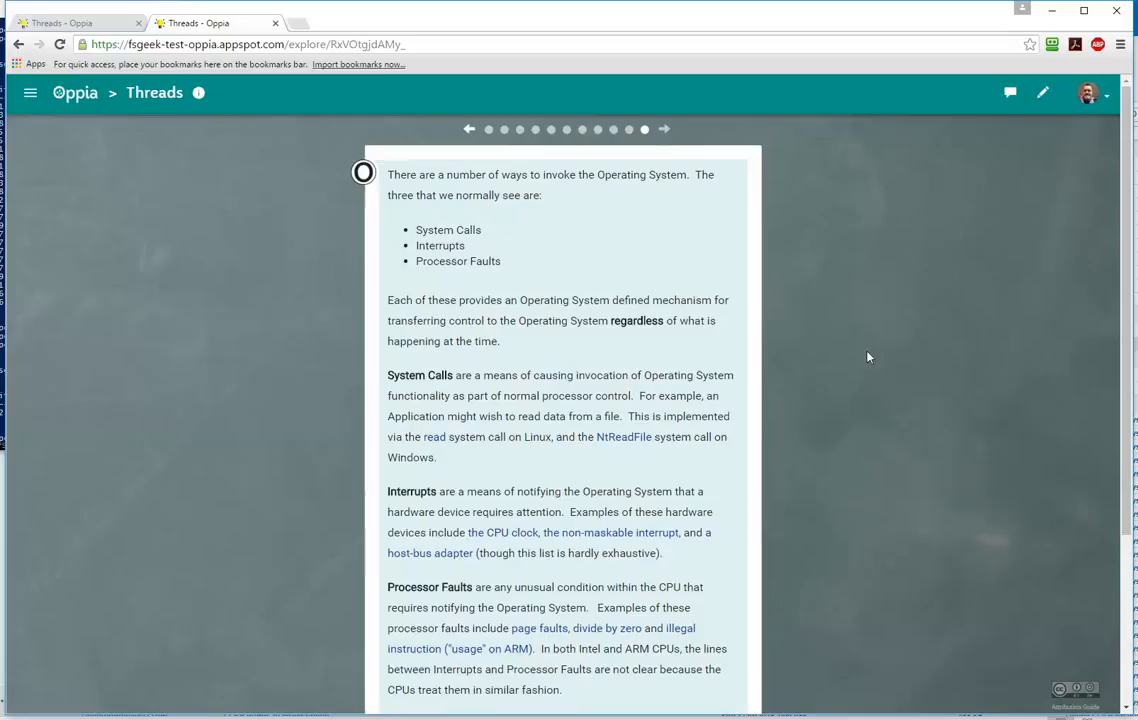
mouse_move(1128, 178)
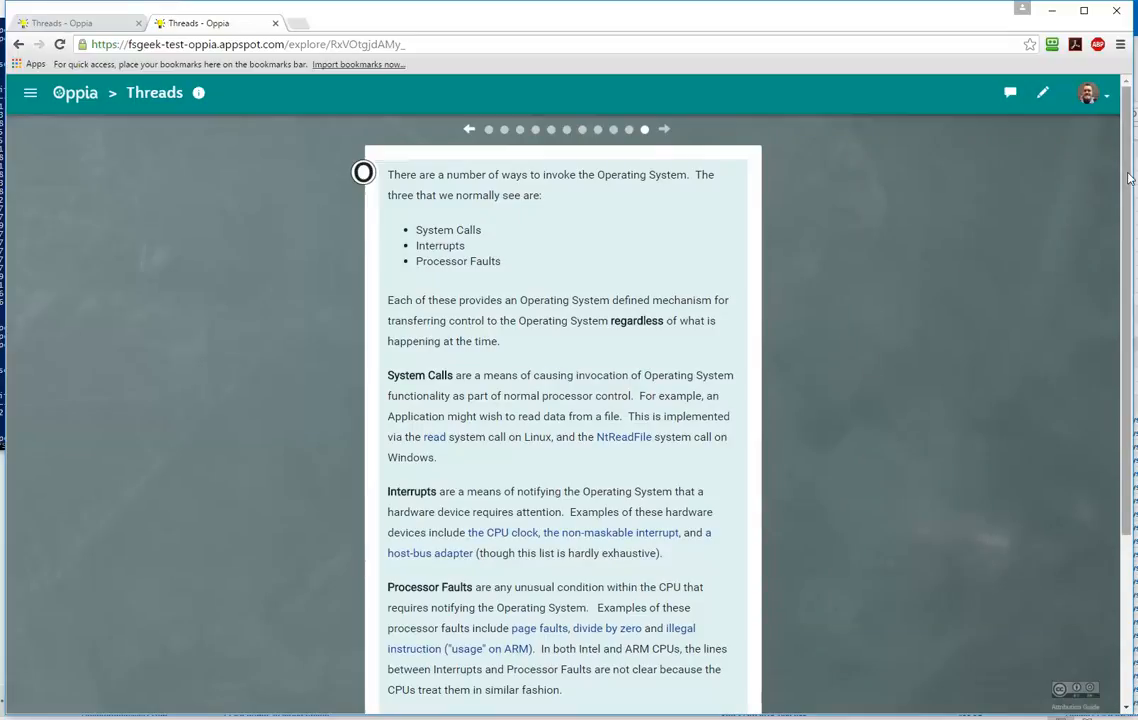
Scroll the ways-to-invoke card down to its four follow-up options.
scroll(down, 3)
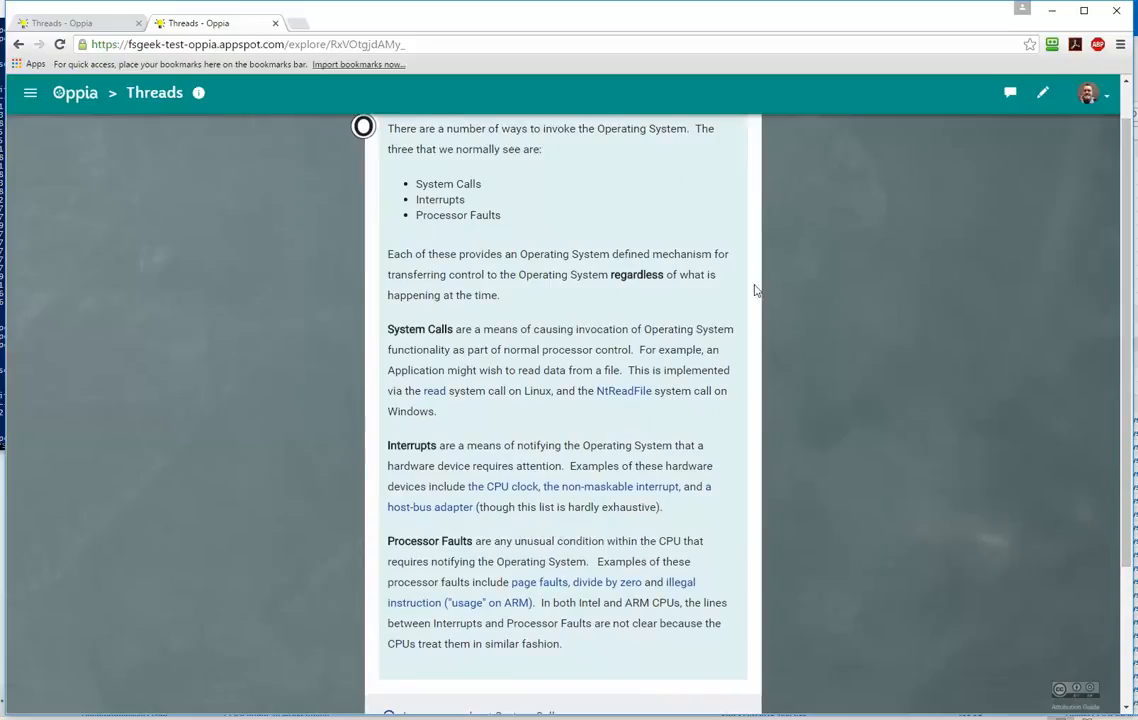
mouse_move(1072, 206)
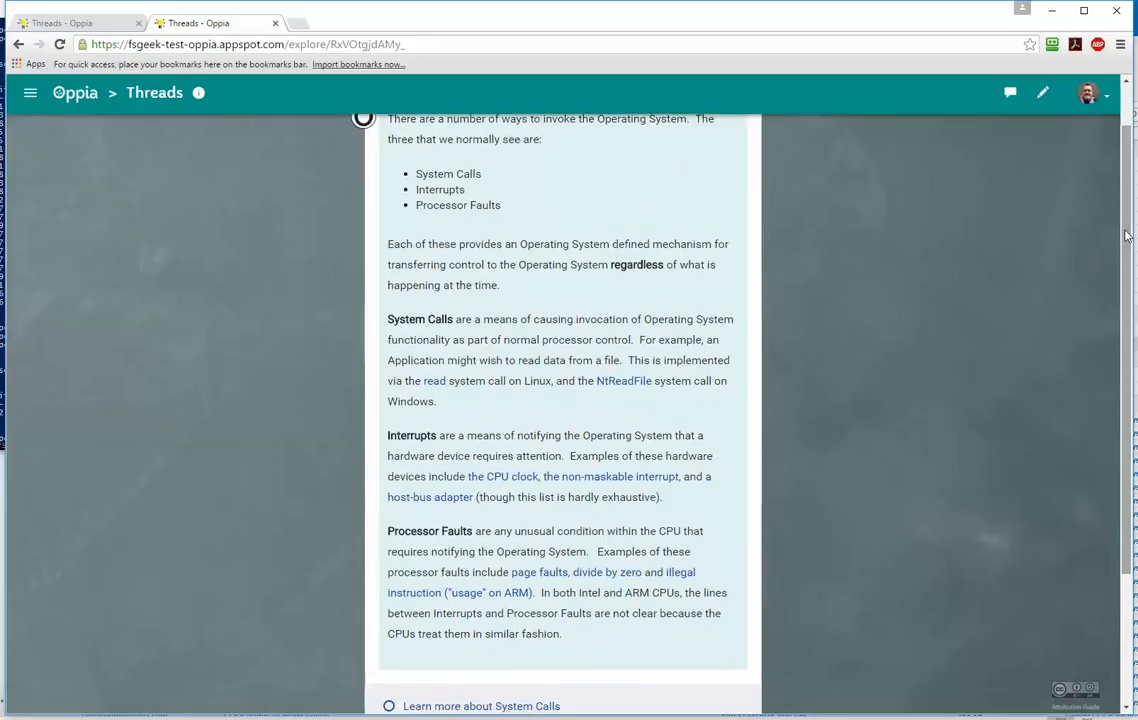
scroll(down, 3)
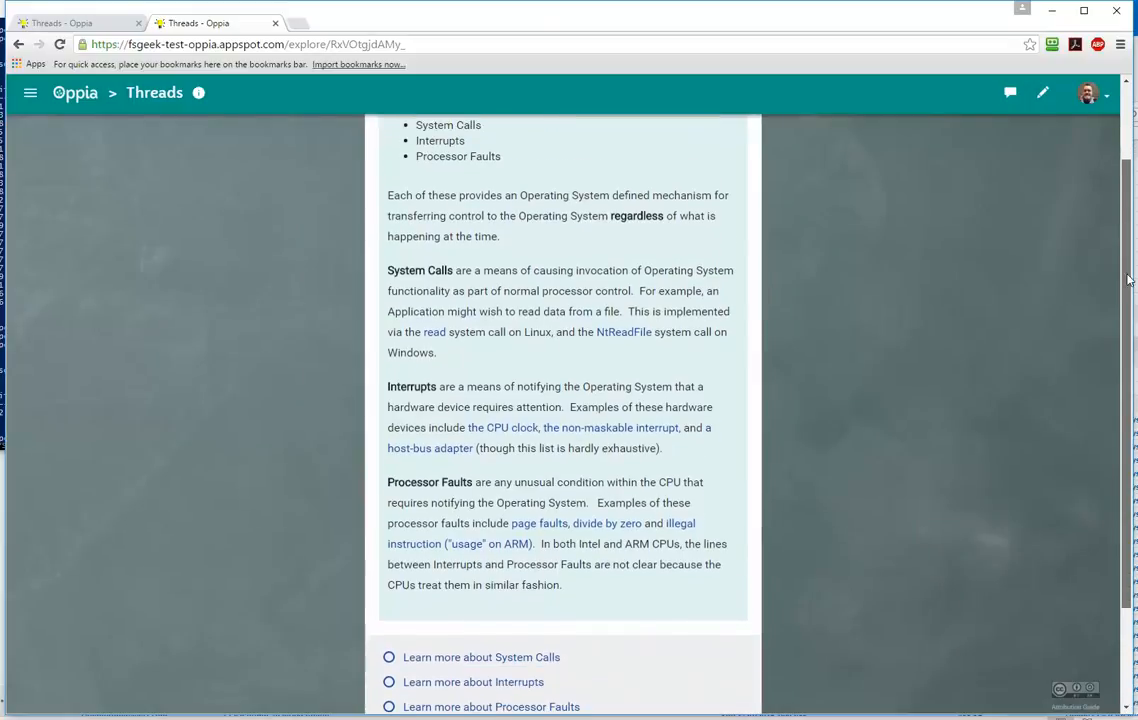
scroll(down, 3)
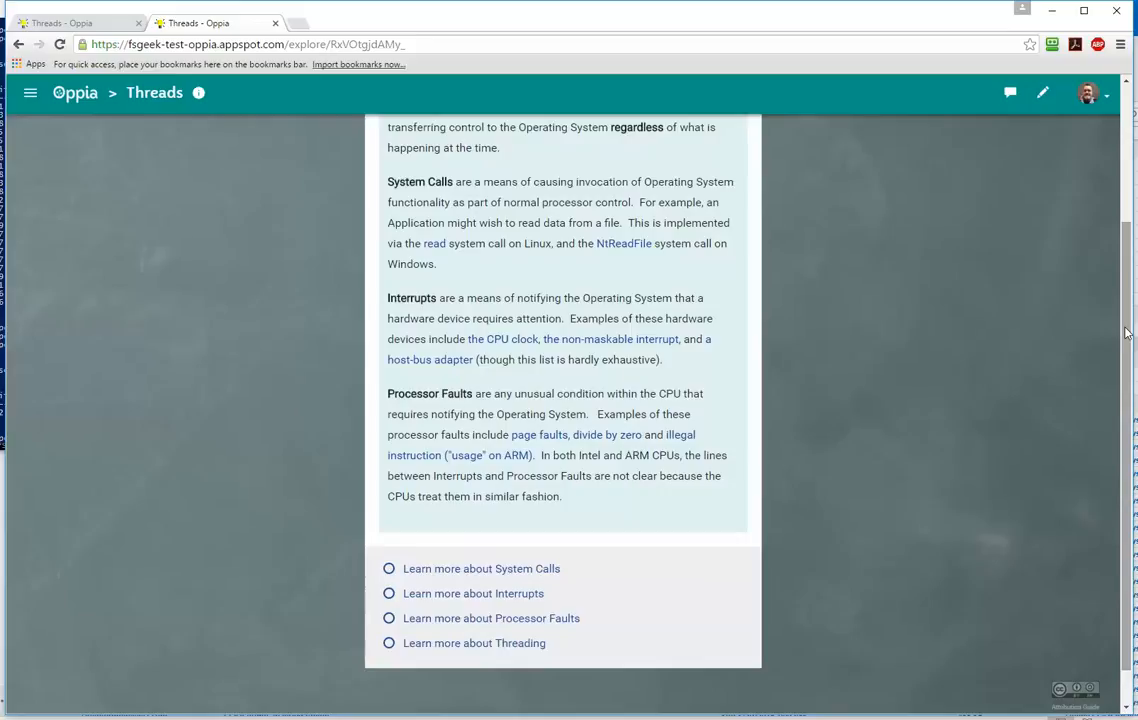
mouse_move(512, 638)
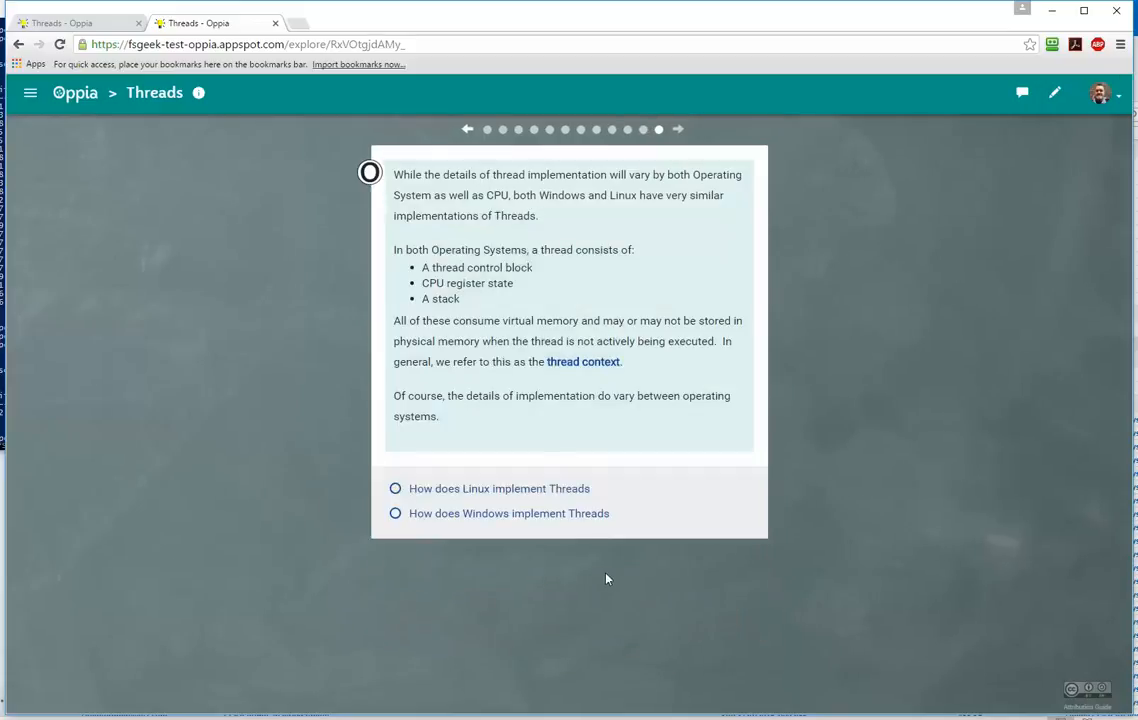
Choose 'How does Linux implement Threads', then continue to how threads are used in programs.
click(396, 512)
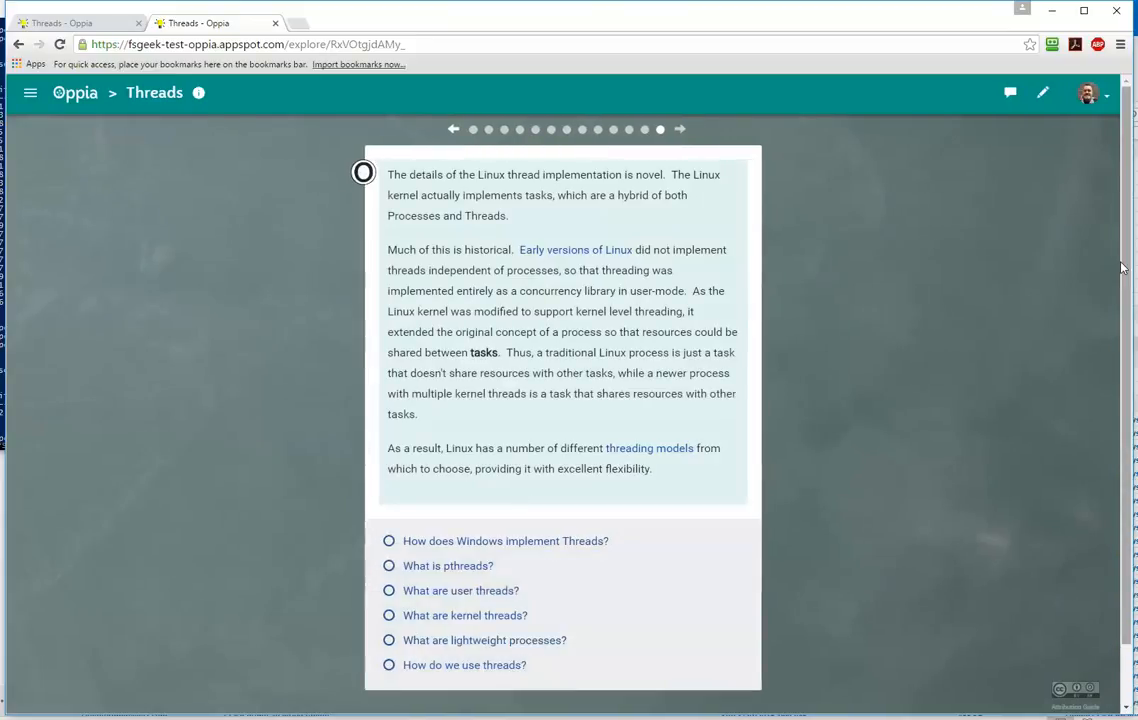
scroll(down, 3)
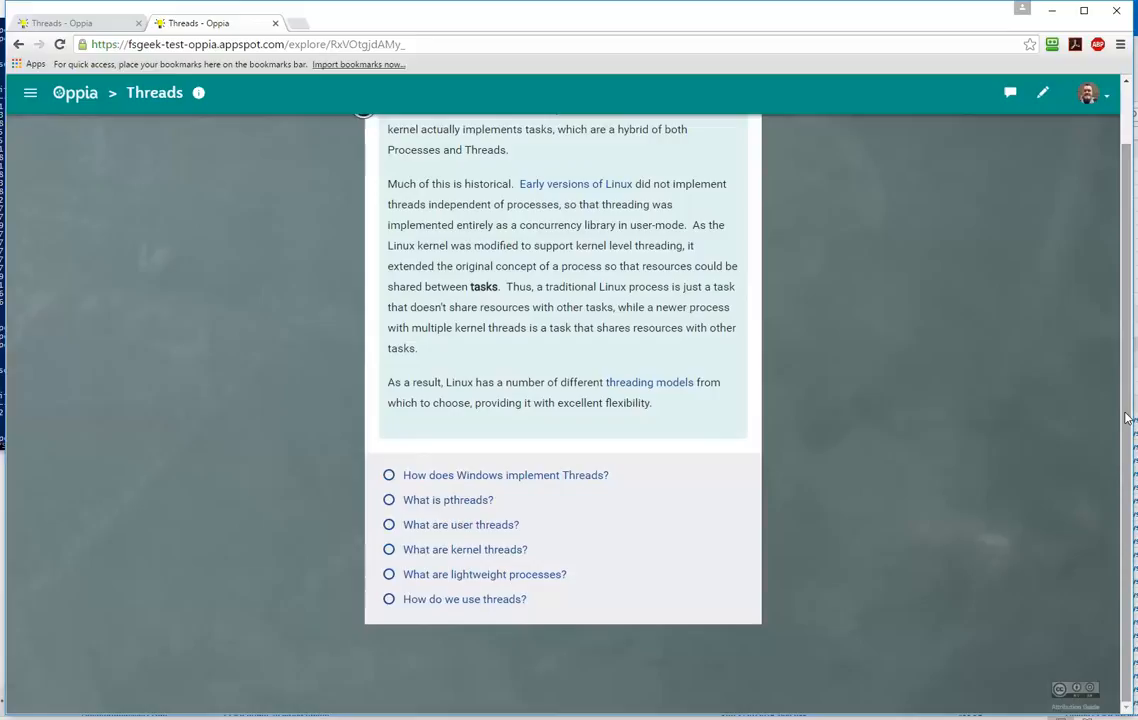
click(388, 548)
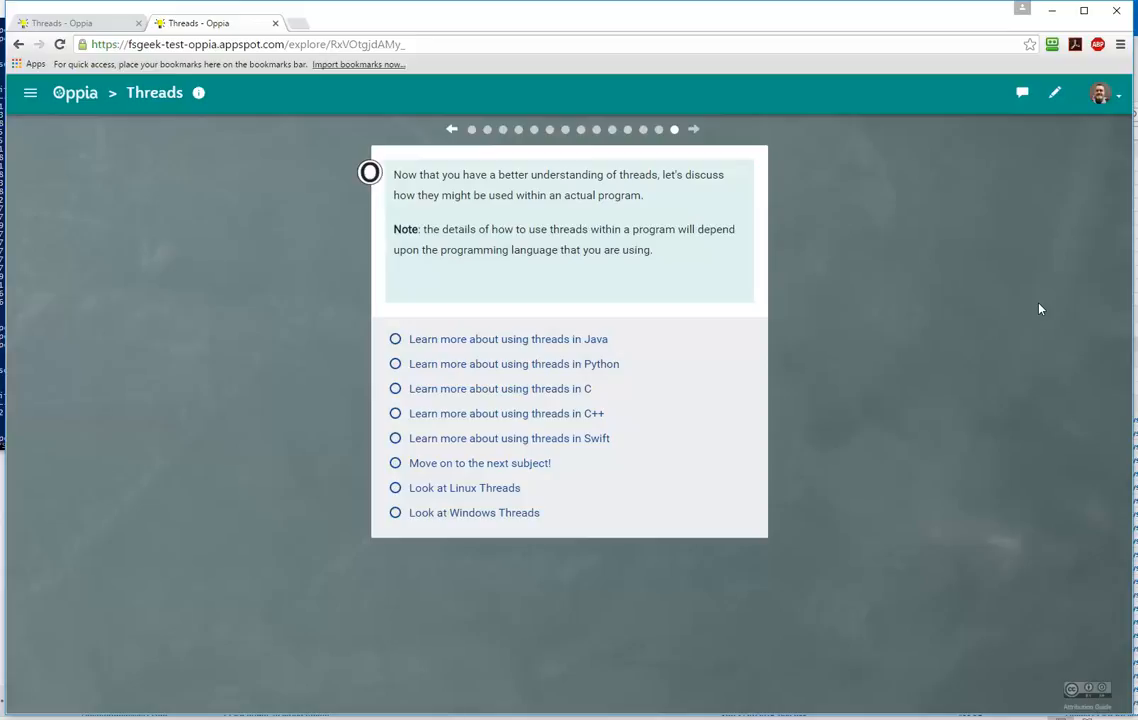
mouse_move(920, 302)
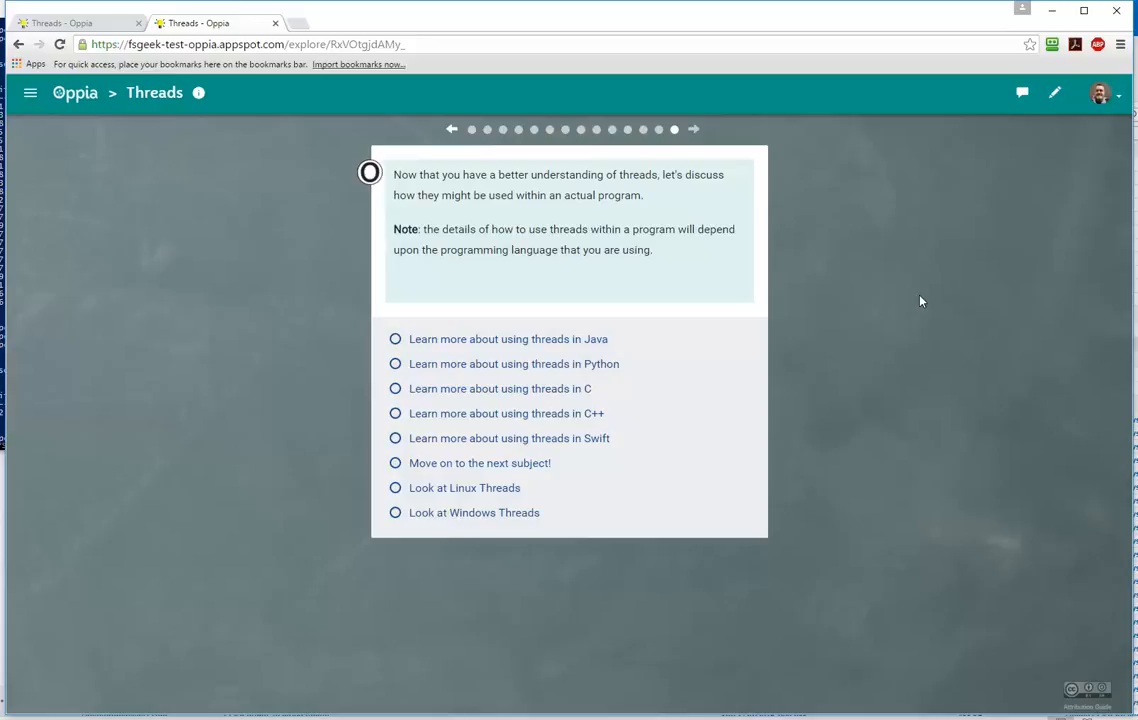
mouse_move(904, 312)
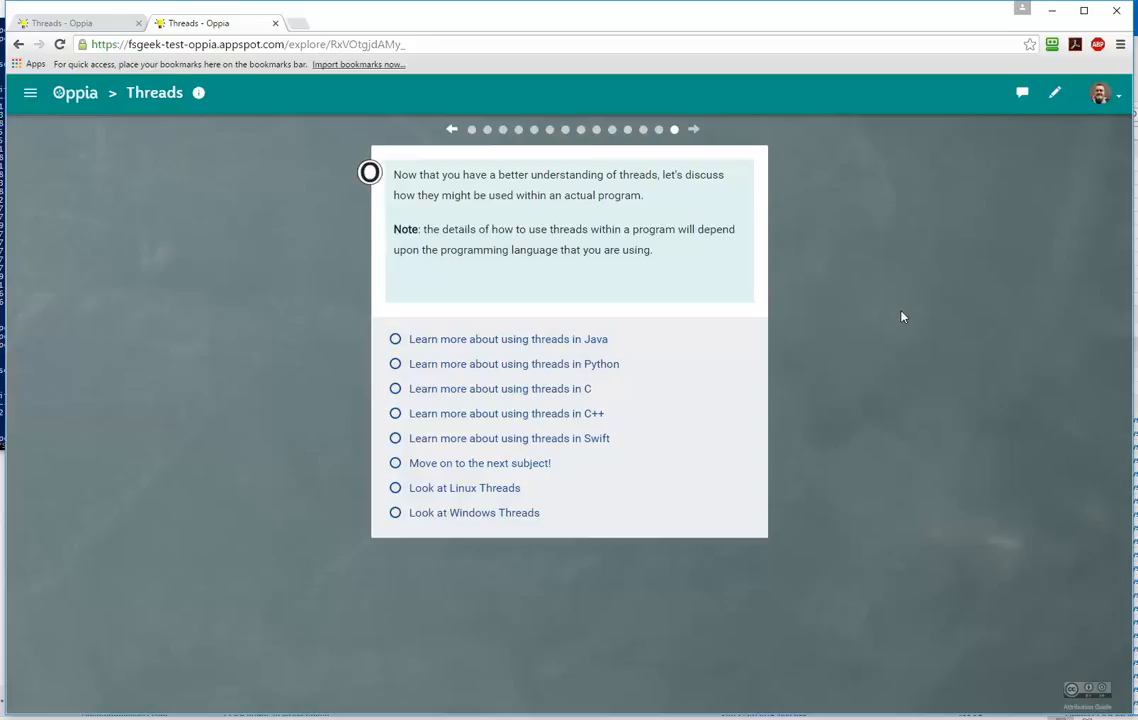
mouse_move(1012, 248)
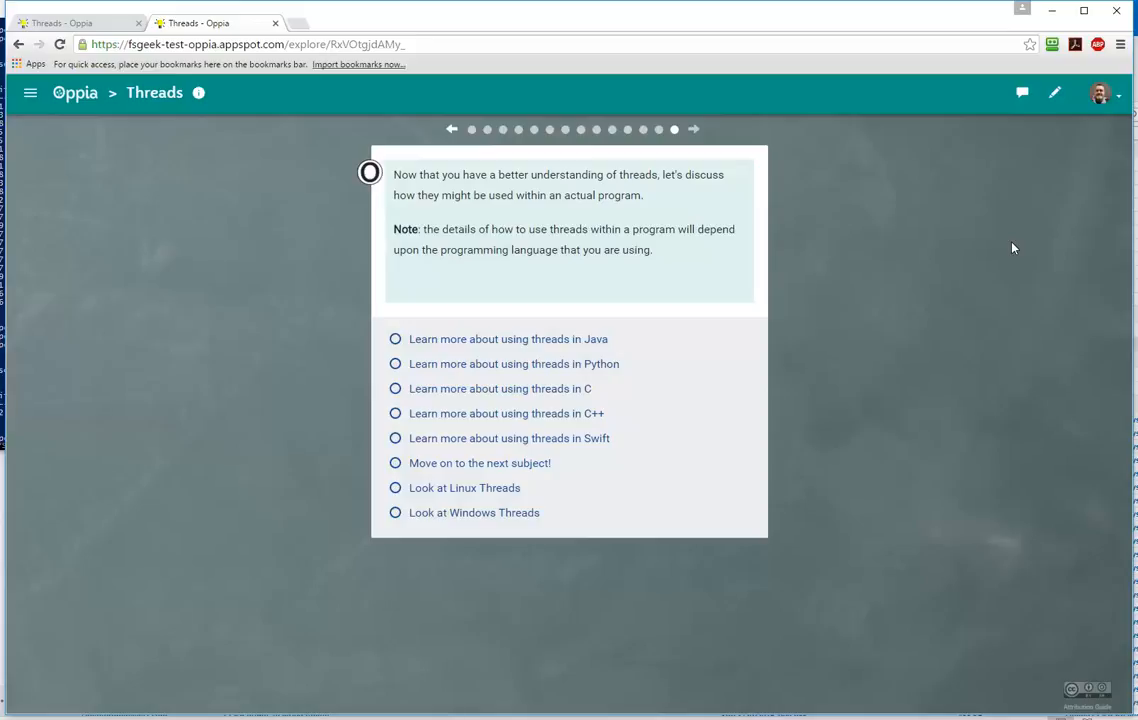
mouse_move(936, 300)
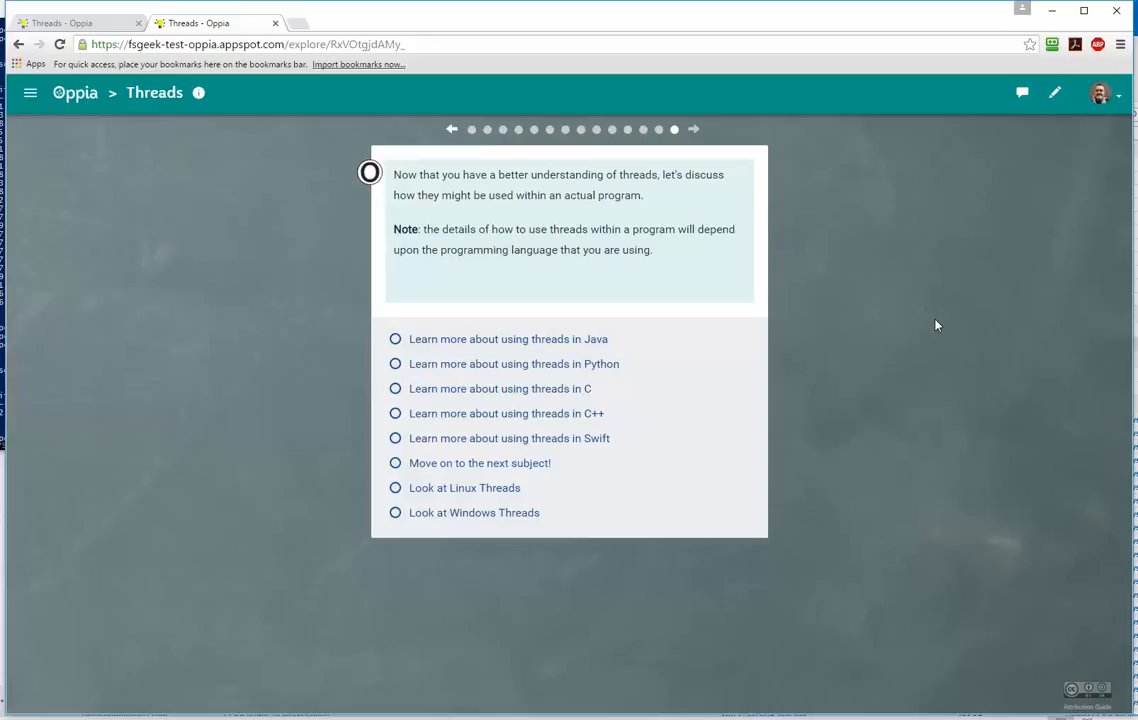
click(396, 364)
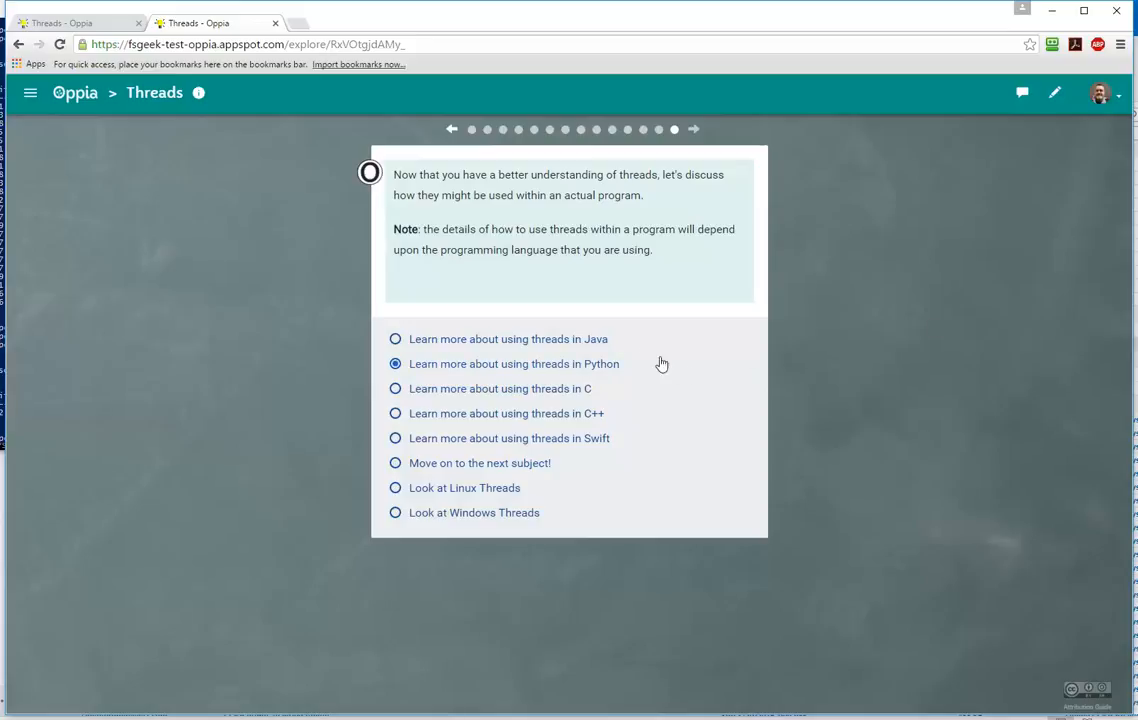
click(396, 338)
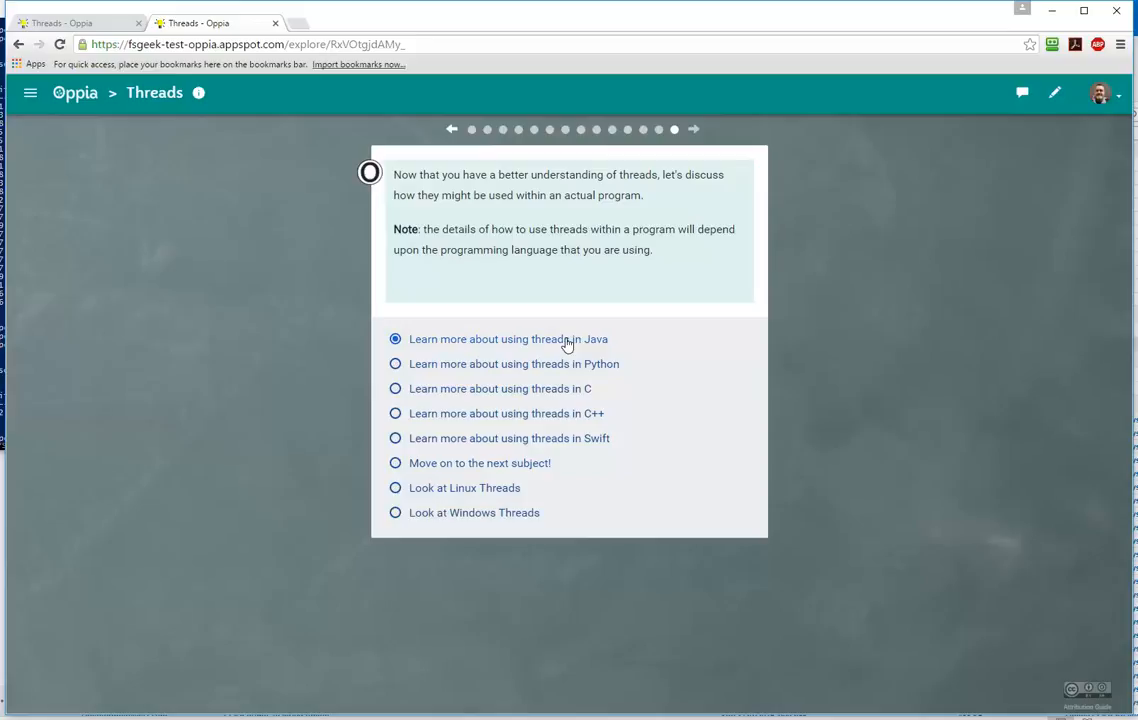
click(396, 364)
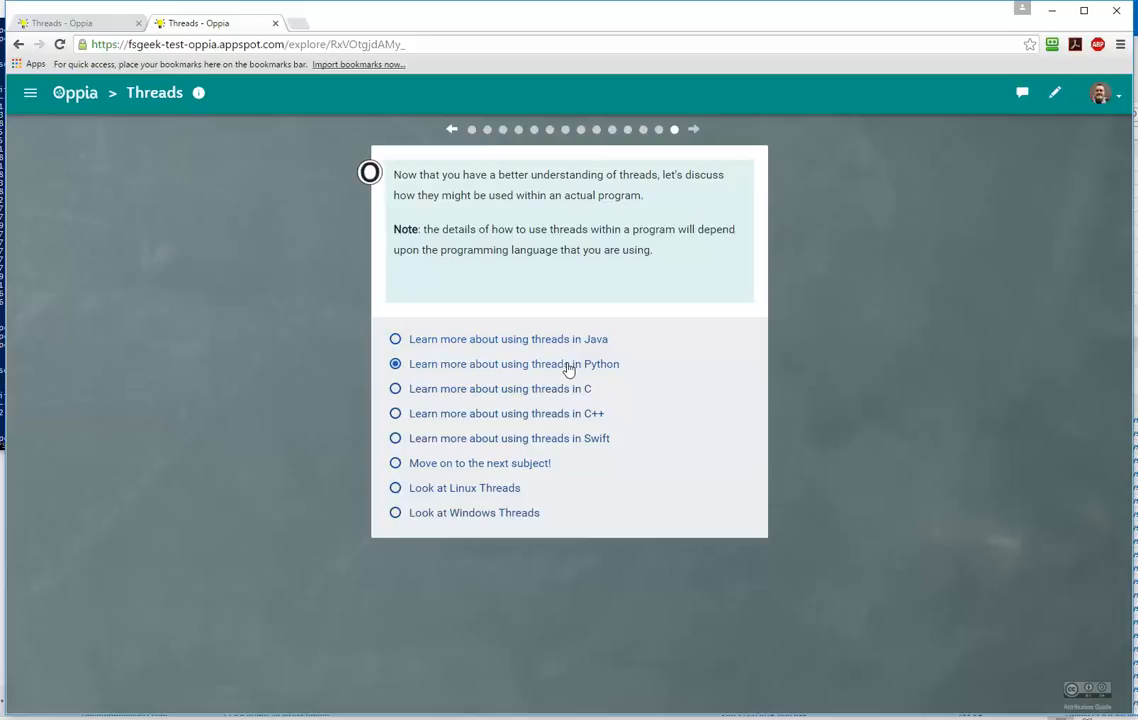
click(396, 340)
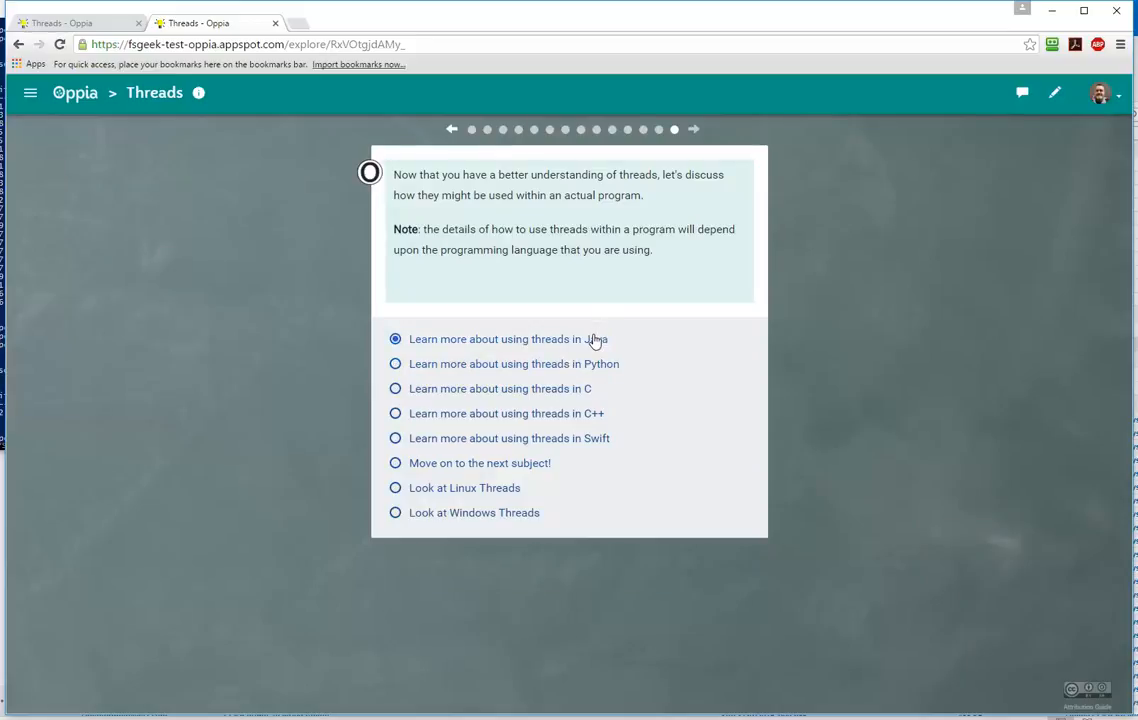
mouse_move(610, 348)
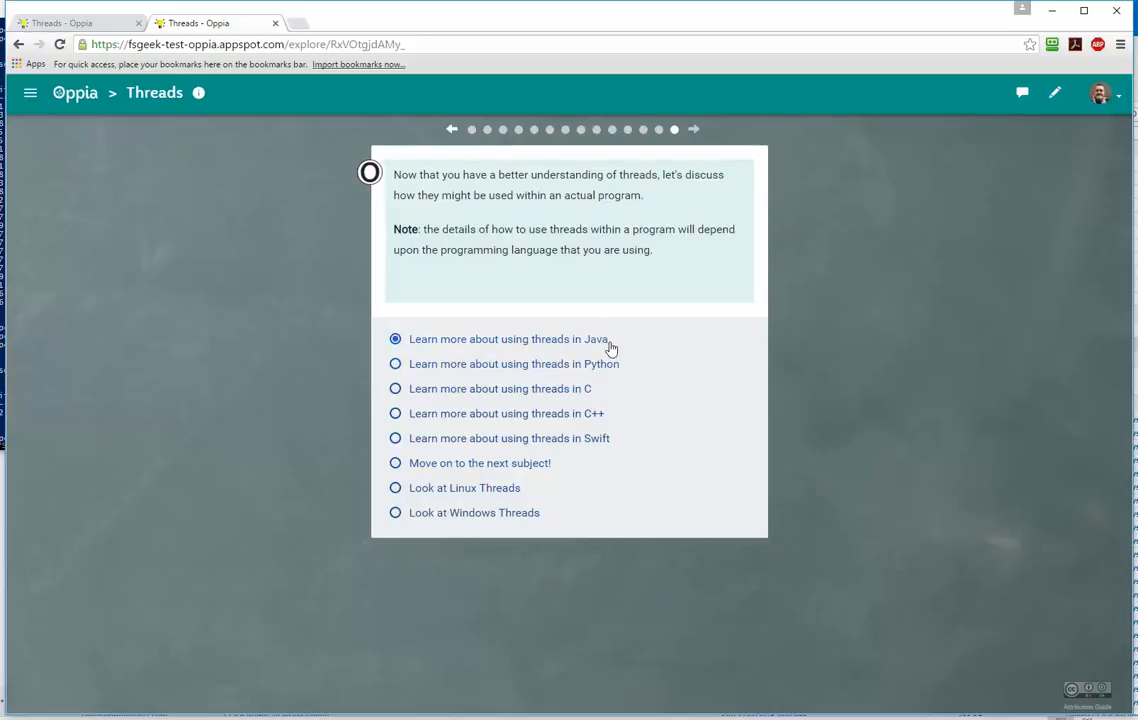
mouse_move(592, 344)
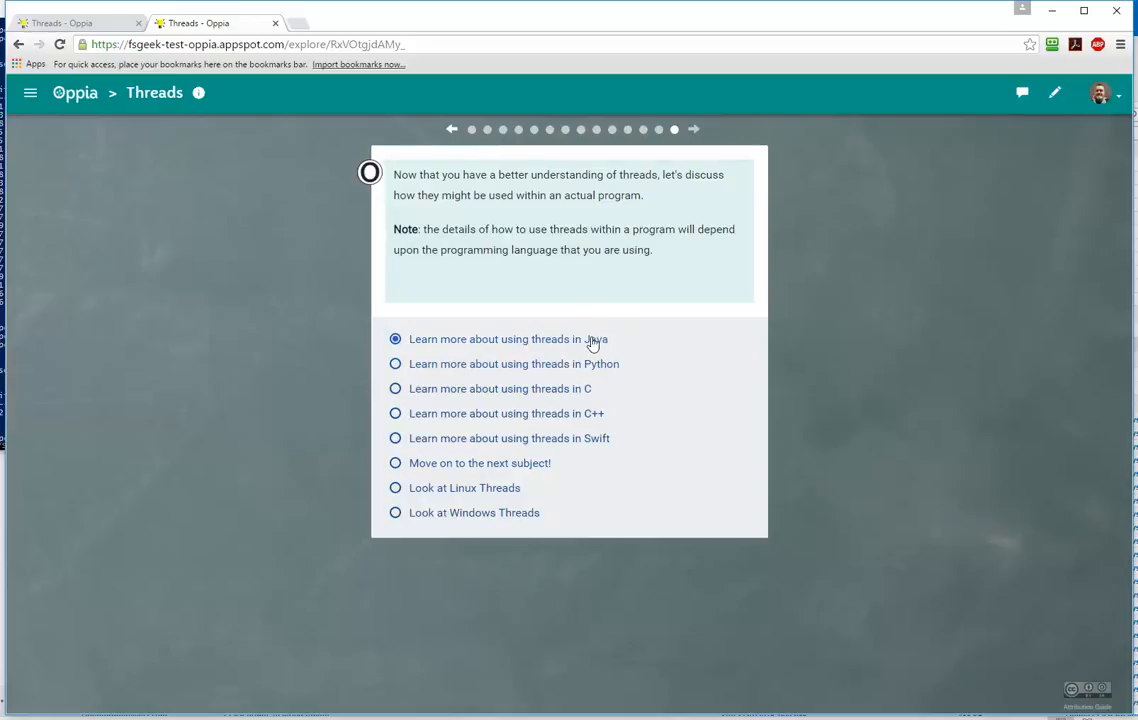
click(396, 364)
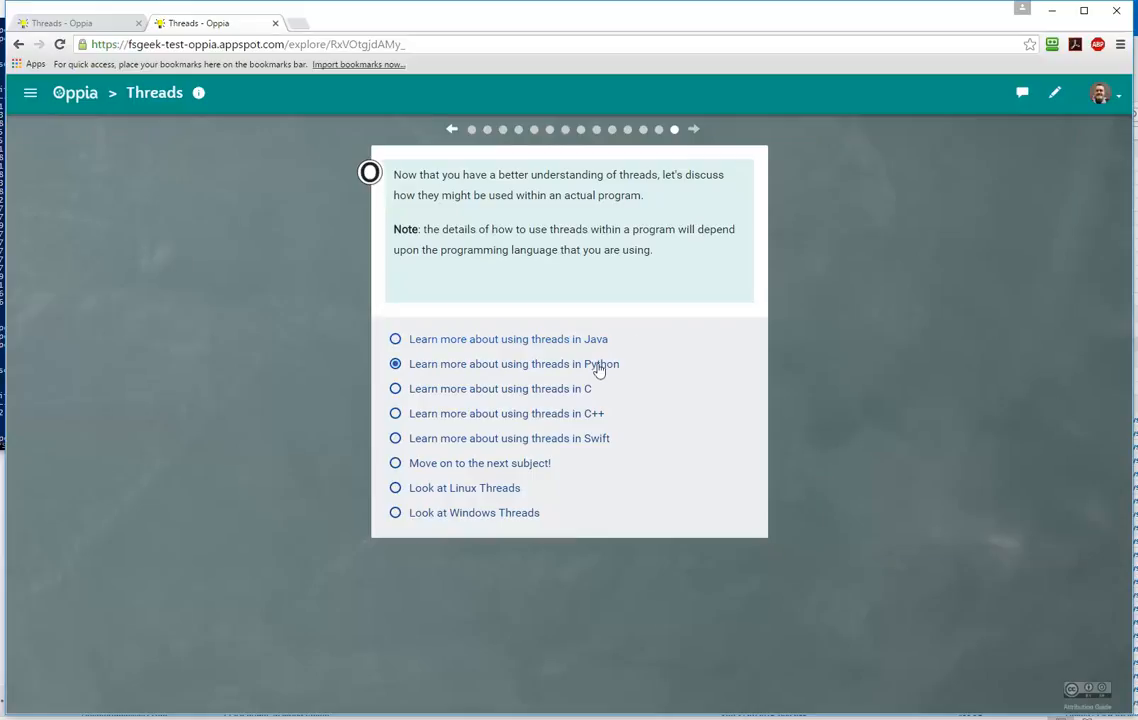
click(396, 340)
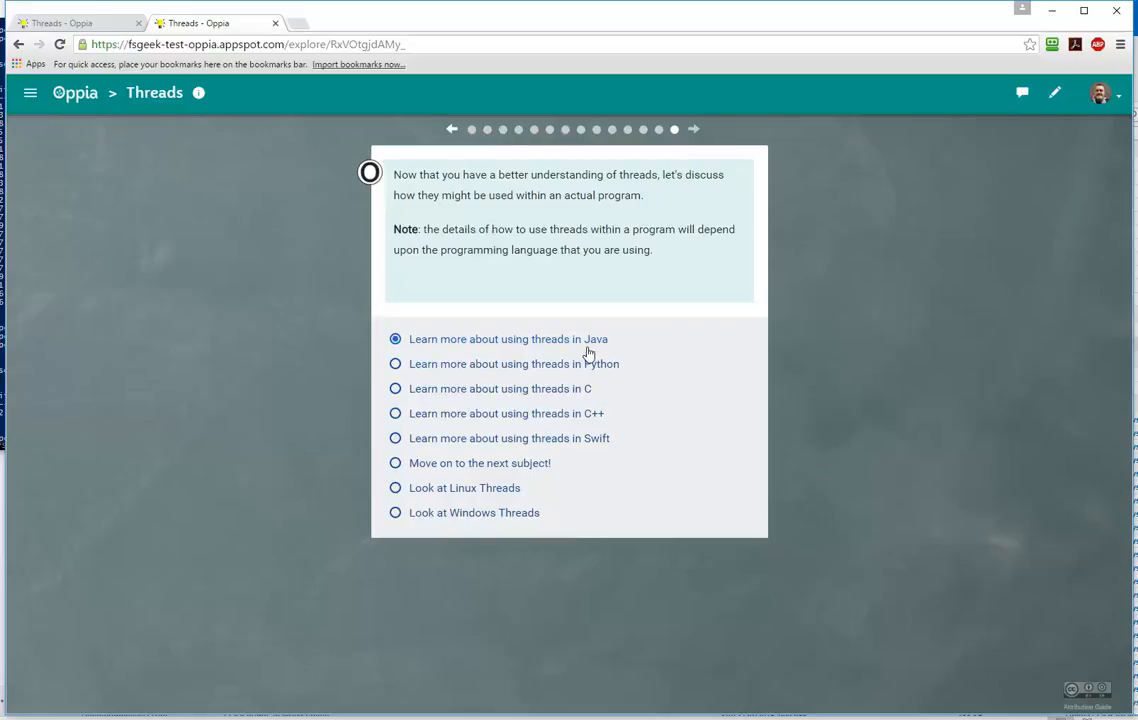
click(396, 412)
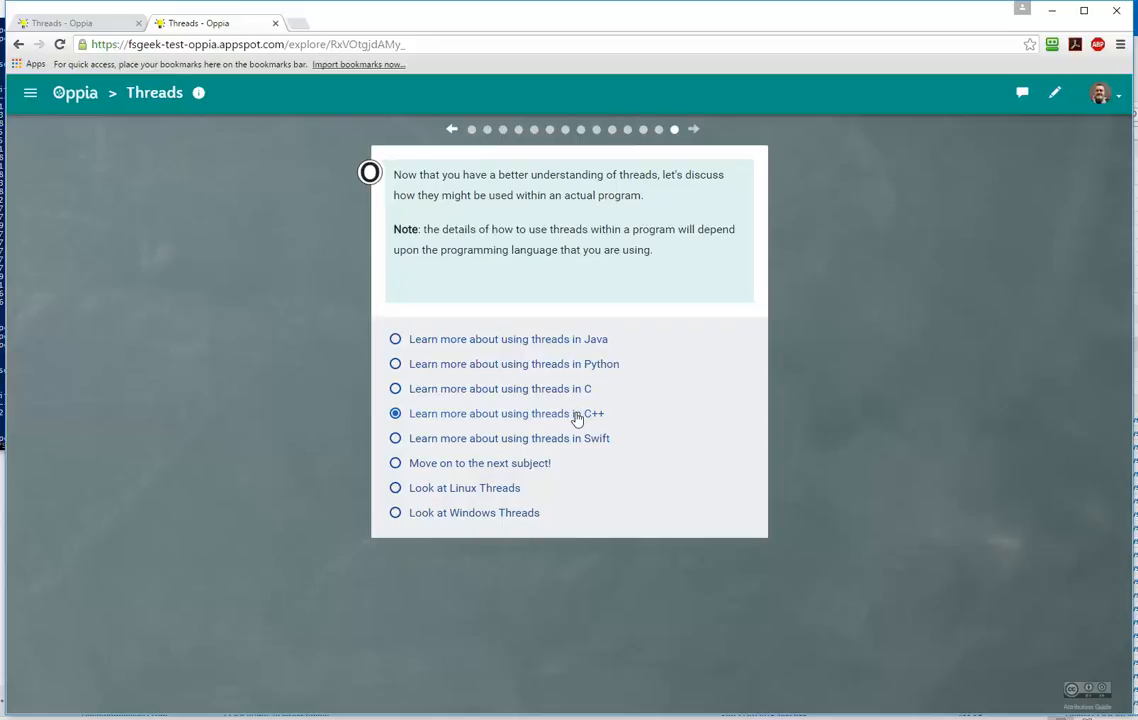
click(396, 438)
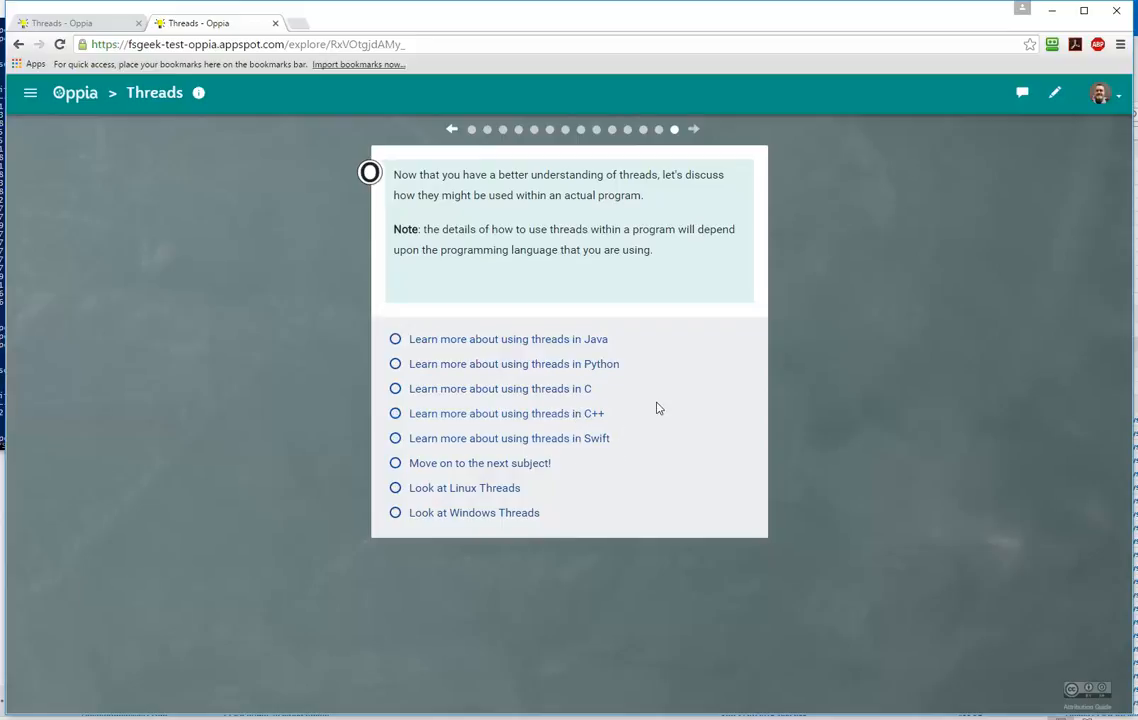
click(396, 438)
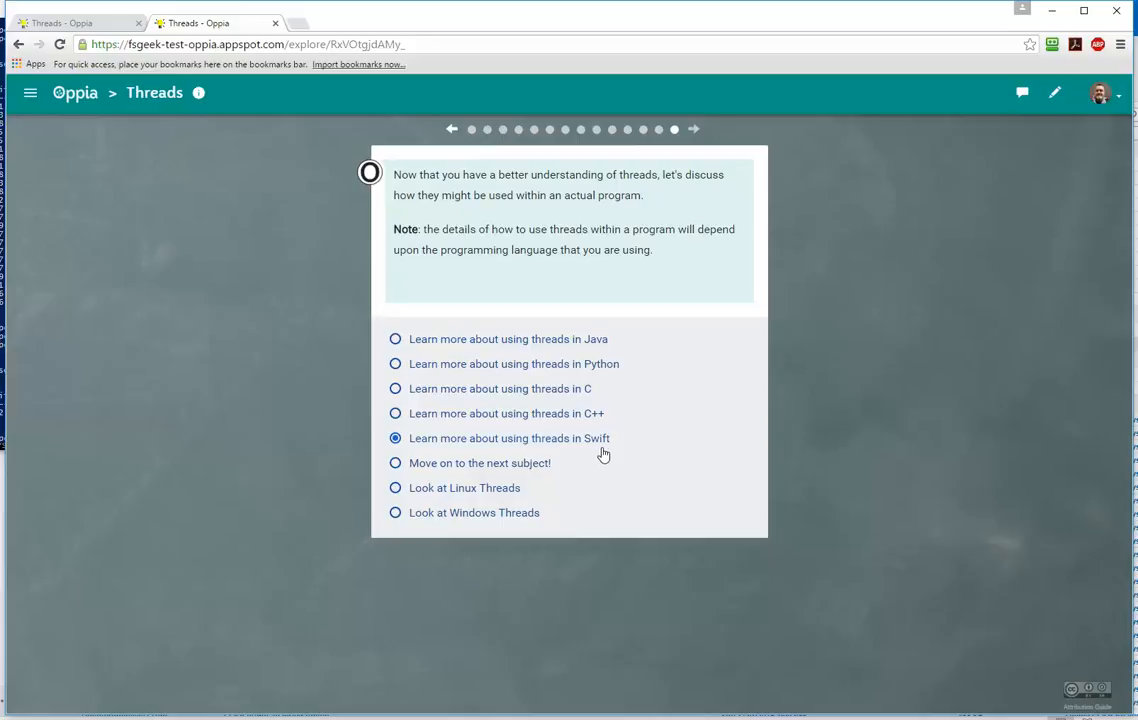
click(396, 340)
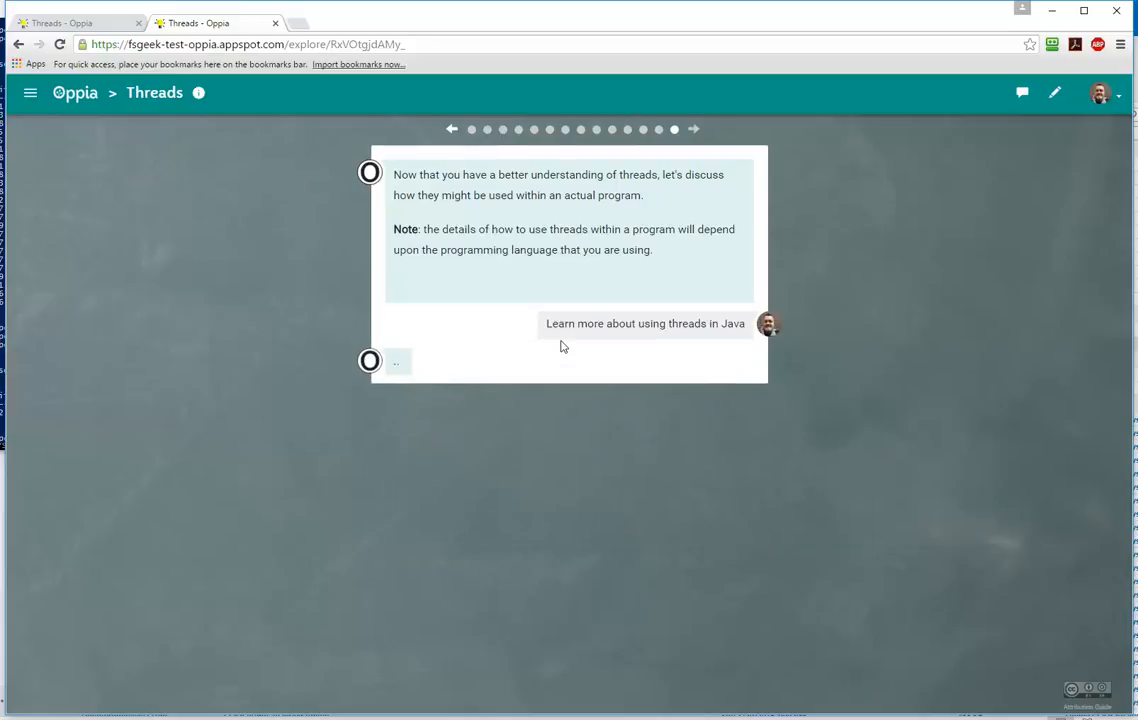
click(644, 324)
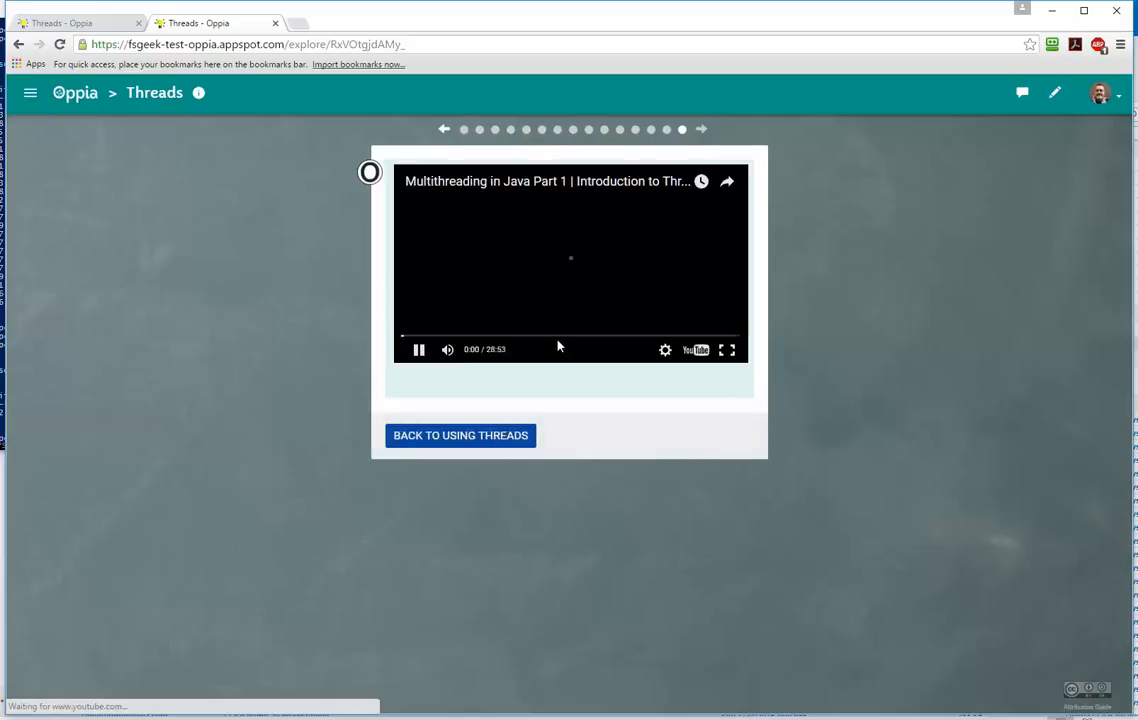
click(524, 336)
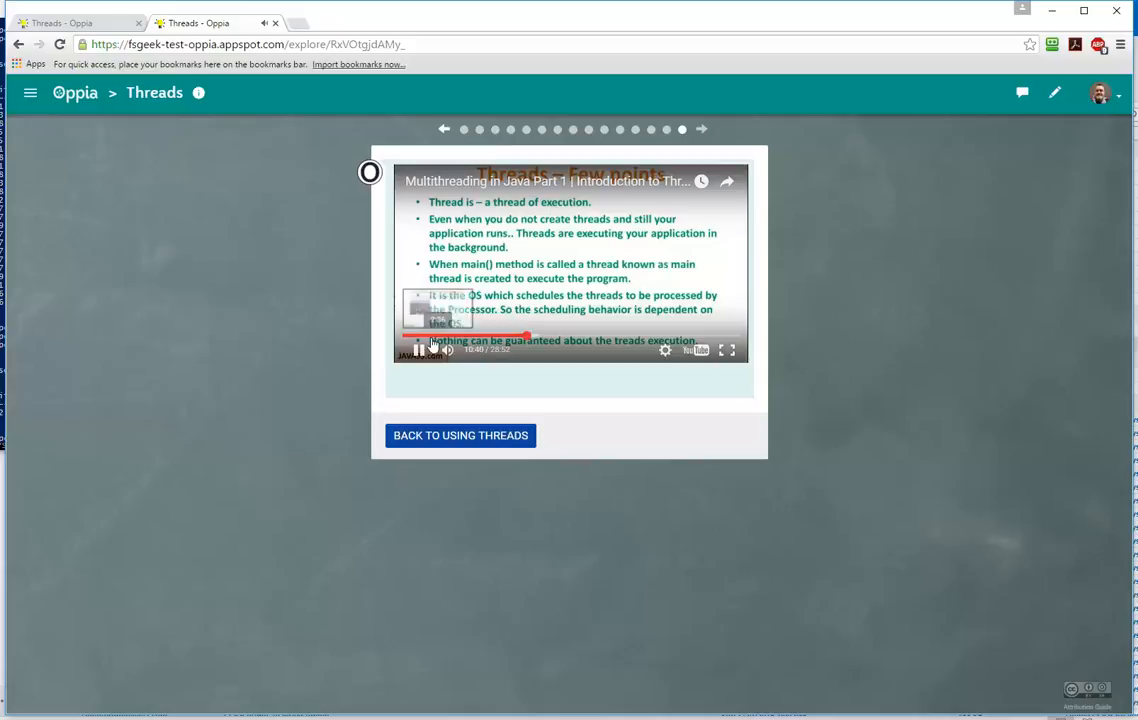
click(460, 436)
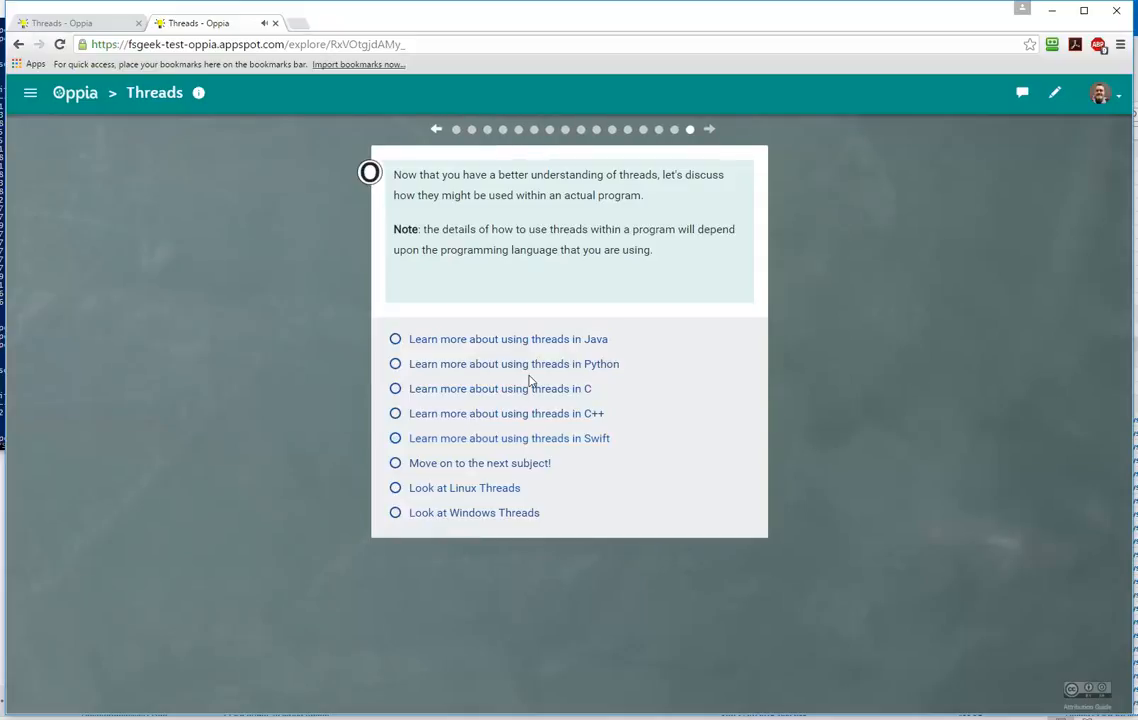
Select 'Learn more about using threads in C' among the language options.
click(396, 364)
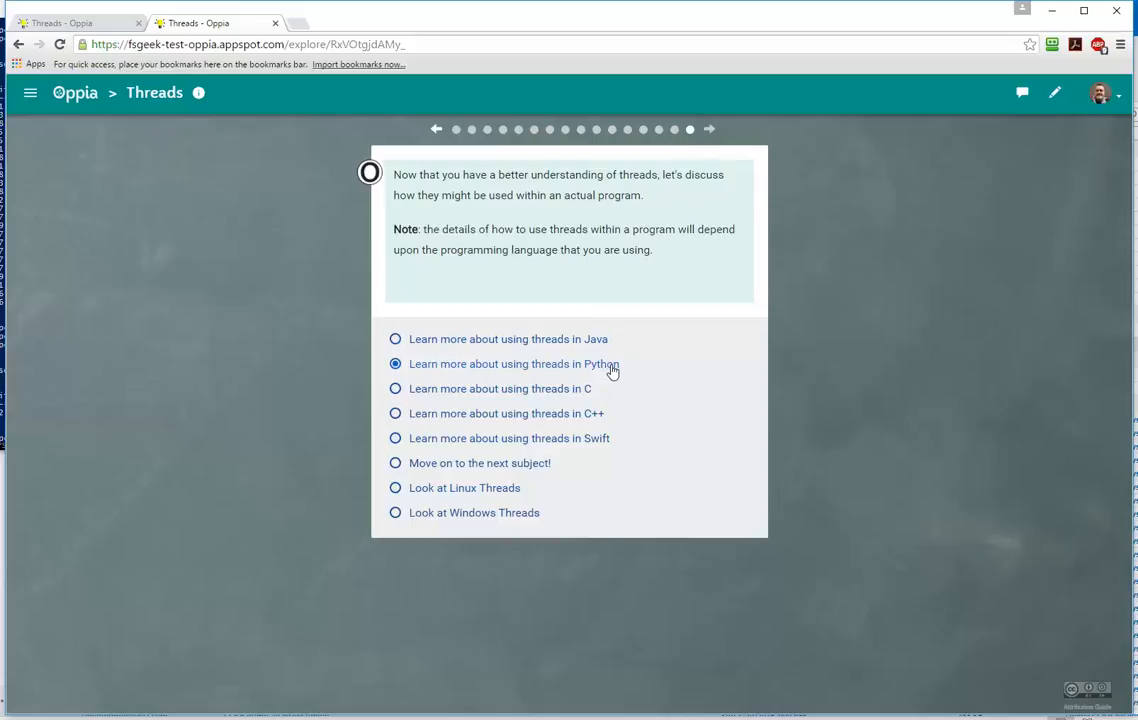
mouse_move(660, 370)
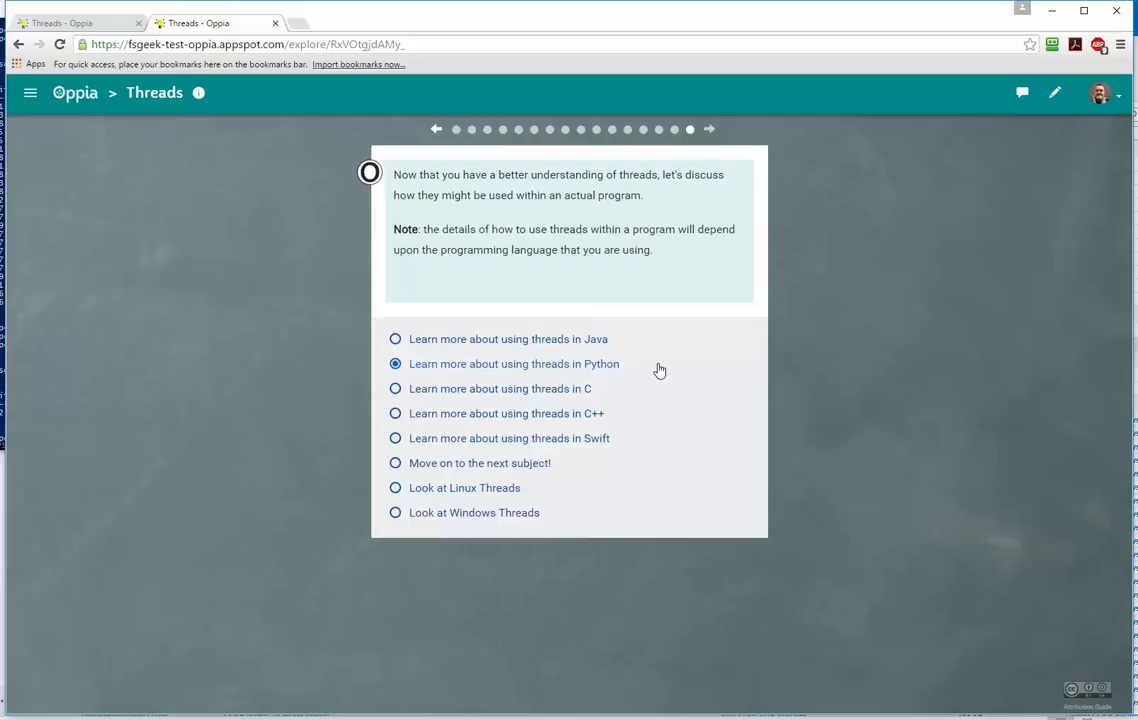
click(396, 388)
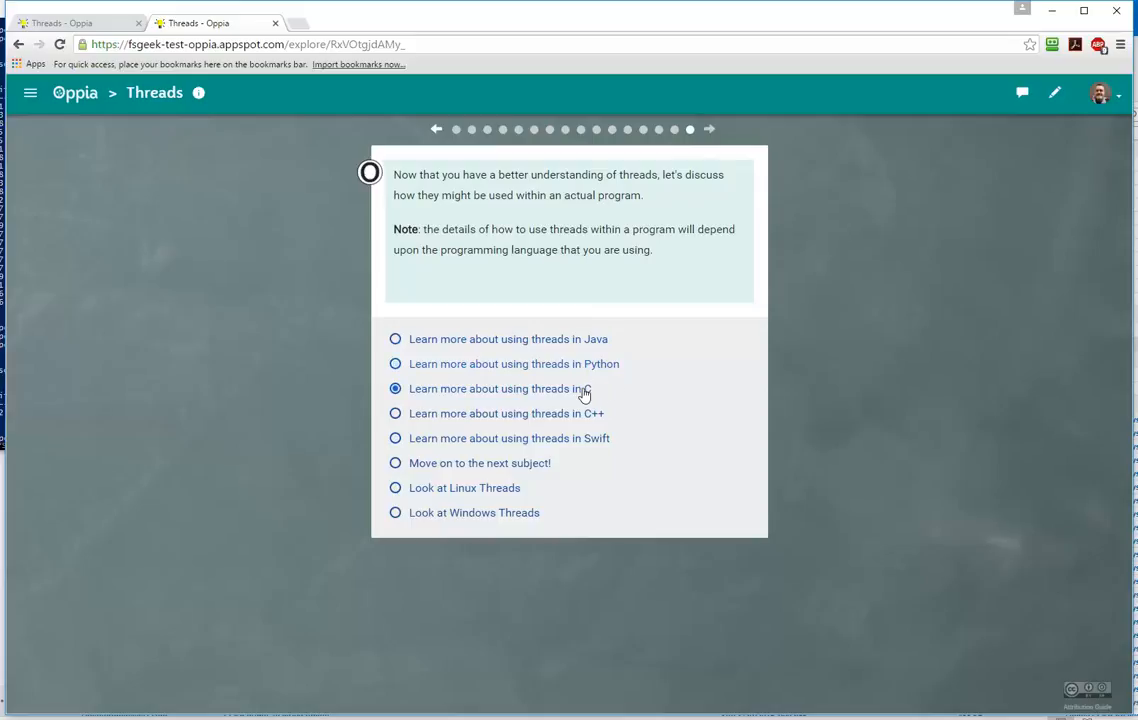
Submit the C choice, pick Win32 threads on Windows and reach the Win32 threading card.
click(394, 388)
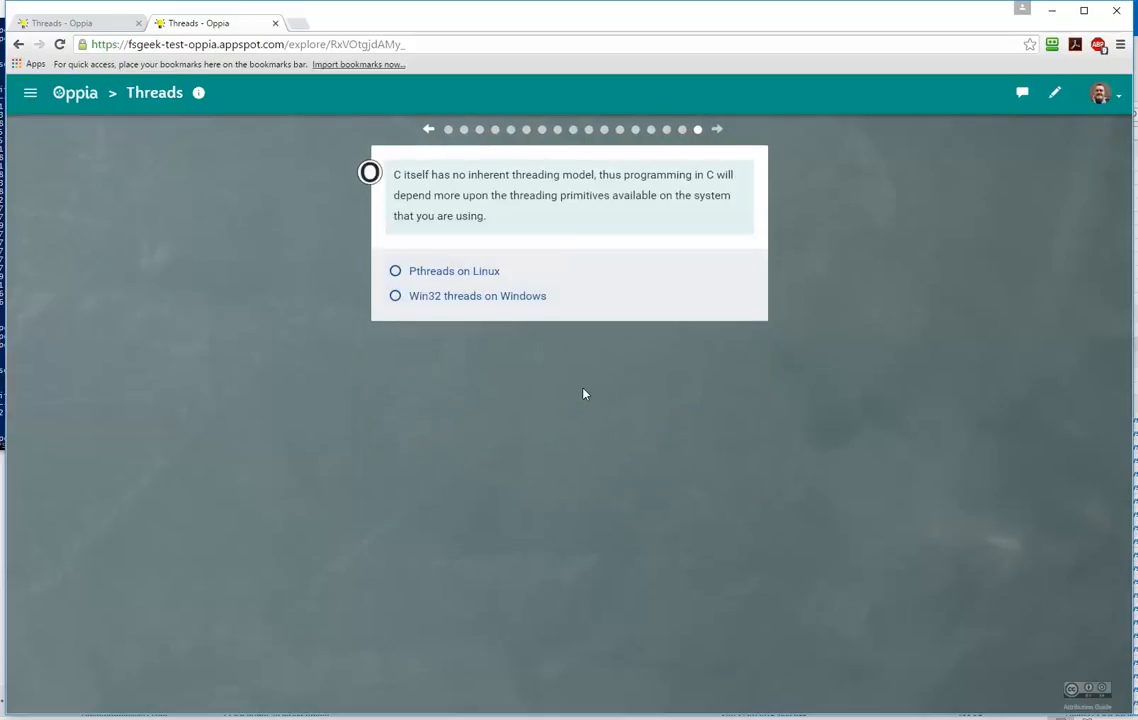
click(396, 272)
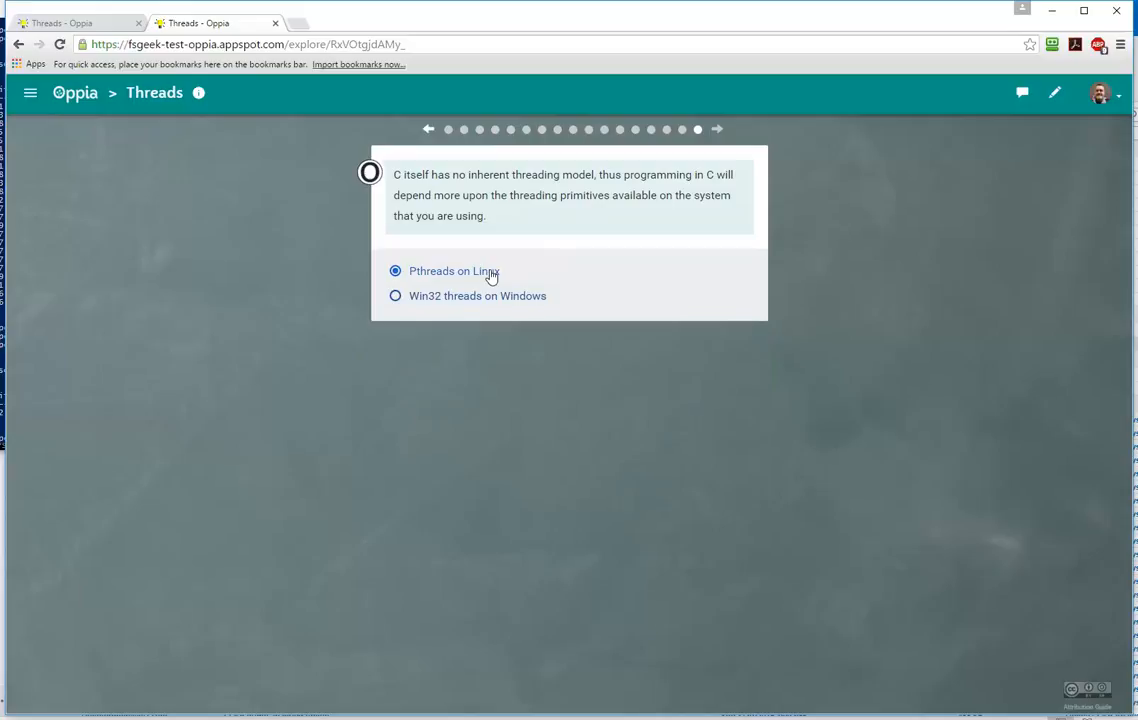
click(396, 296)
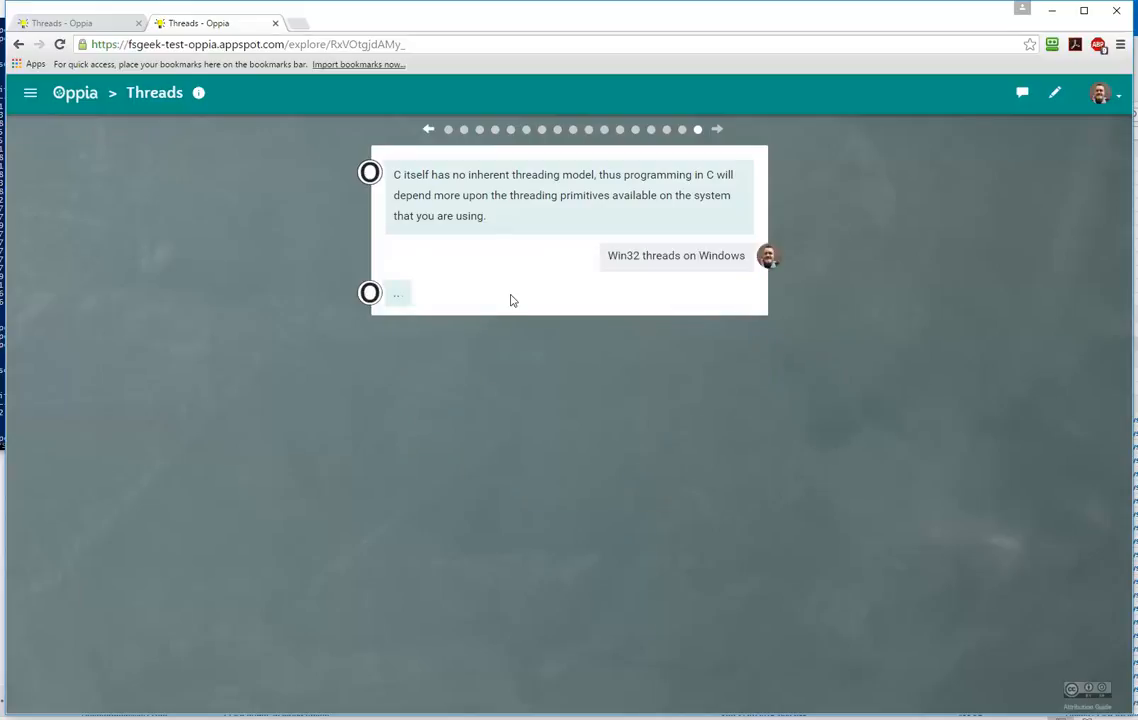
click(676, 256)
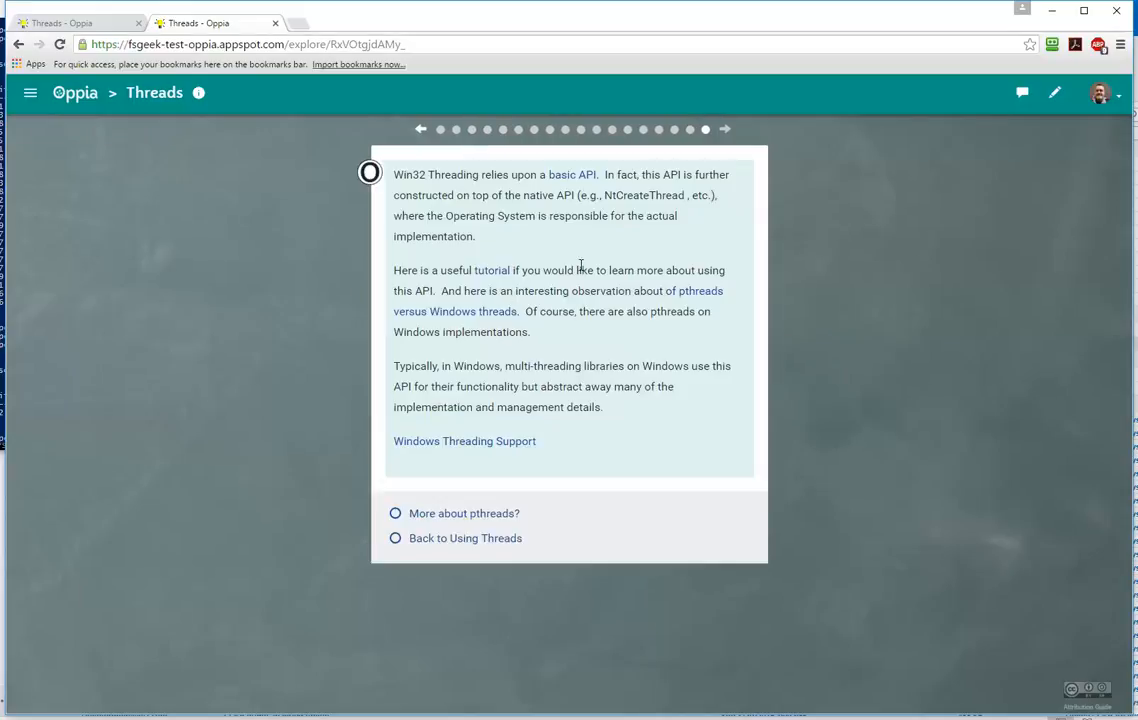
mouse_move(464, 442)
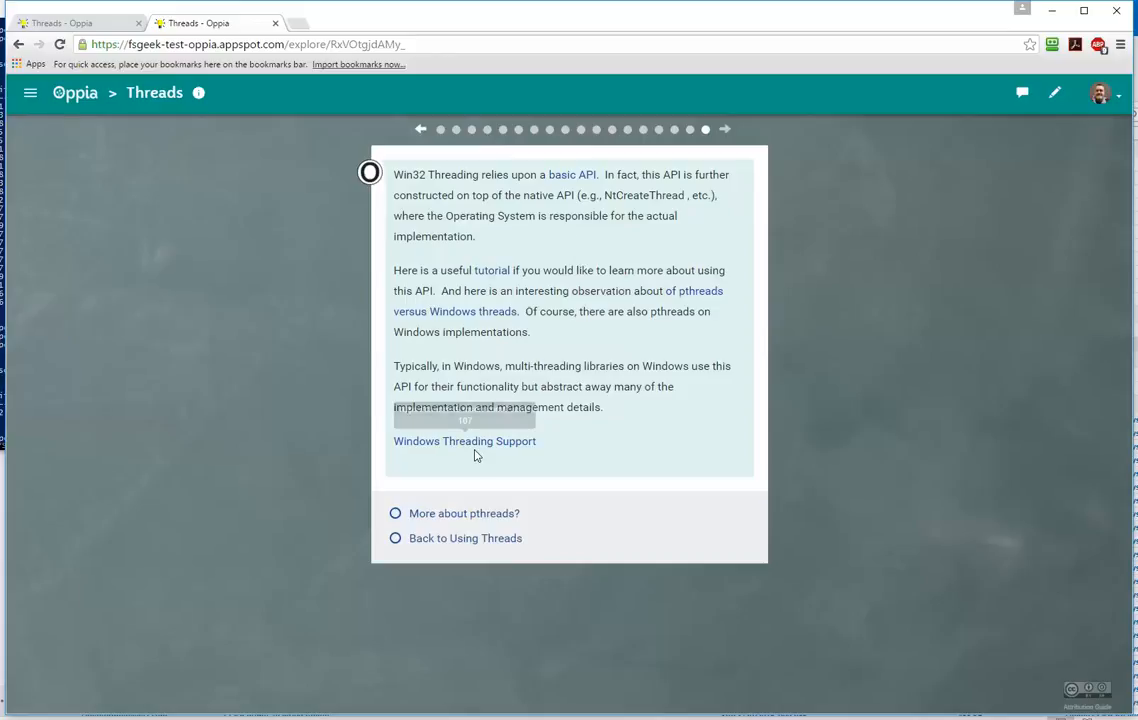
Visit the Windows Threading Support video link, then switch back to the Threads exploration.
click(464, 442)
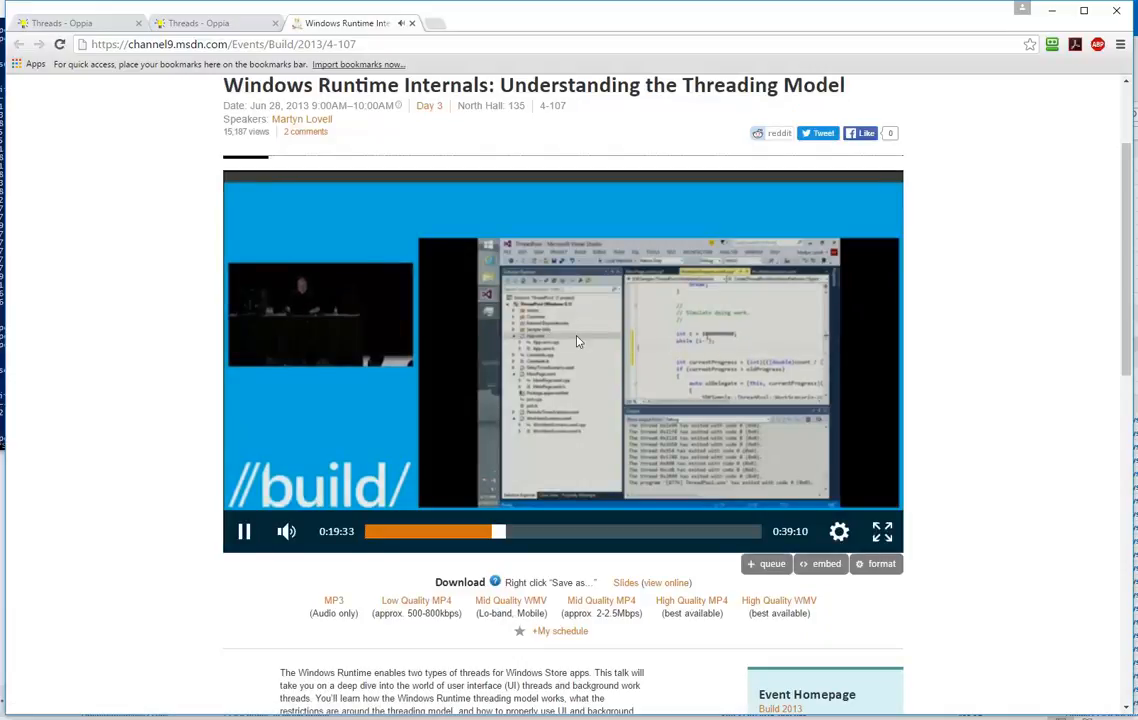
click(244, 532)
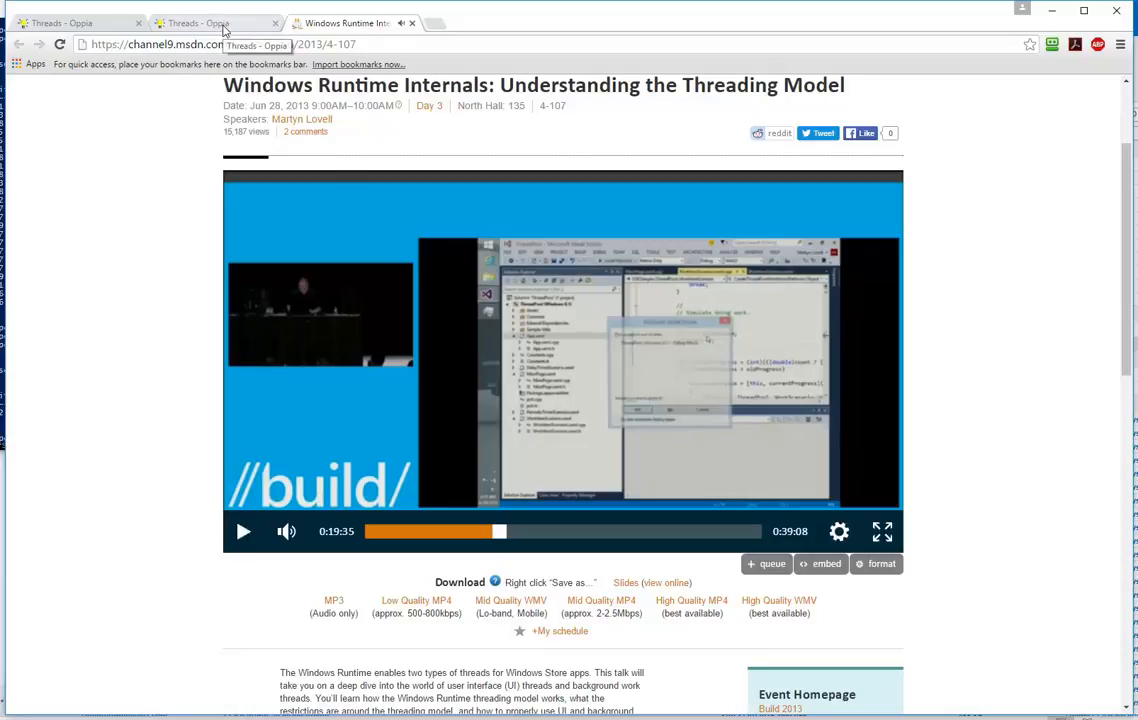
click(216, 22)
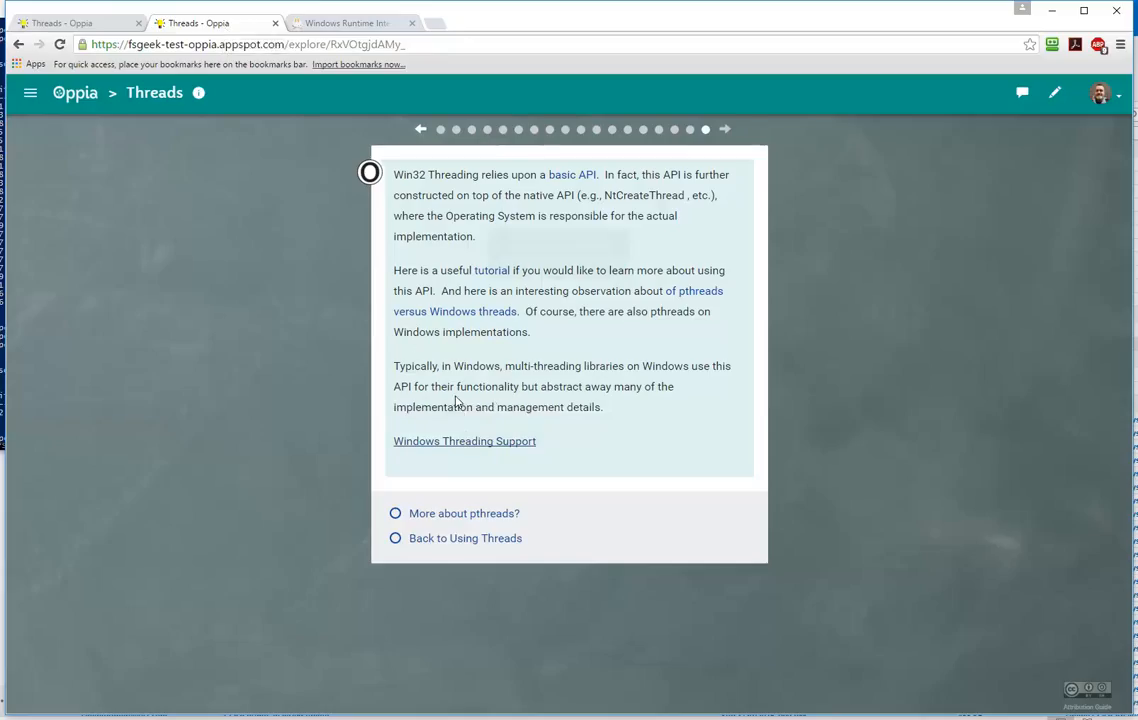
Go back to the Using Threads card and look over its language options.
click(464, 538)
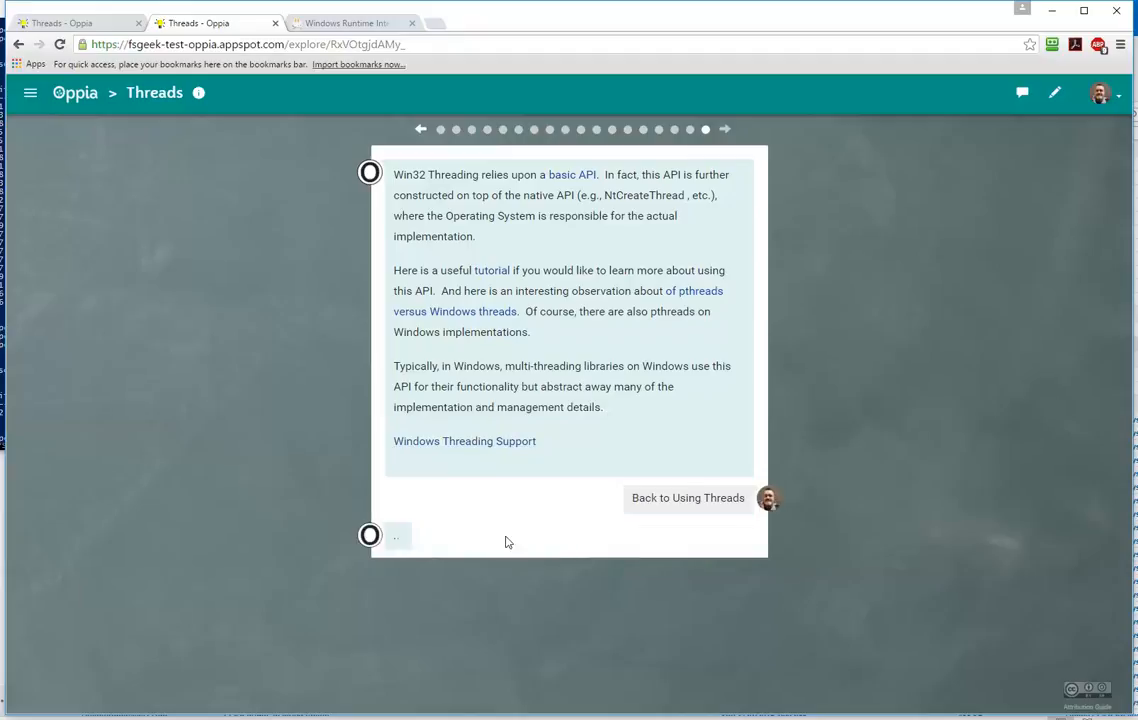
click(688, 498)
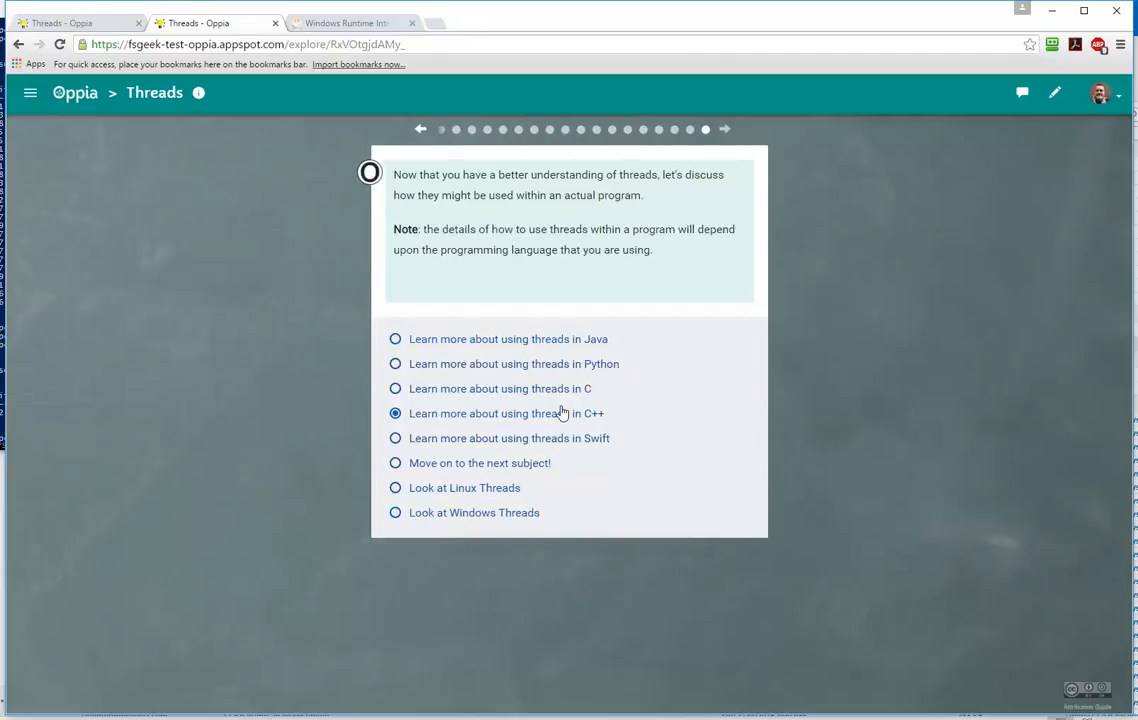
click(394, 488)
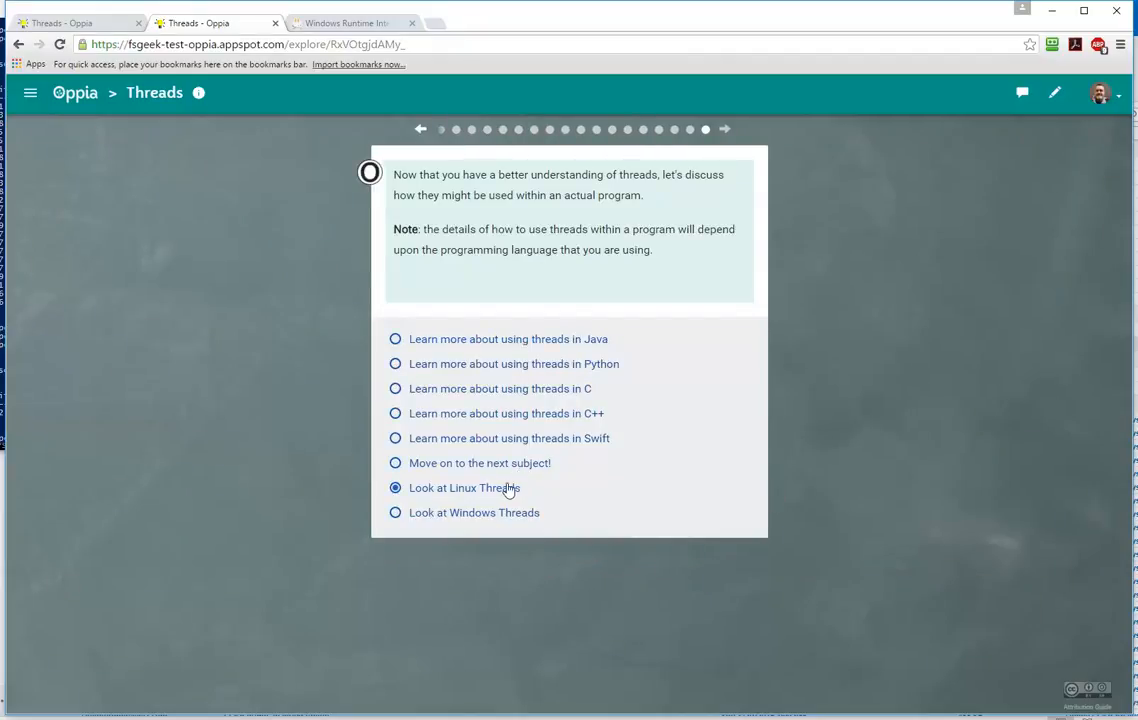
click(396, 512)
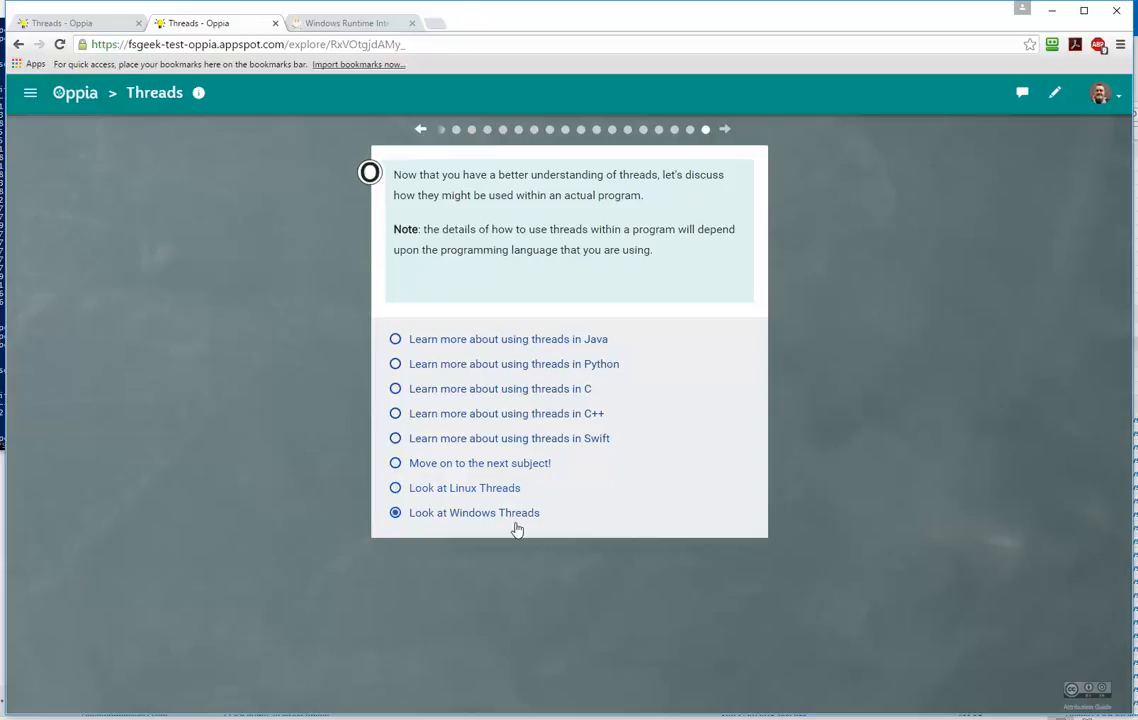
click(396, 462)
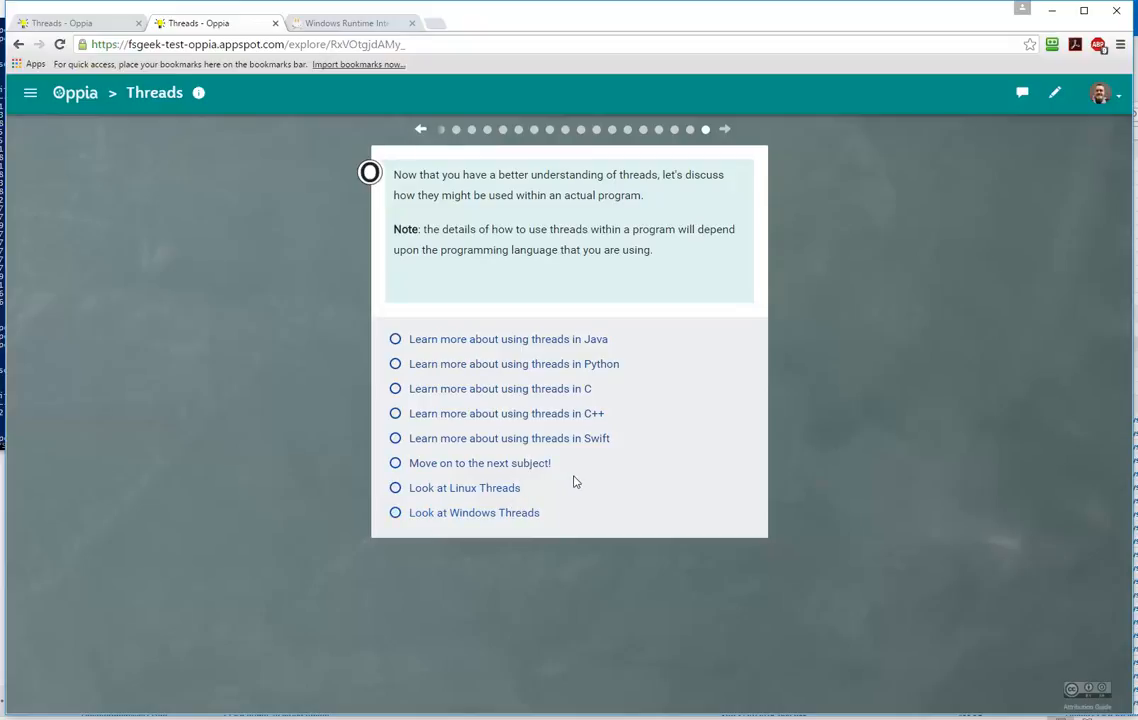
mouse_move(672, 456)
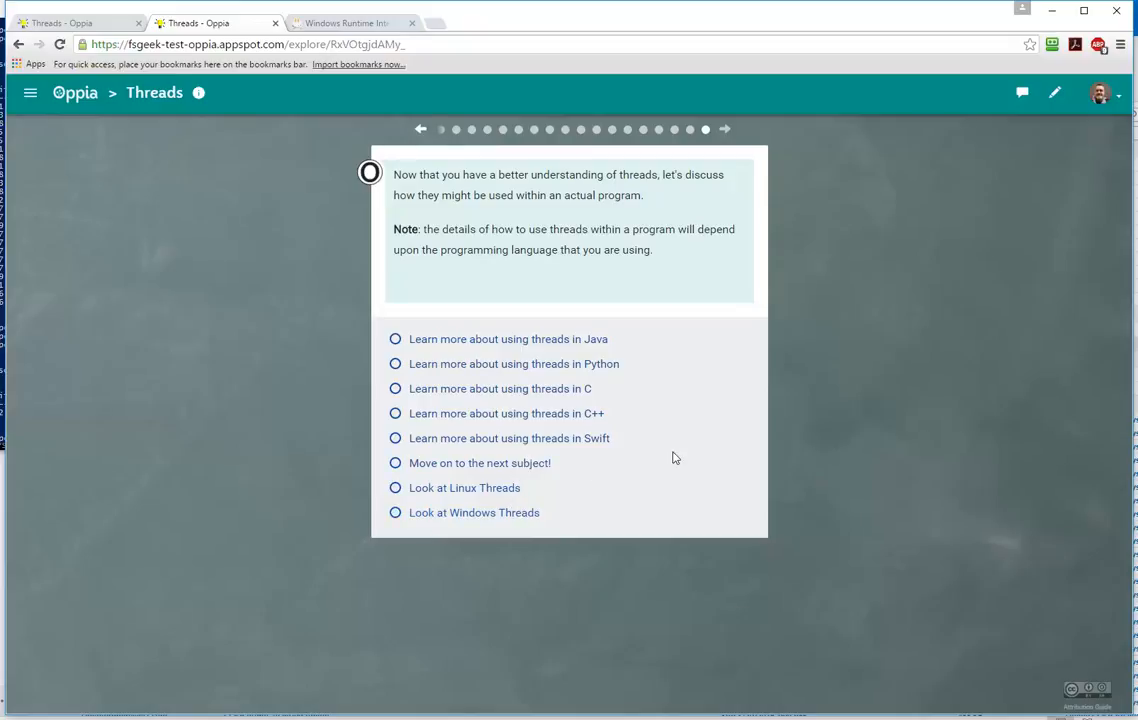
Settle on 'Move on to the next subject!' and submit it.
click(396, 464)
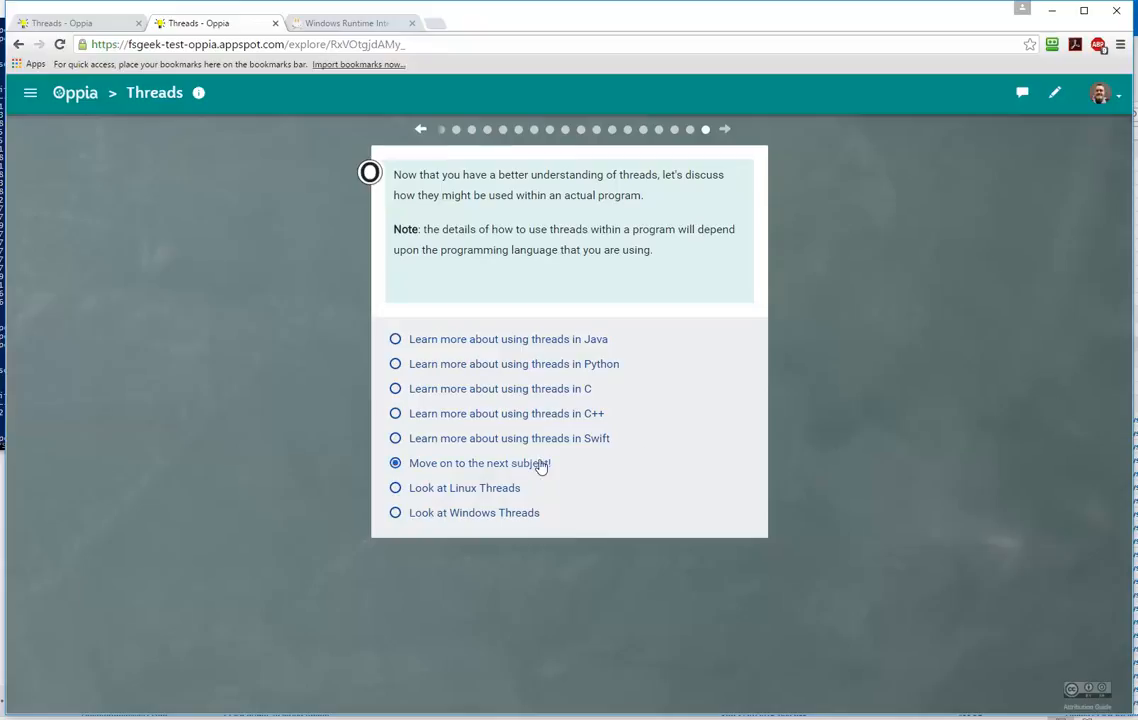
click(396, 512)
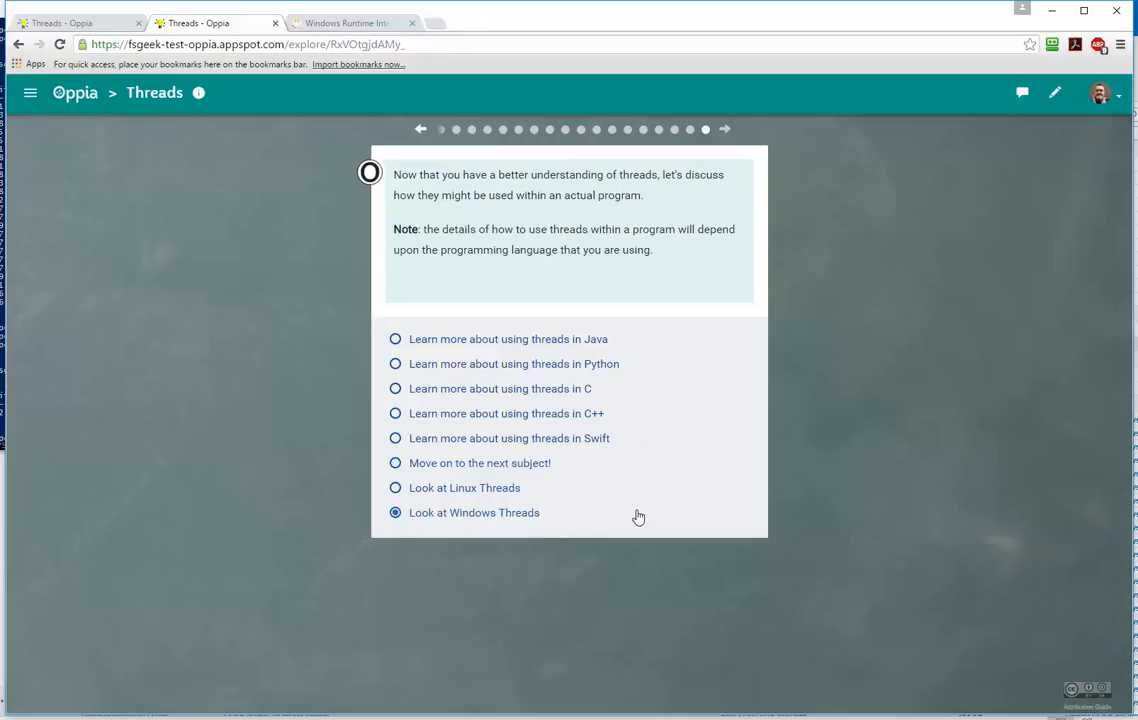
click(396, 438)
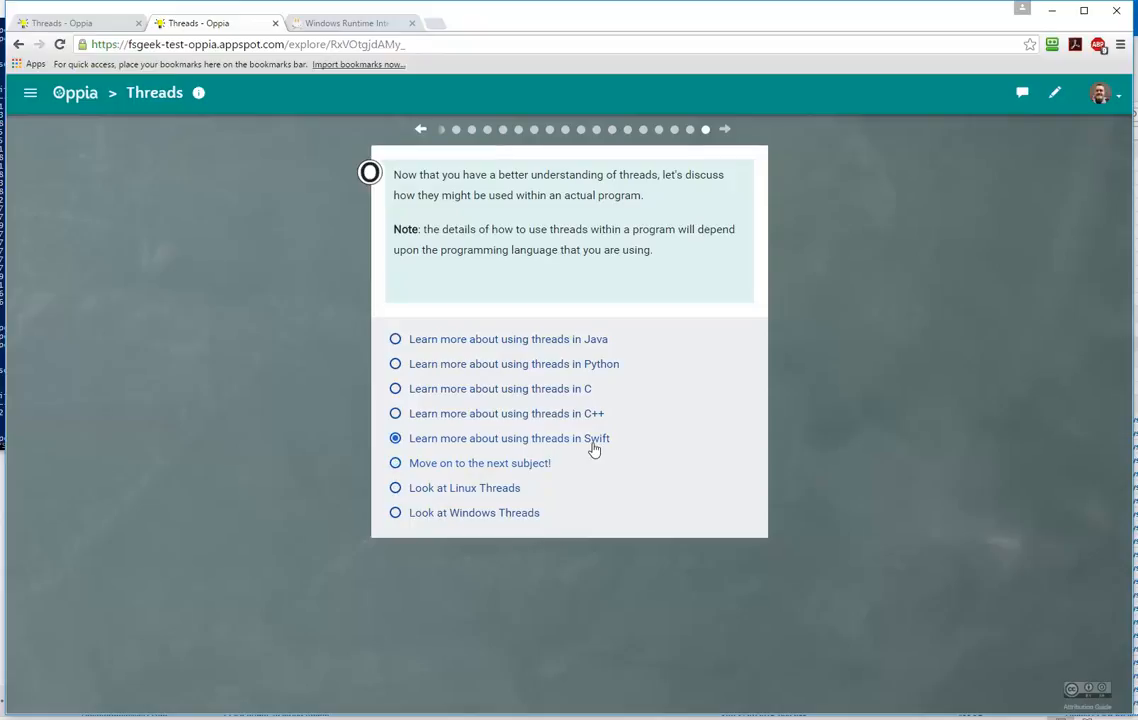
click(396, 488)
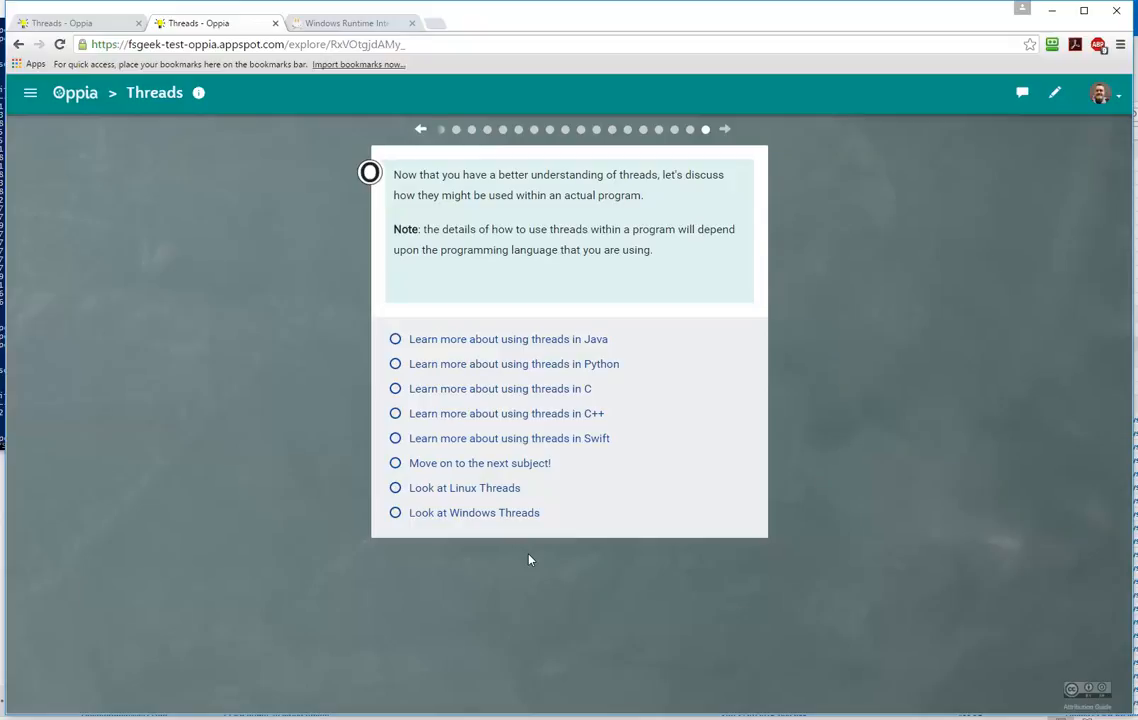
click(396, 512)
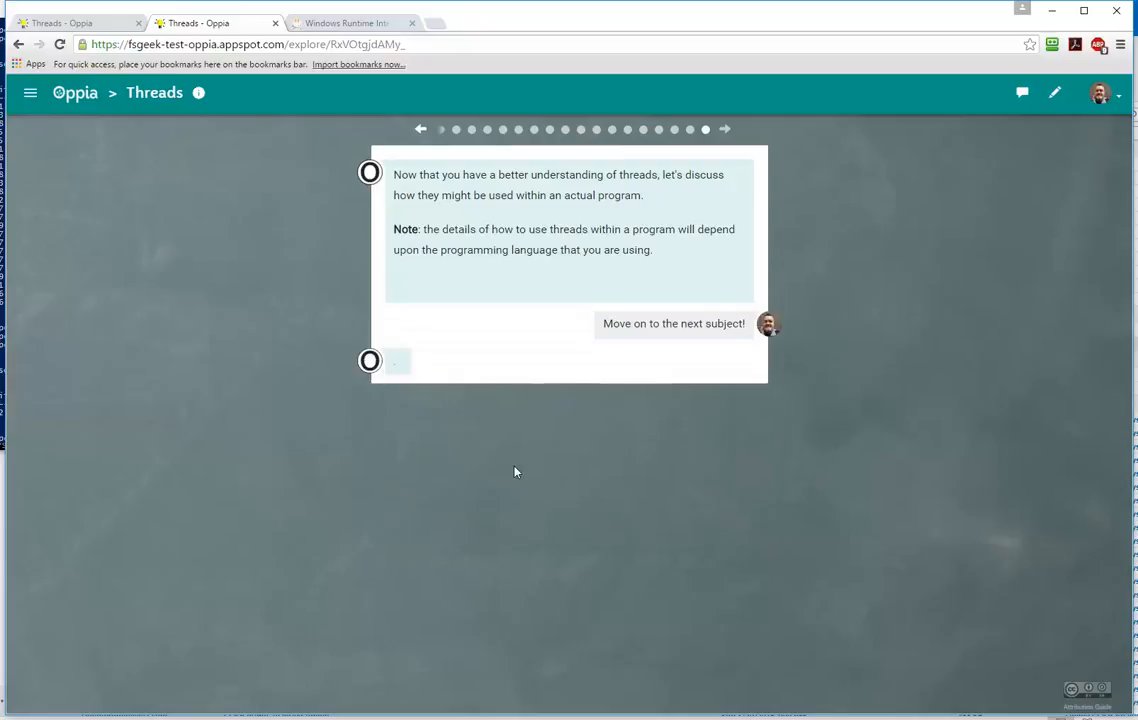
Reach the closing congratulations card and review its suggested next explorations.
click(672, 324)
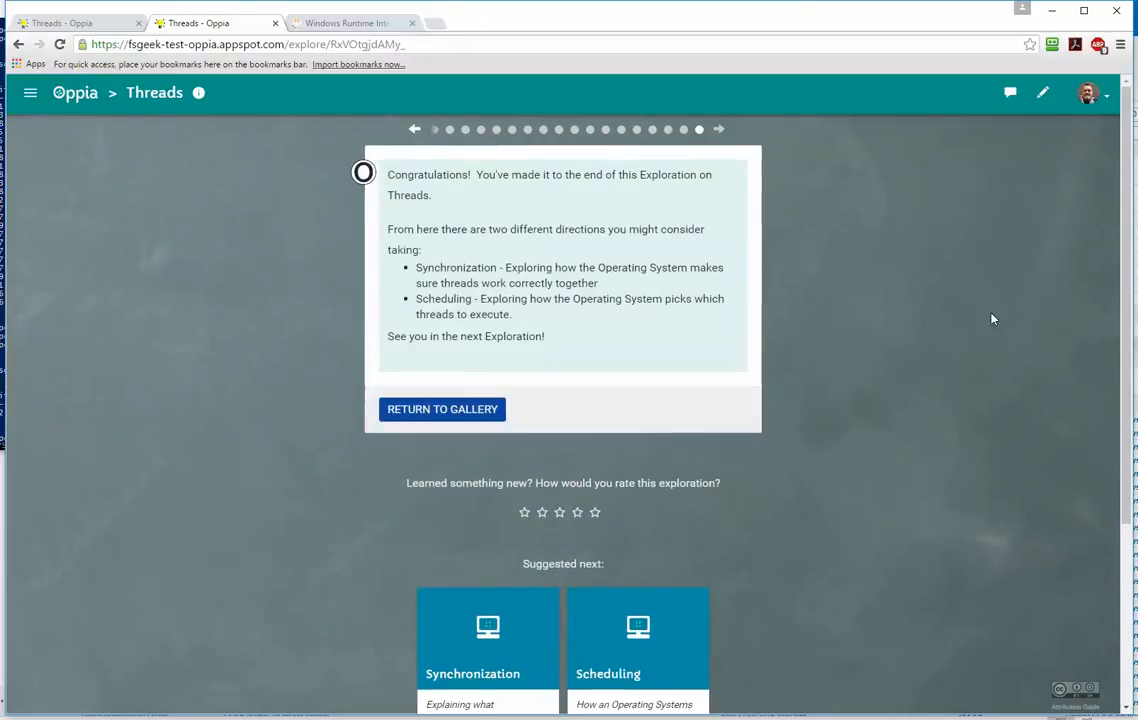
scroll(down, 3)
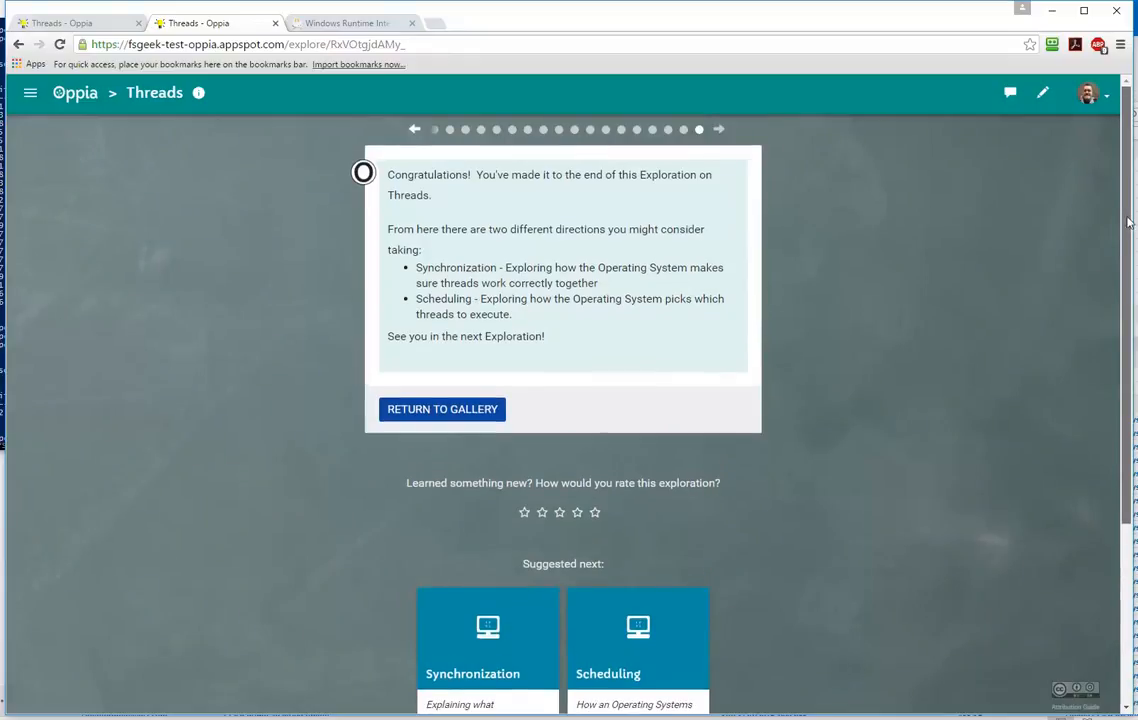
mouse_move(1008, 176)
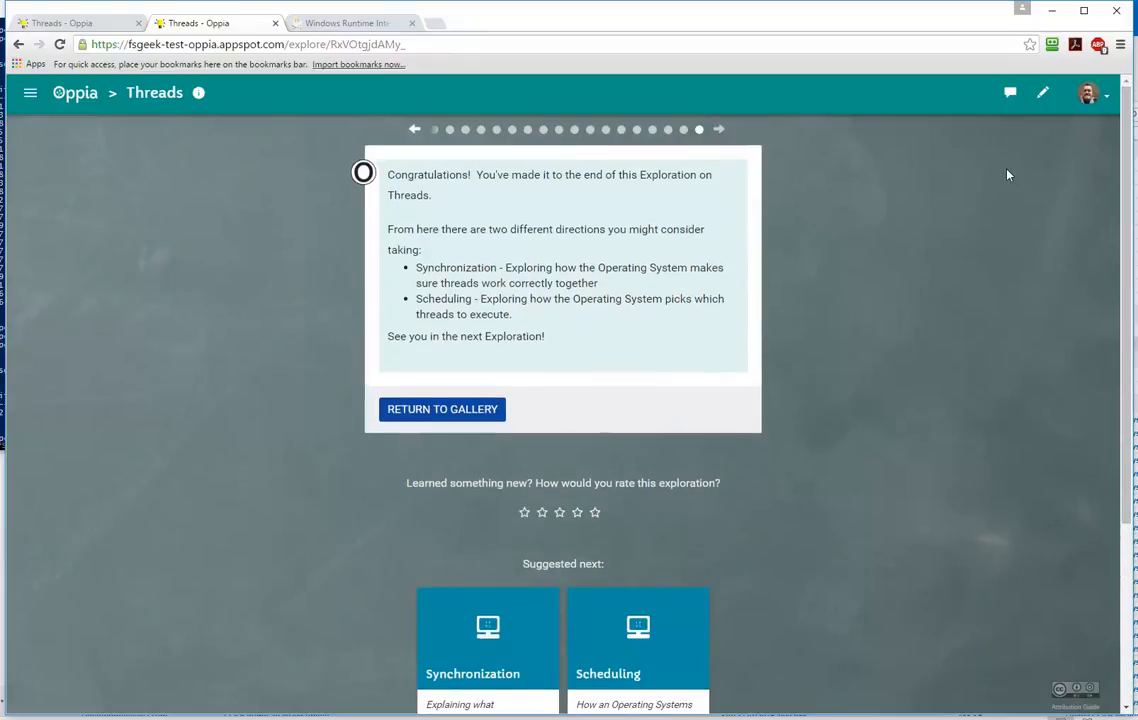
mouse_move(650, 262)
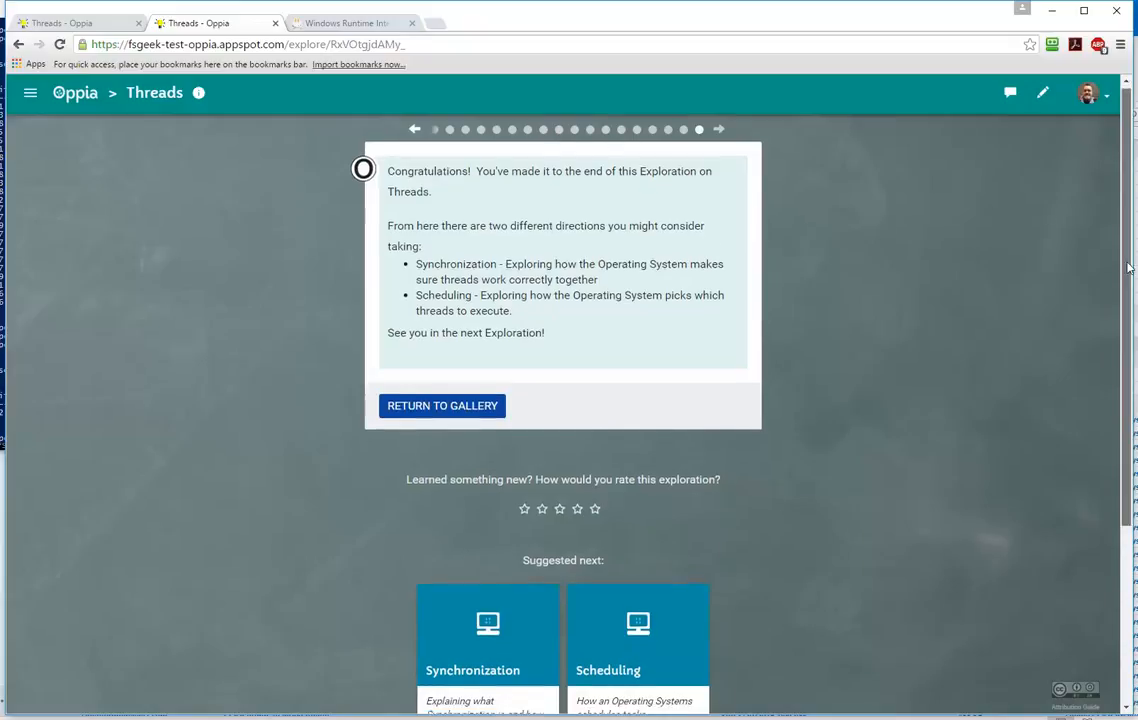
scroll(down, 3)
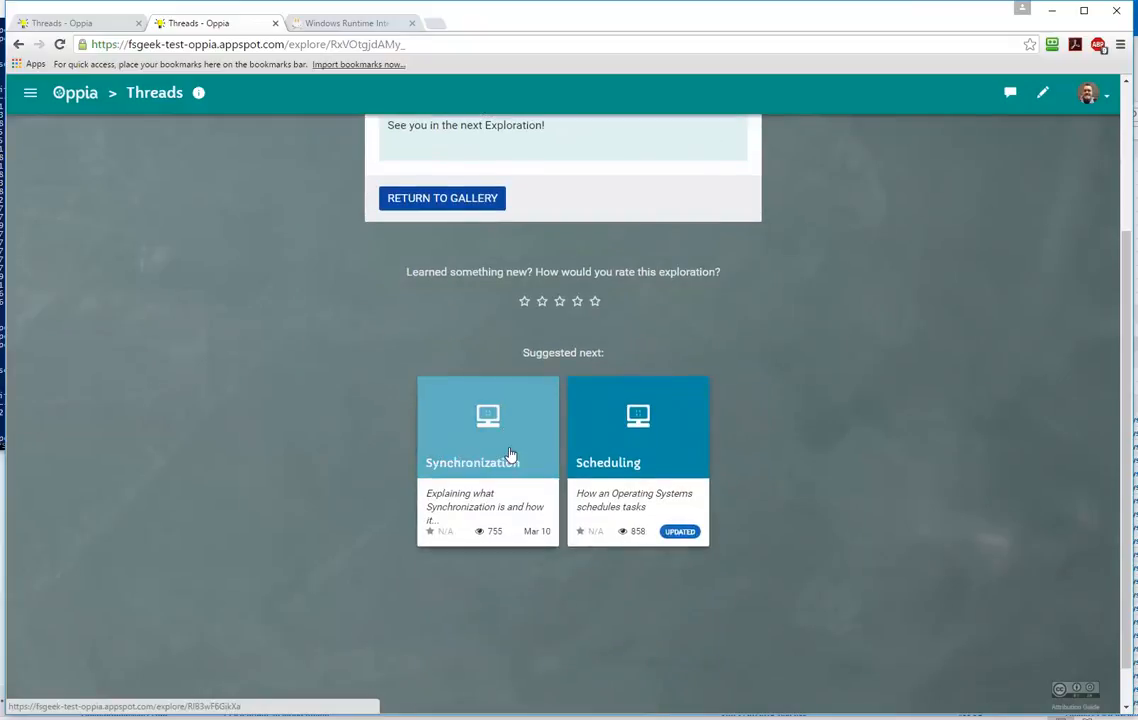
mouse_move(894, 414)
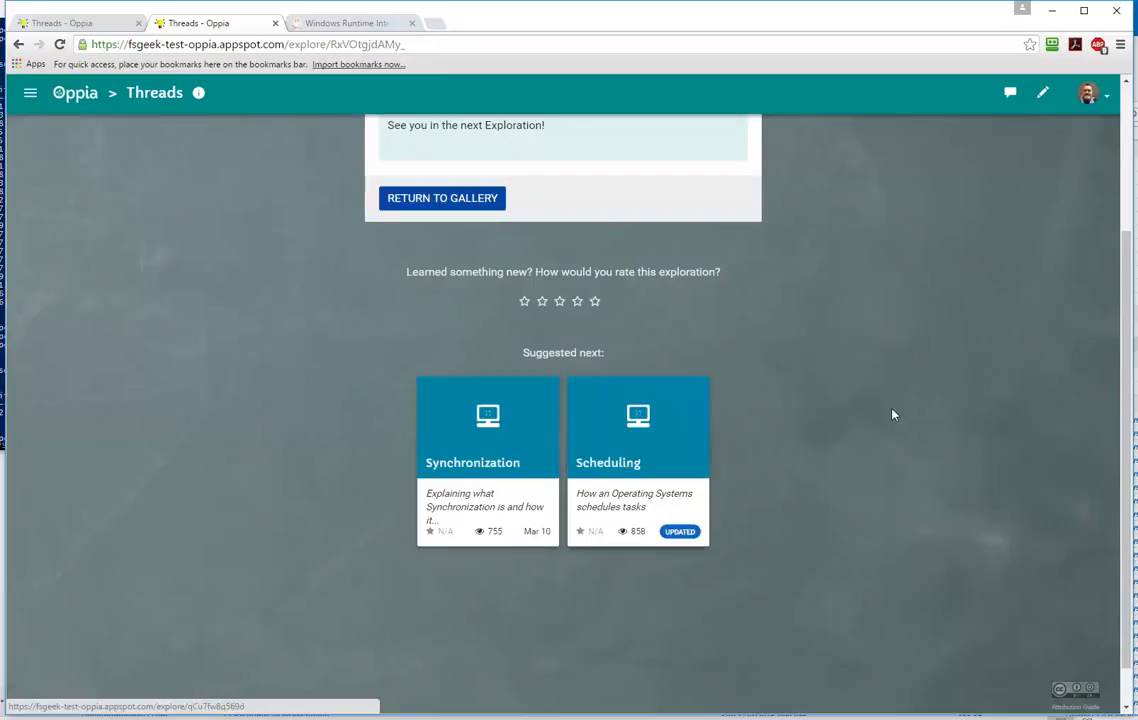
scroll(up, 3)
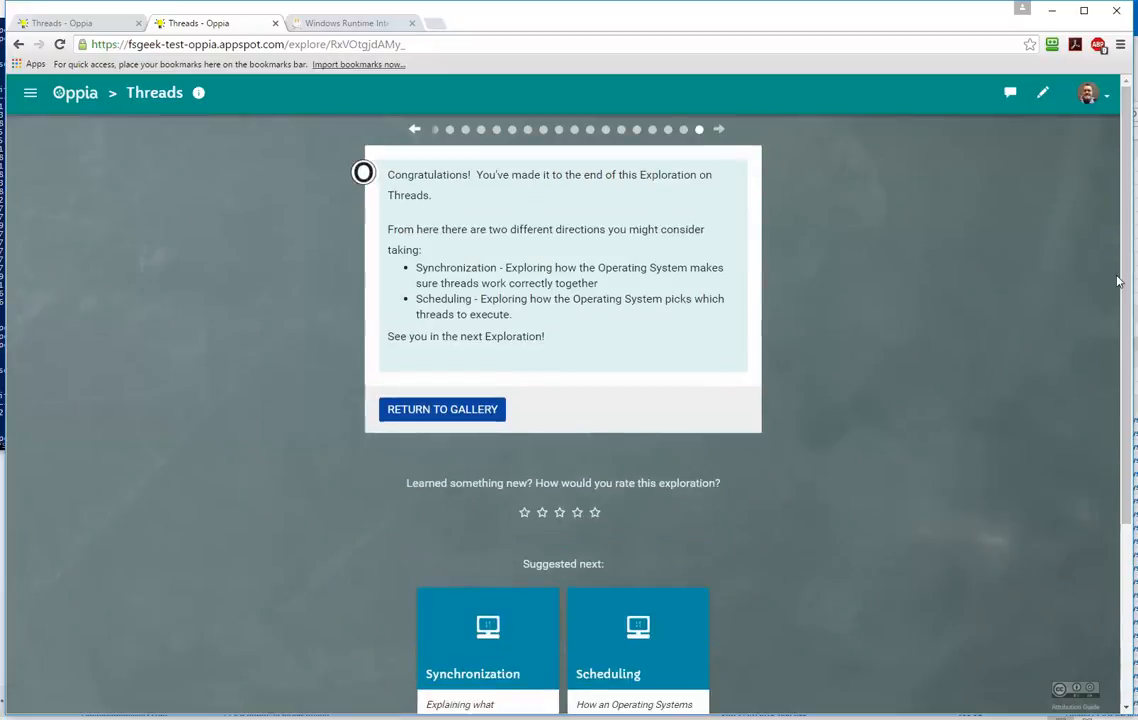
mouse_move(1038, 288)
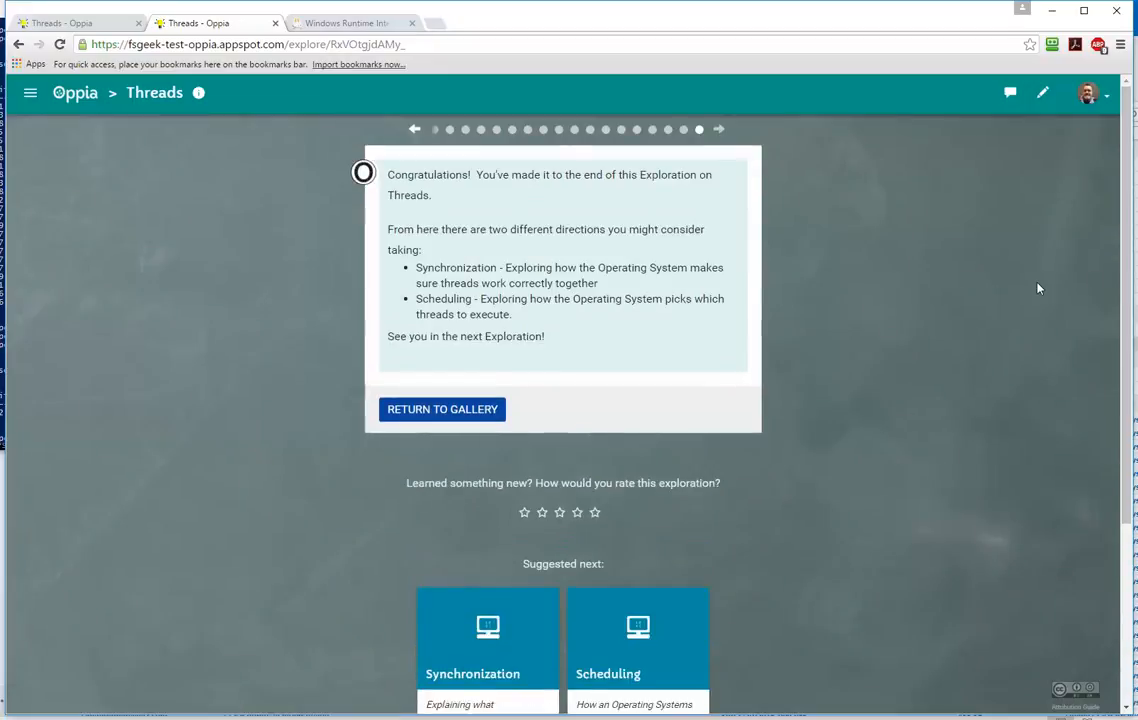
mouse_move(996, 280)
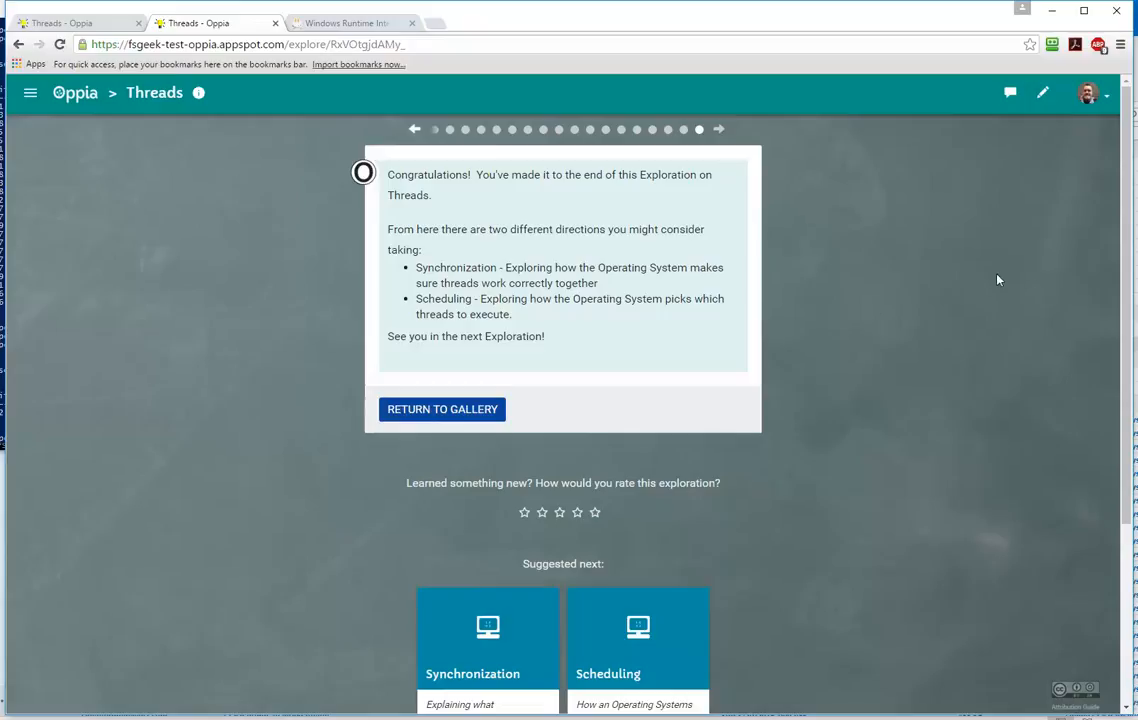
Return to the gallery listing Threads, Synchronization and Scheduling explorations.
click(442, 408)
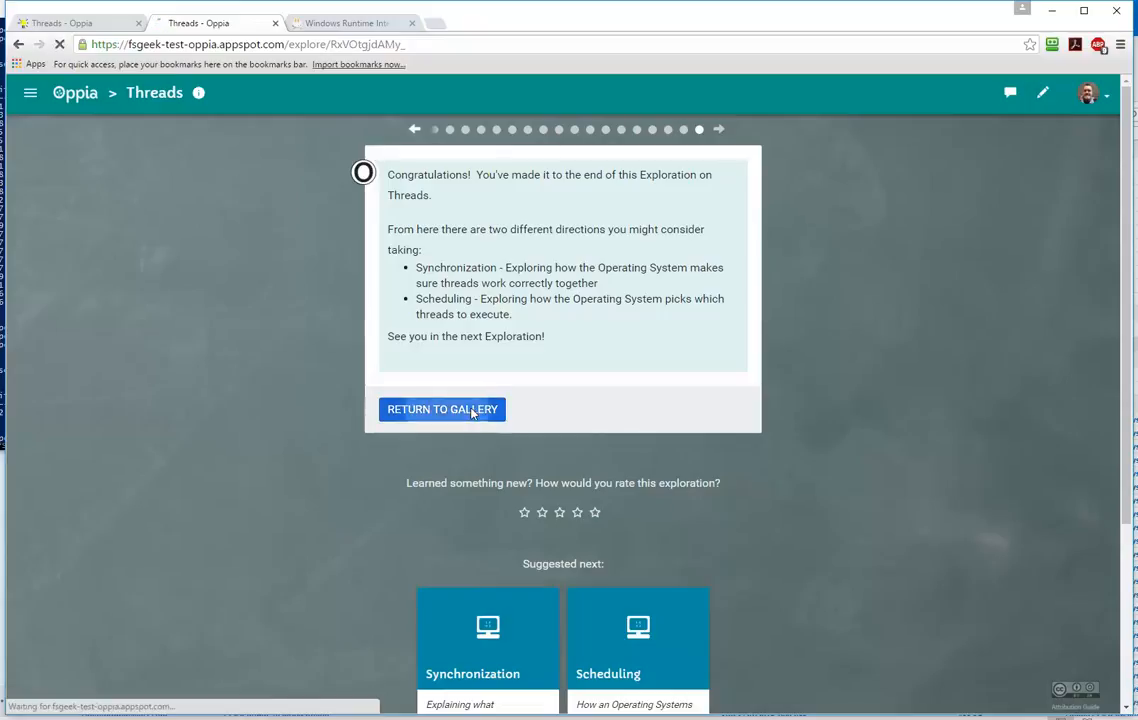
click(442, 408)
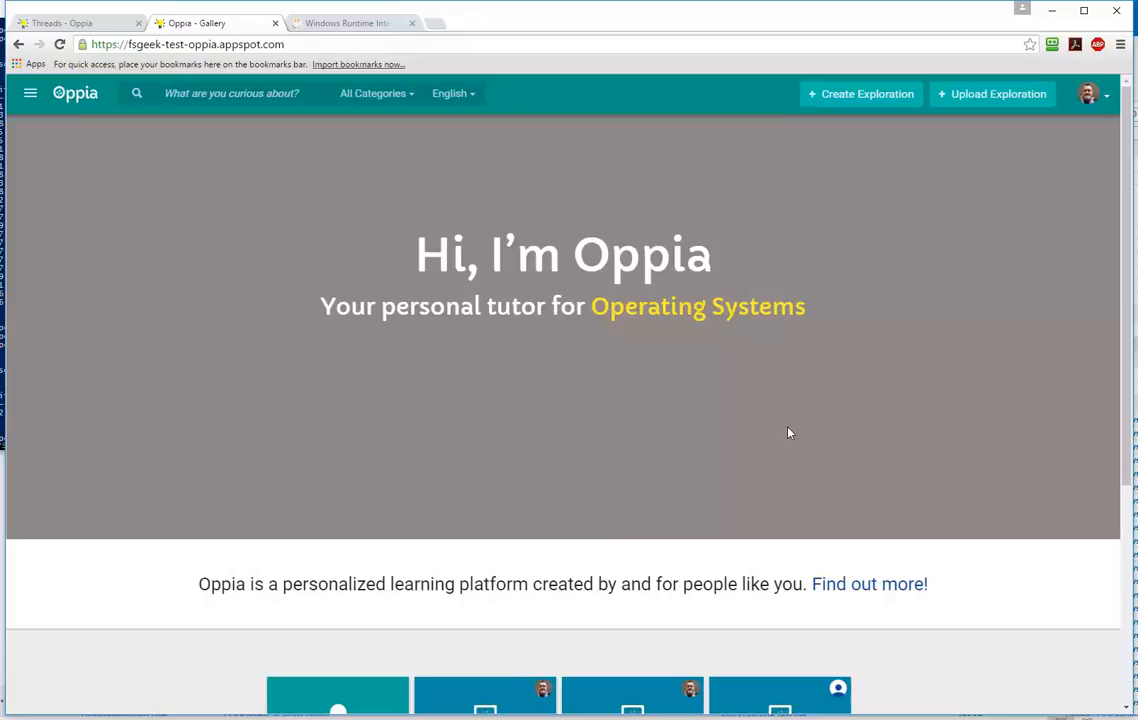
scroll(down, 3)
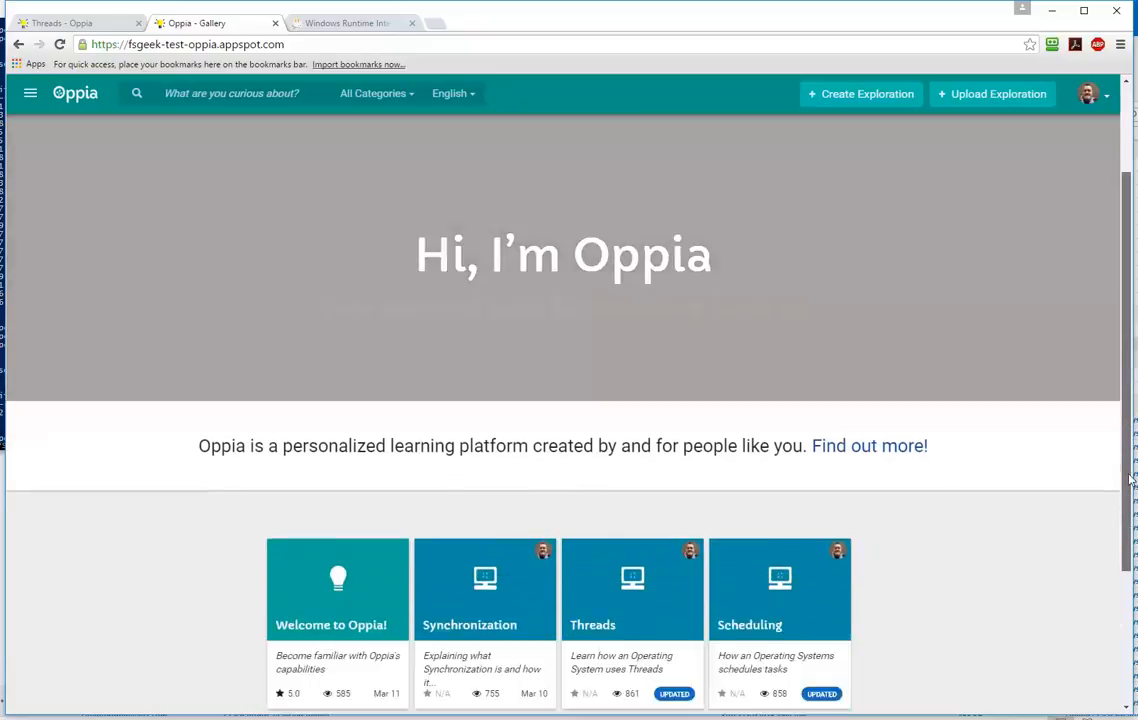